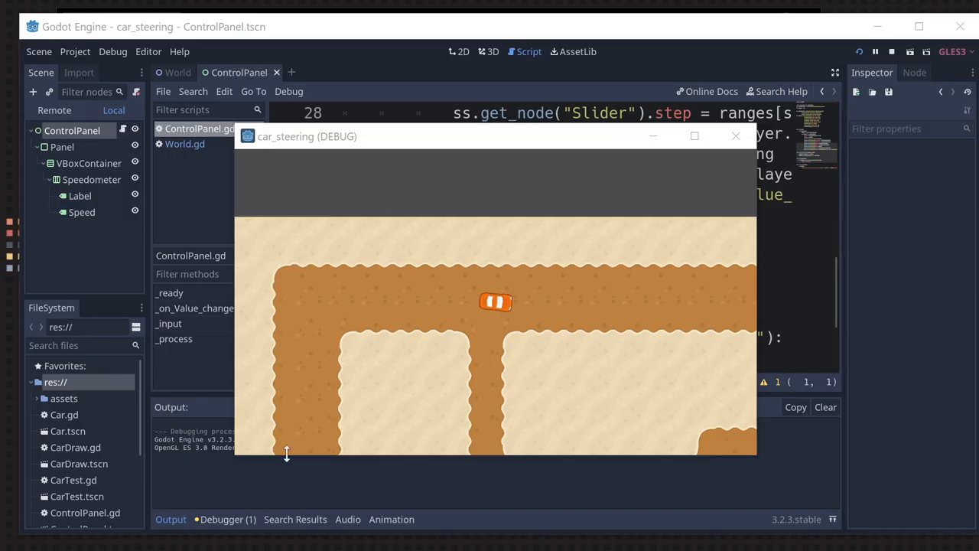
mouse_move(589, 432)
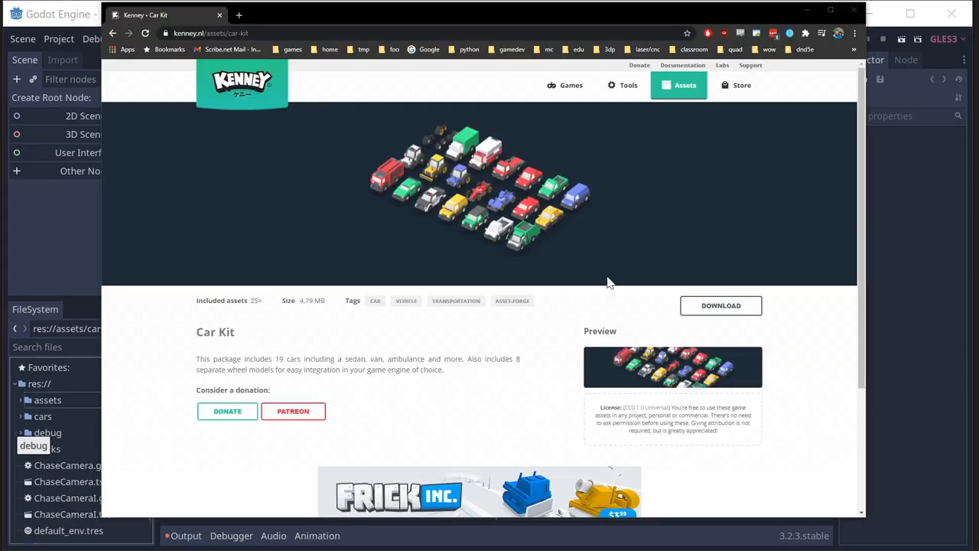
mouse_move(363, 139)
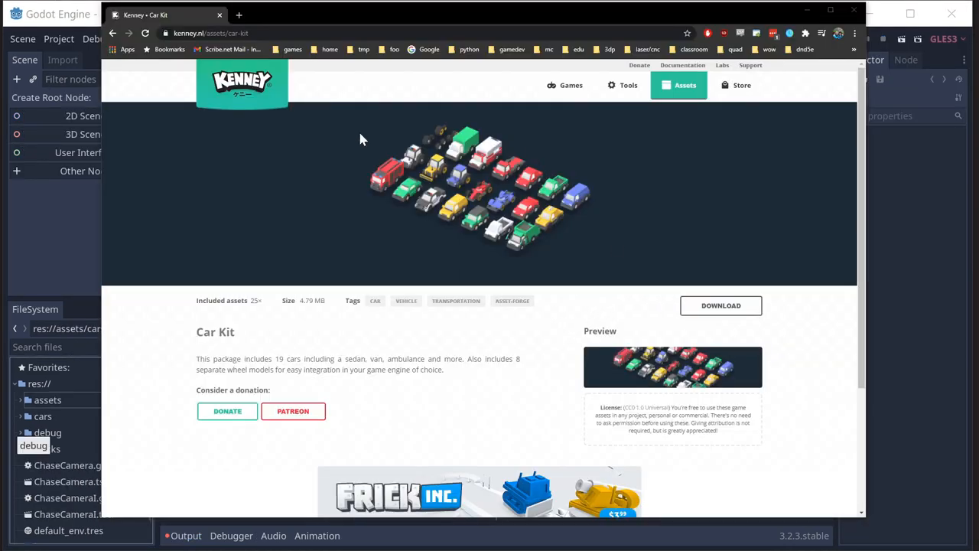
mouse_move(435, 174)
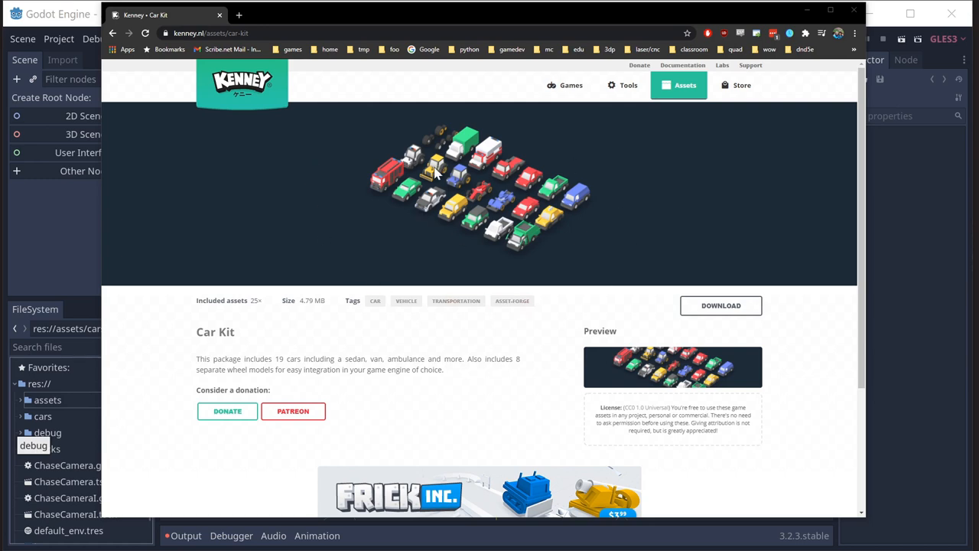
mouse_move(497, 268)
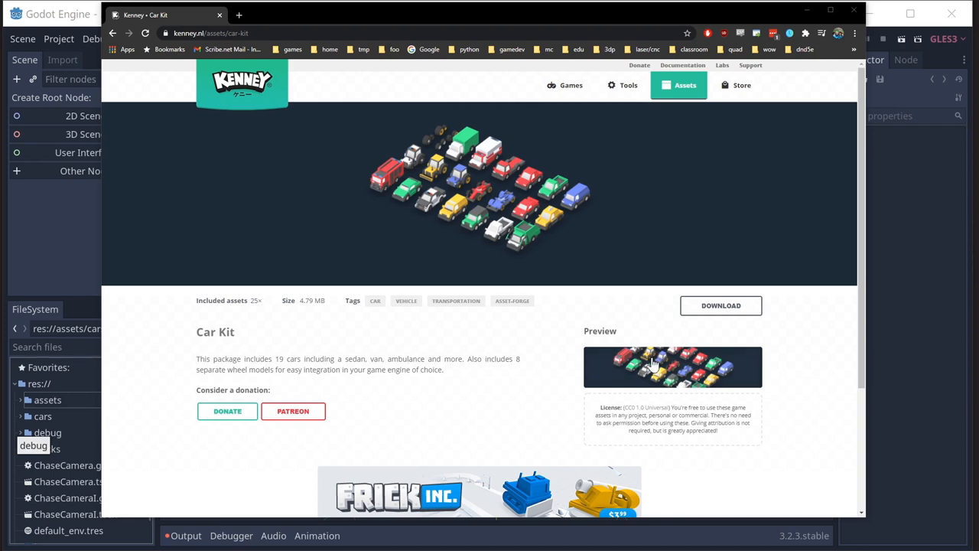
View the enlarged Car Kit models preview on kenney.nl, then close it.
click(656, 365)
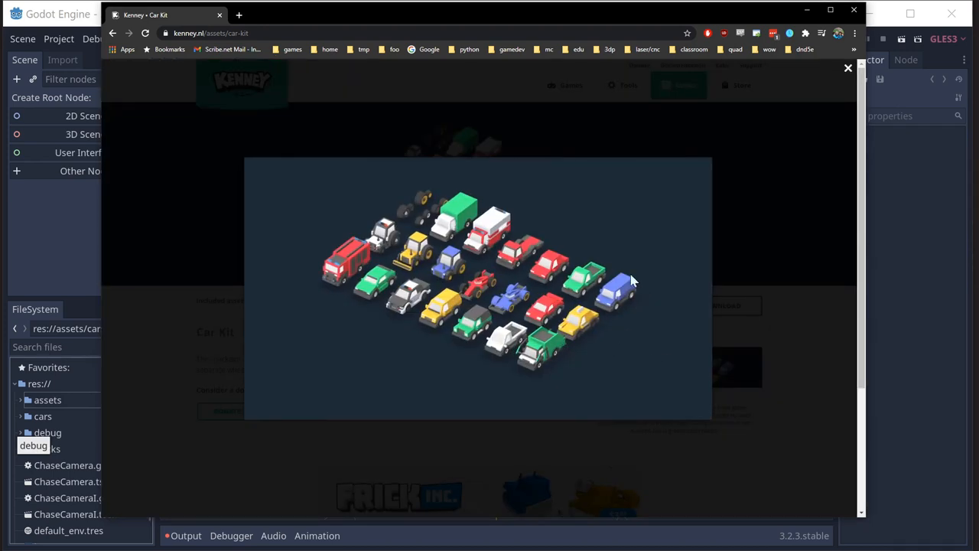
mouse_move(553, 322)
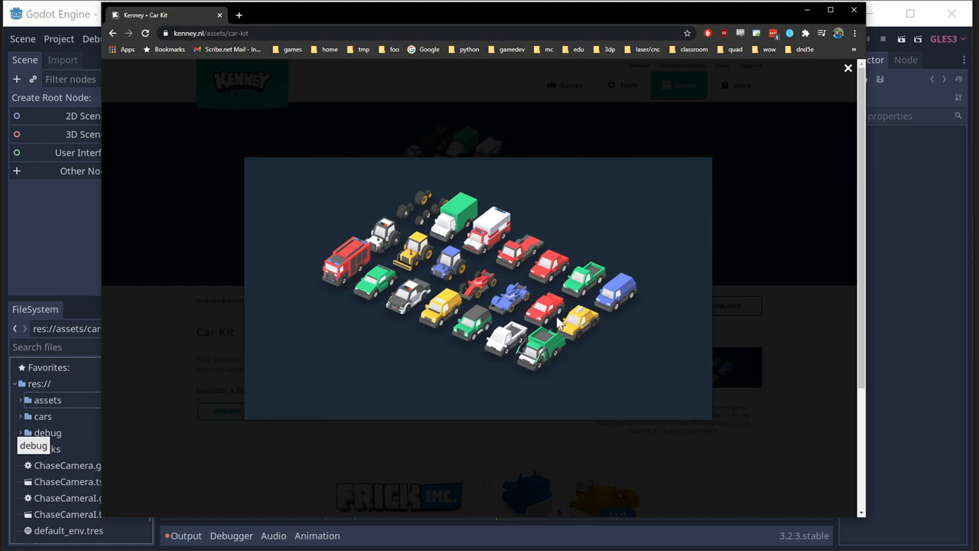
mouse_move(567, 258)
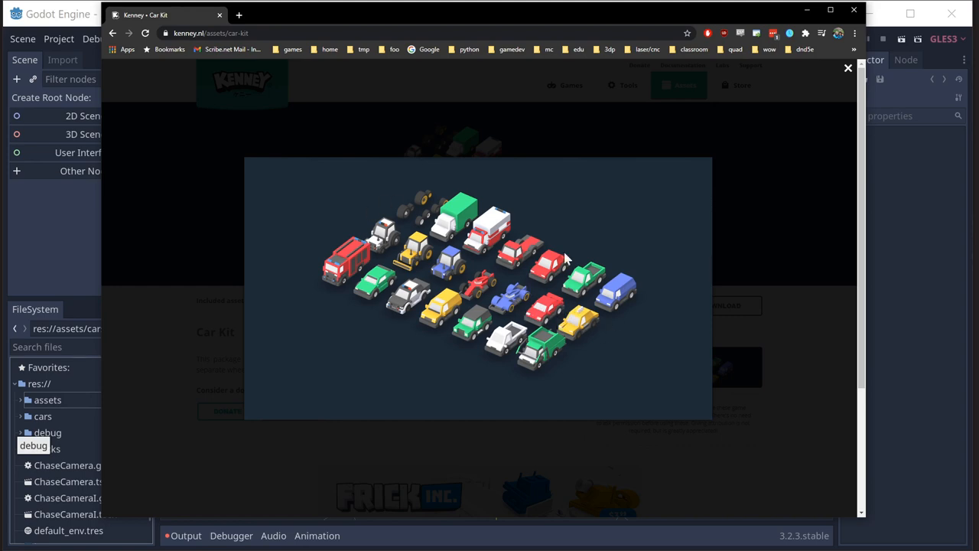
mouse_move(560, 316)
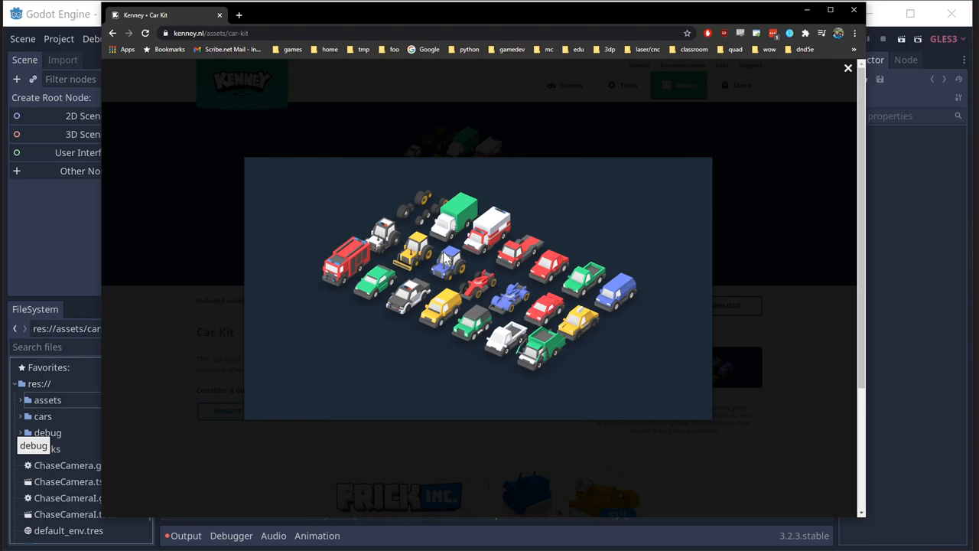
mouse_move(777, 274)
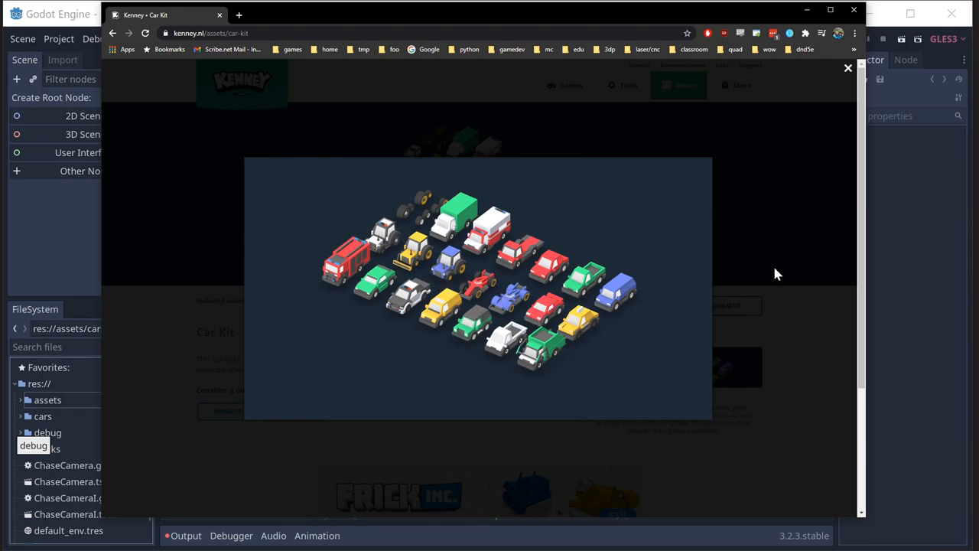
click(846, 68)
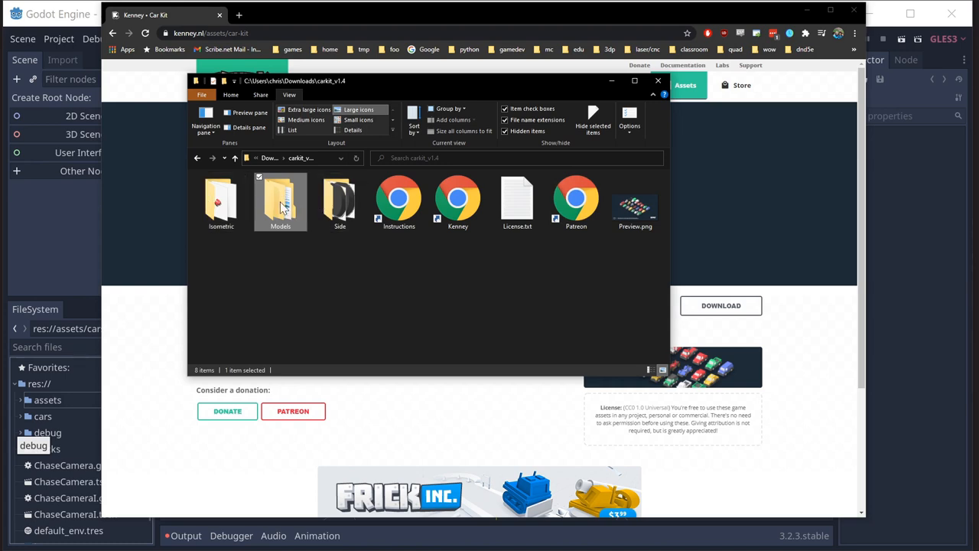
Open carkit_v1.4 Models > GLTF format and scroll through the 28 .glb model files.
double_click(280, 200)
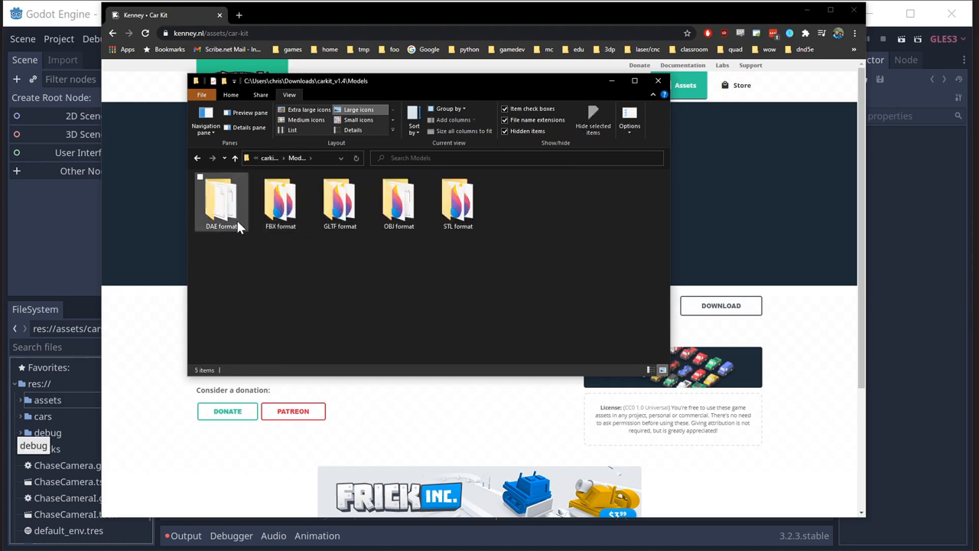
click(399, 203)
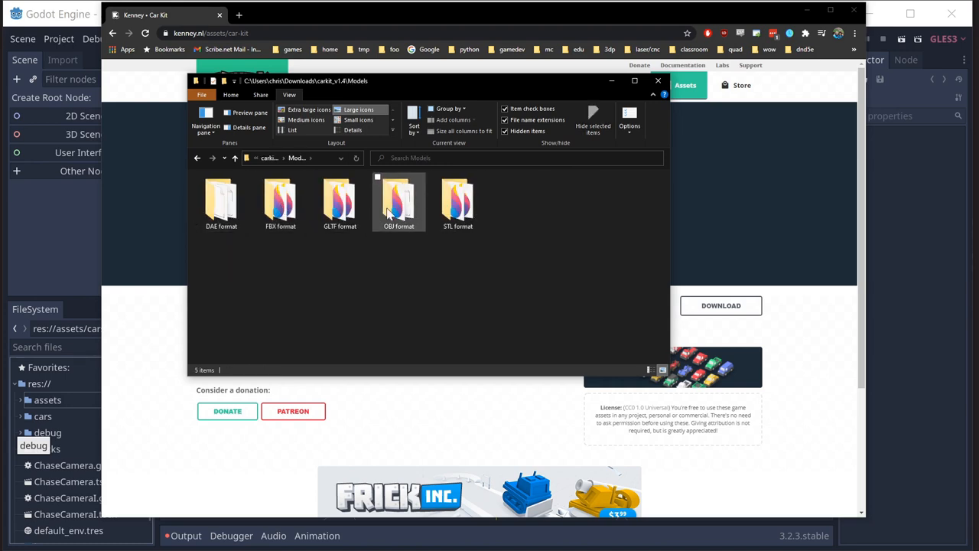
click(339, 202)
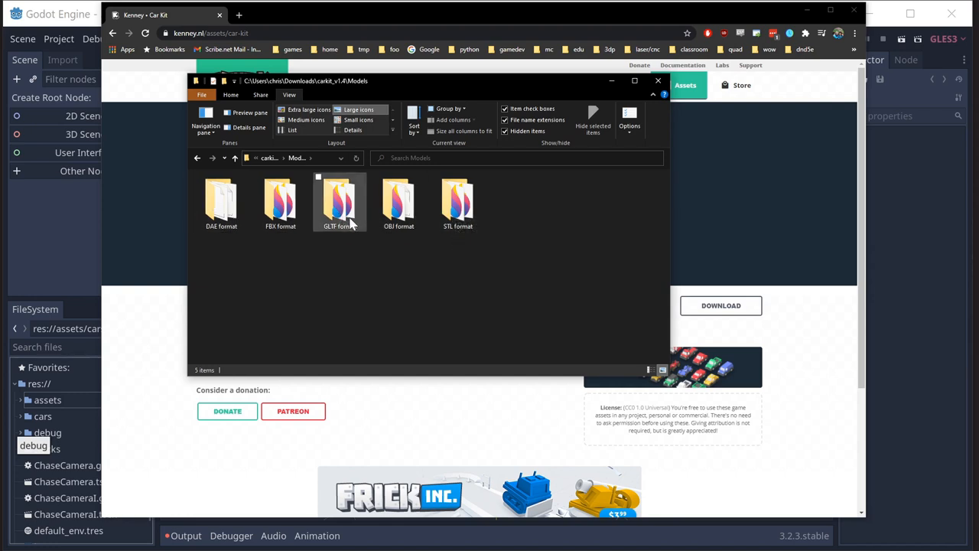
mouse_move(339, 202)
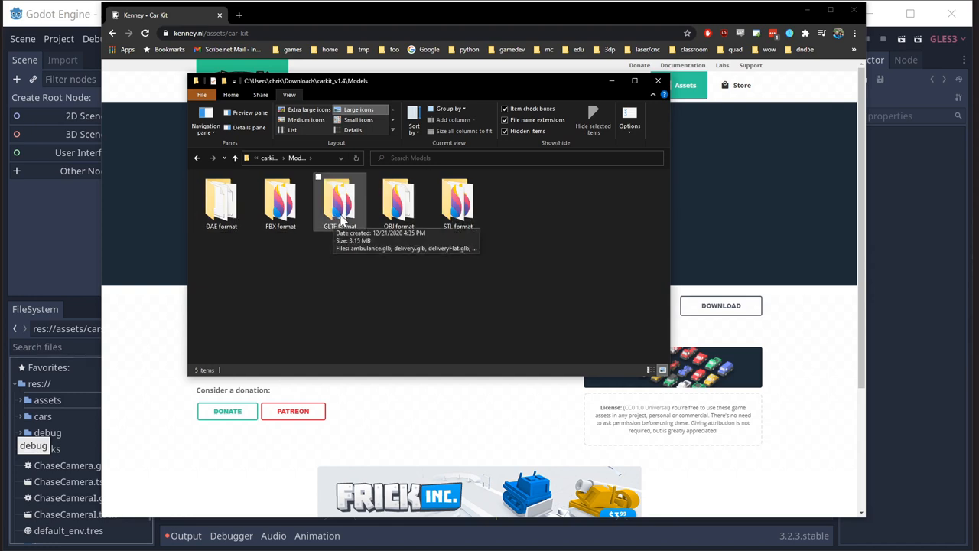
double_click(339, 197)
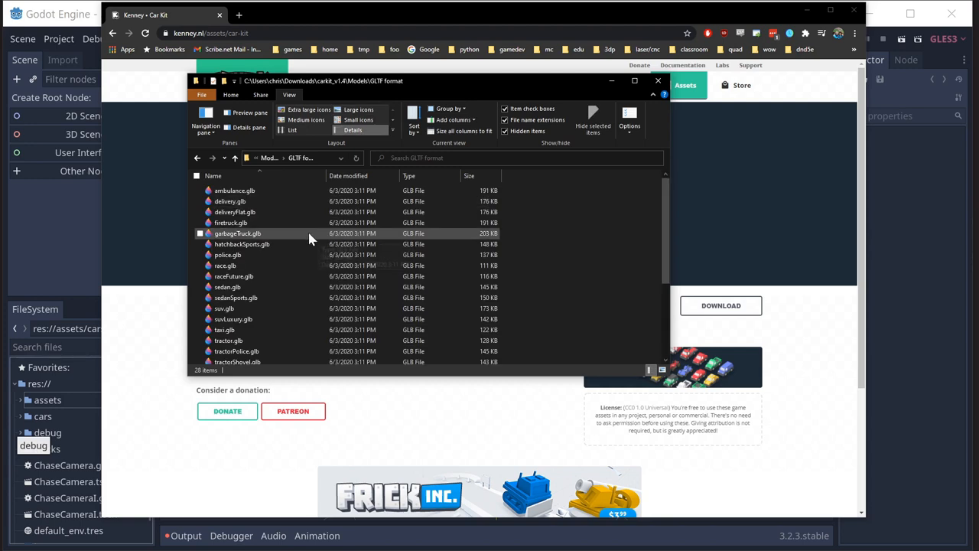
scroll(down, 3)
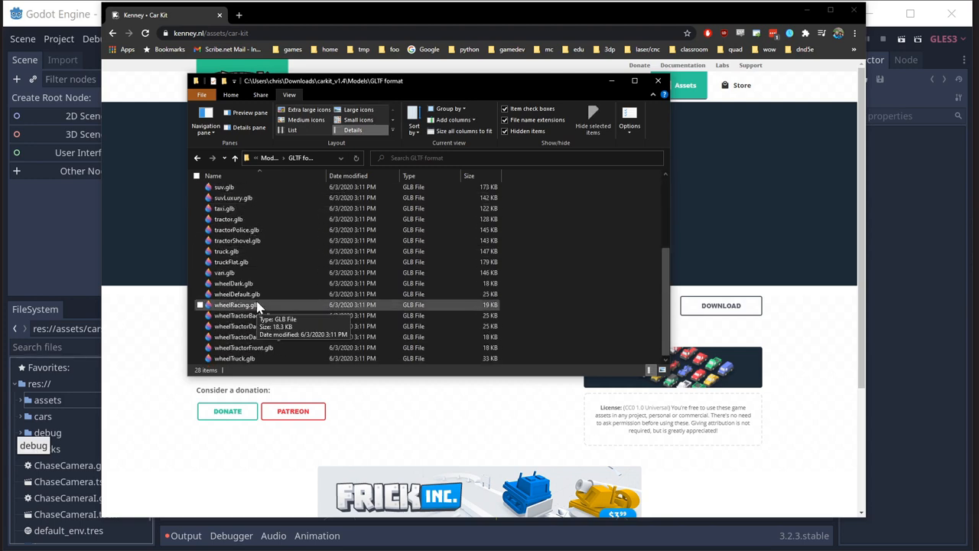
mouse_move(250, 337)
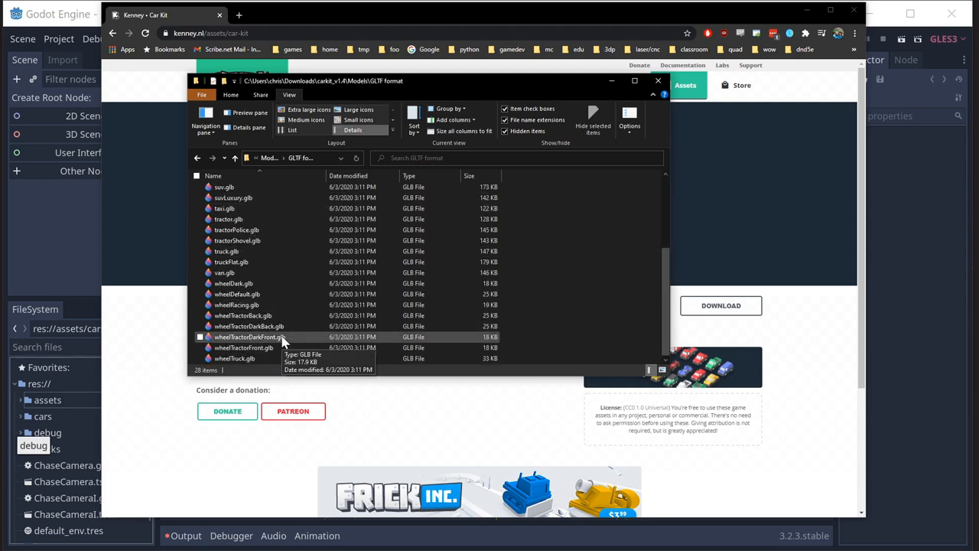
mouse_move(275, 304)
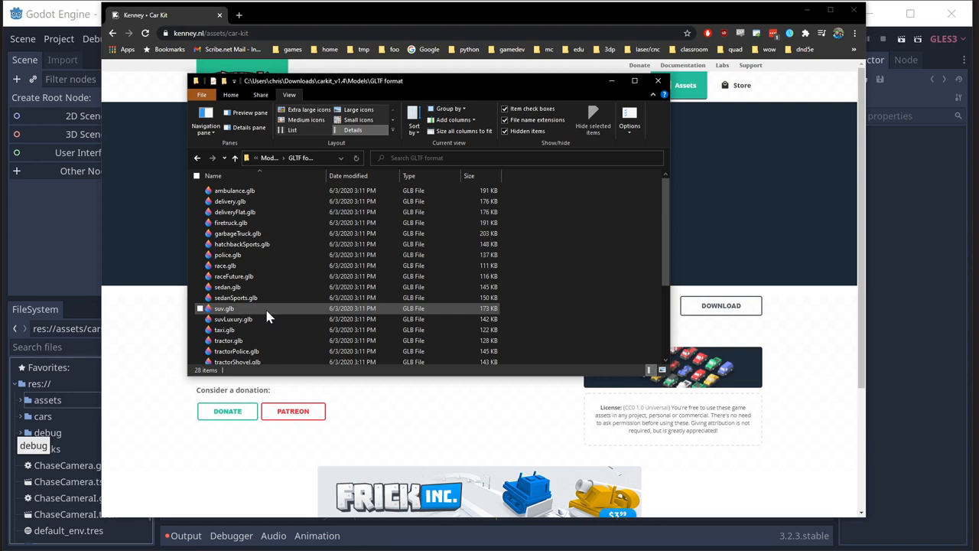
mouse_move(250, 330)
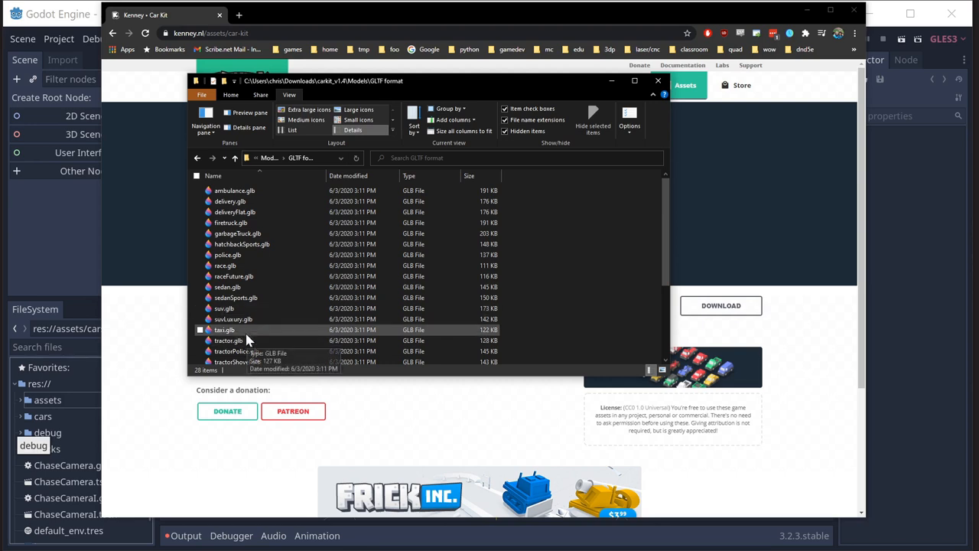
mouse_move(61, 234)
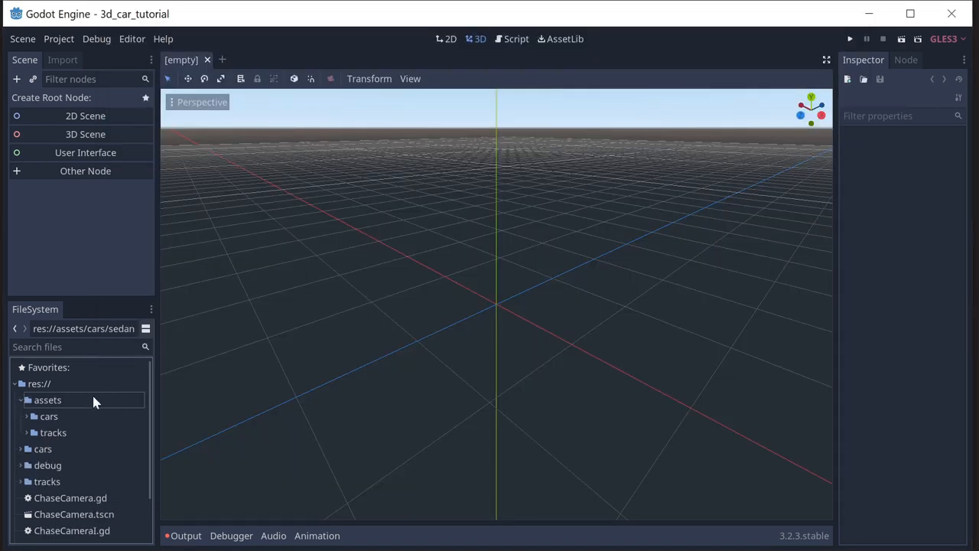
Expand res://assets/cars in the FileSystem dock and scroll down to sedanSports.glb.
click(49, 416)
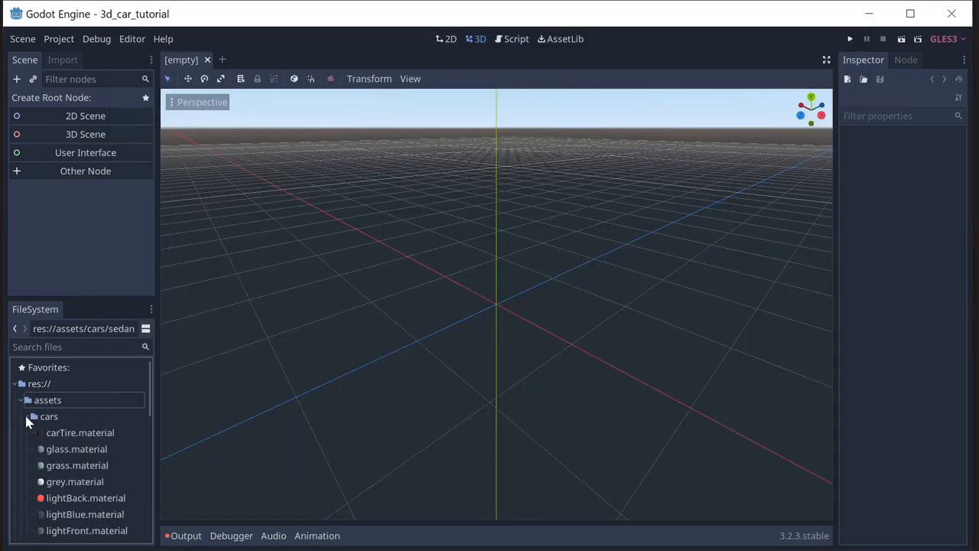
scroll(down, 3)
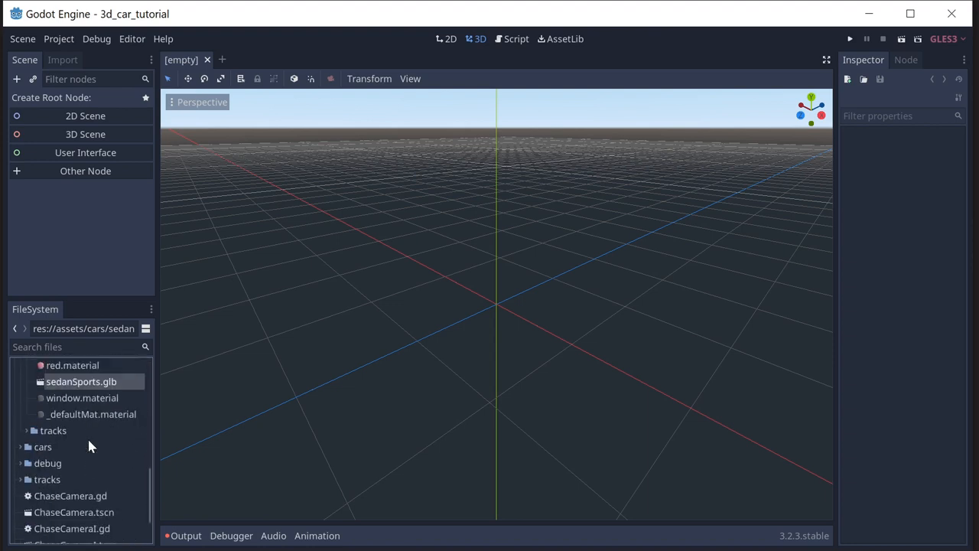
scroll(down, 3)
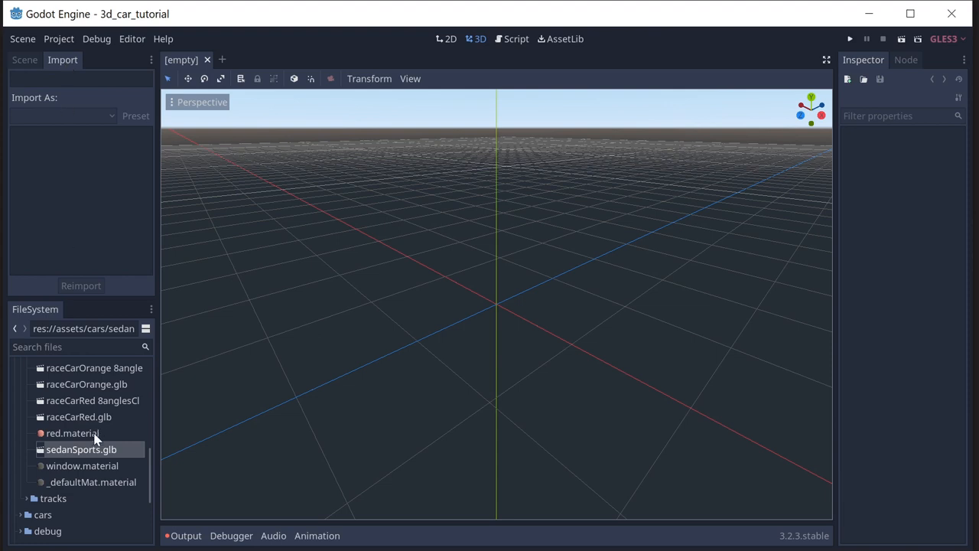
Show sedanSports.glb import settings and set its Root Type to KinematicBody.
click(81, 449)
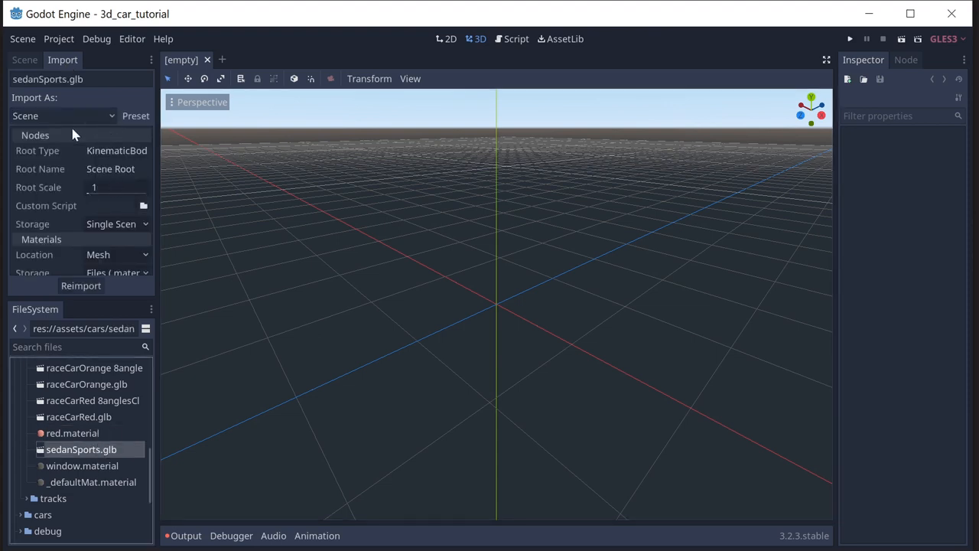
mouse_move(95, 148)
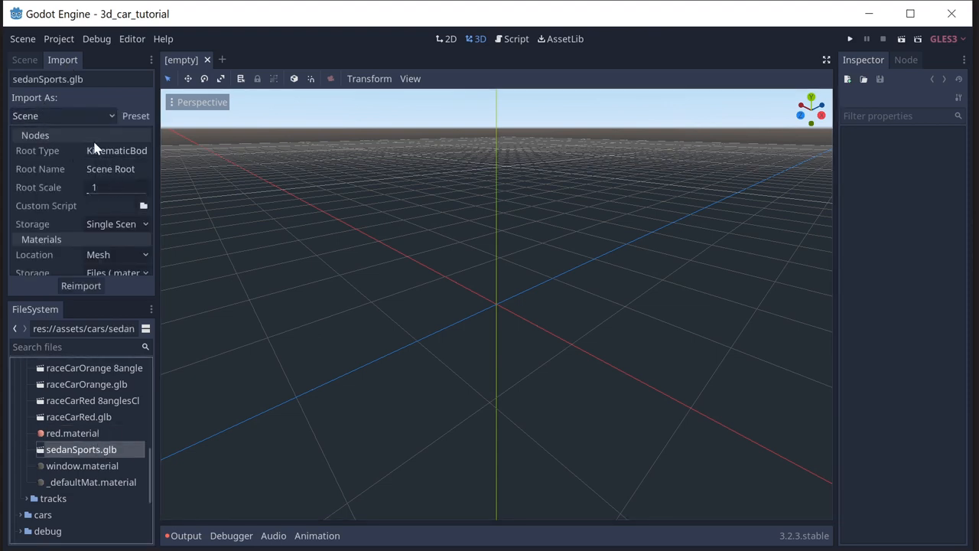
click(116, 150)
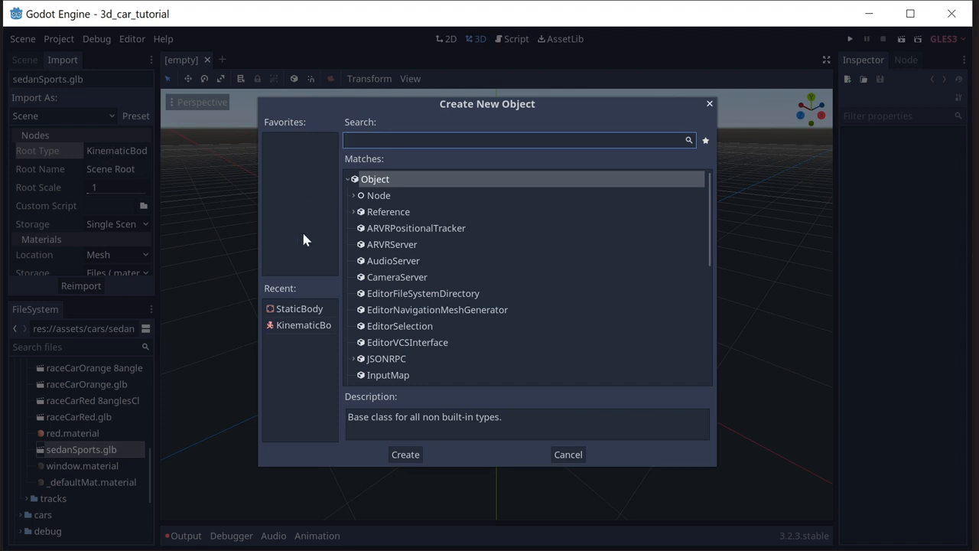
click(567, 455)
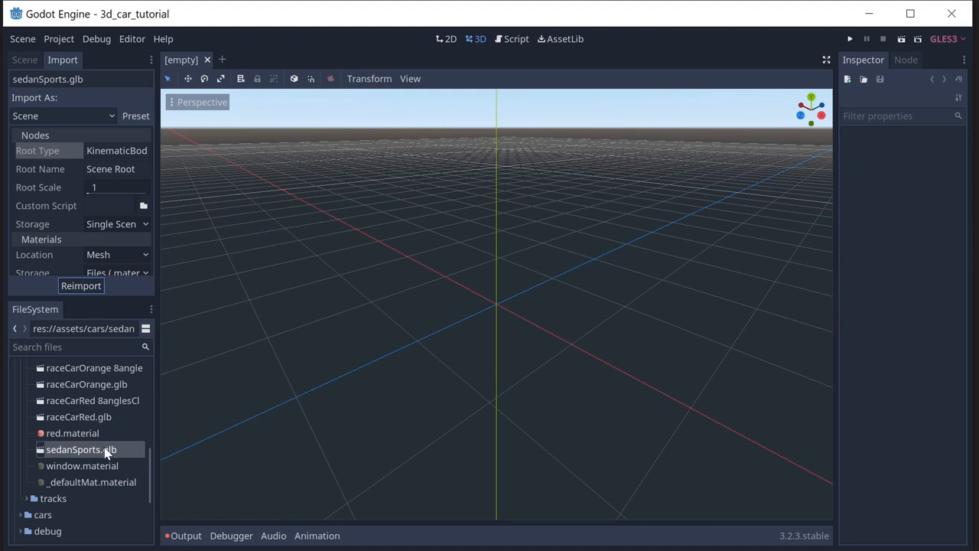
mouse_move(121, 455)
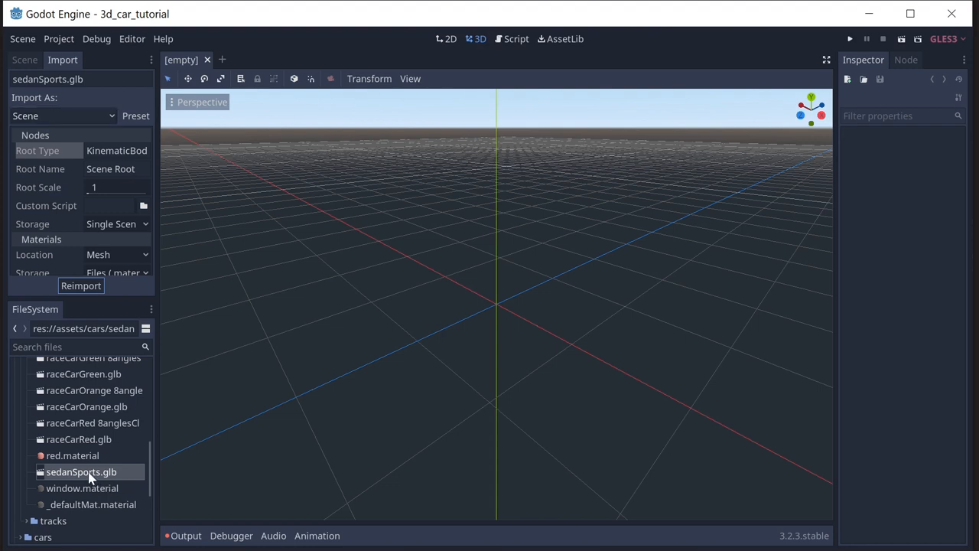
mouse_move(86, 474)
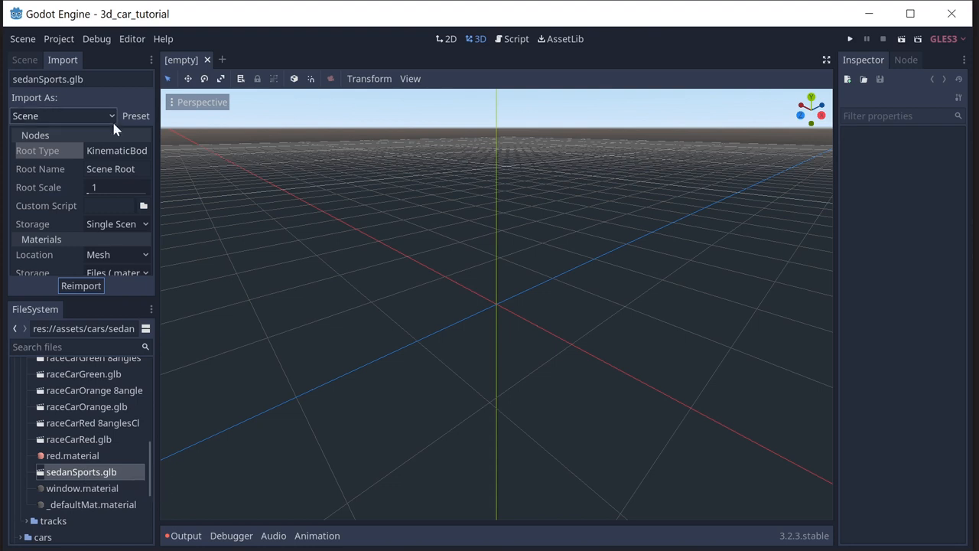
mouse_move(114, 151)
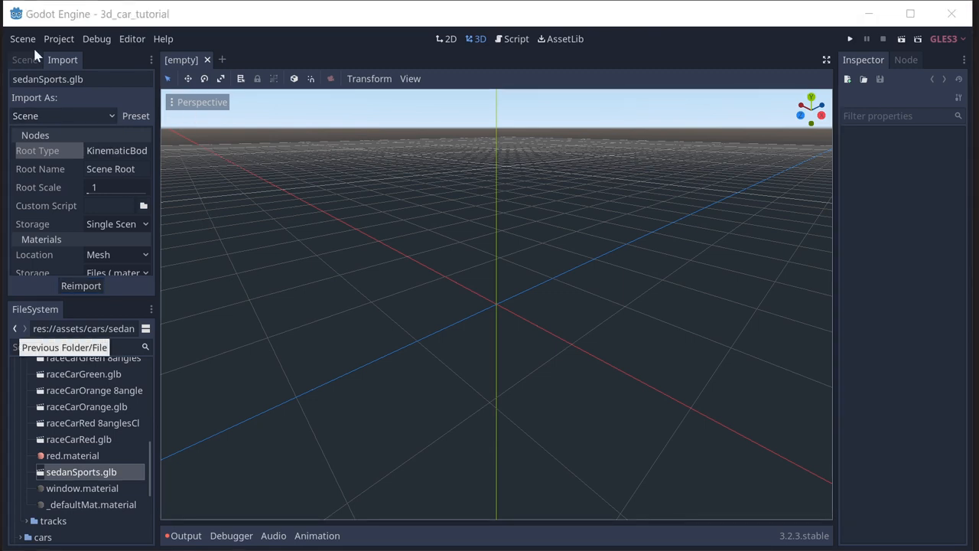
Open sedanSports.glb as a New Inherited scene.
click(23, 60)
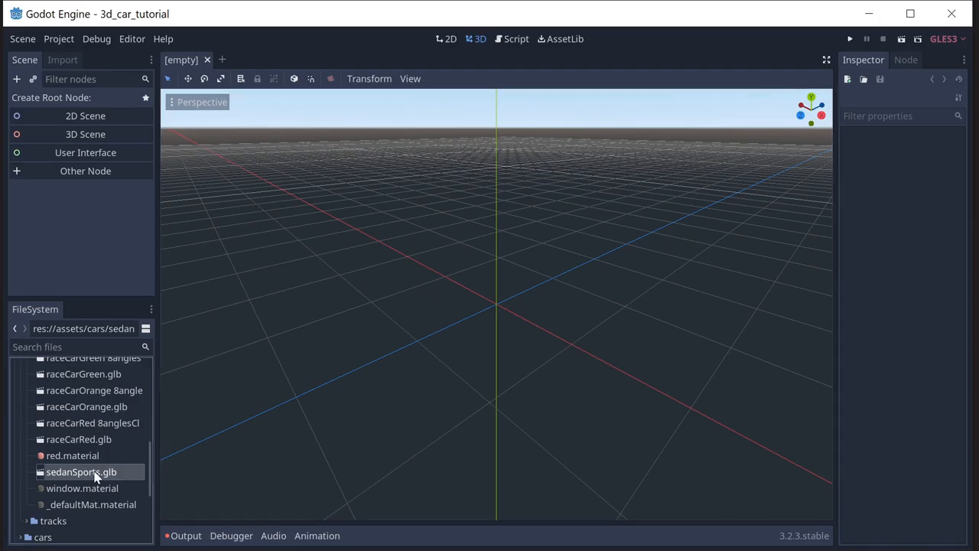
double_click(82, 471)
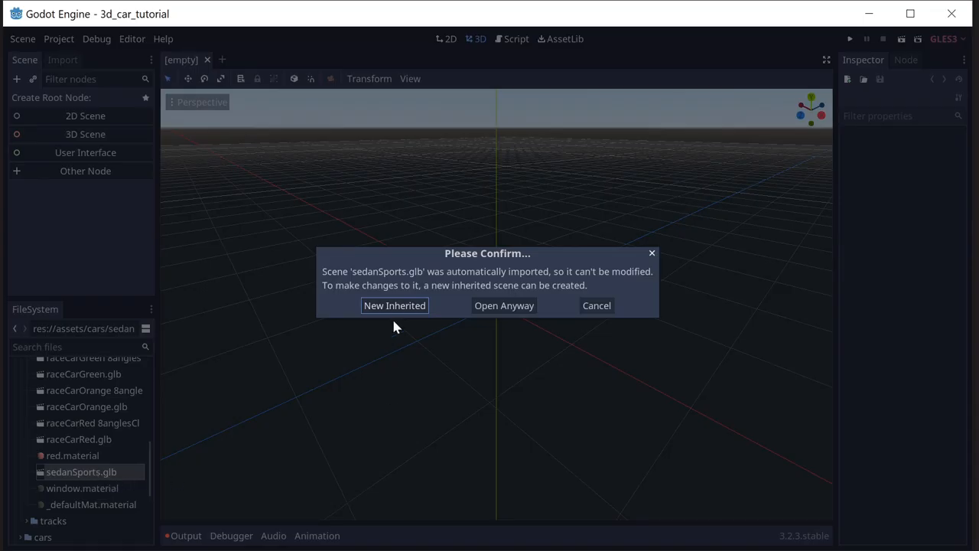
mouse_move(404, 314)
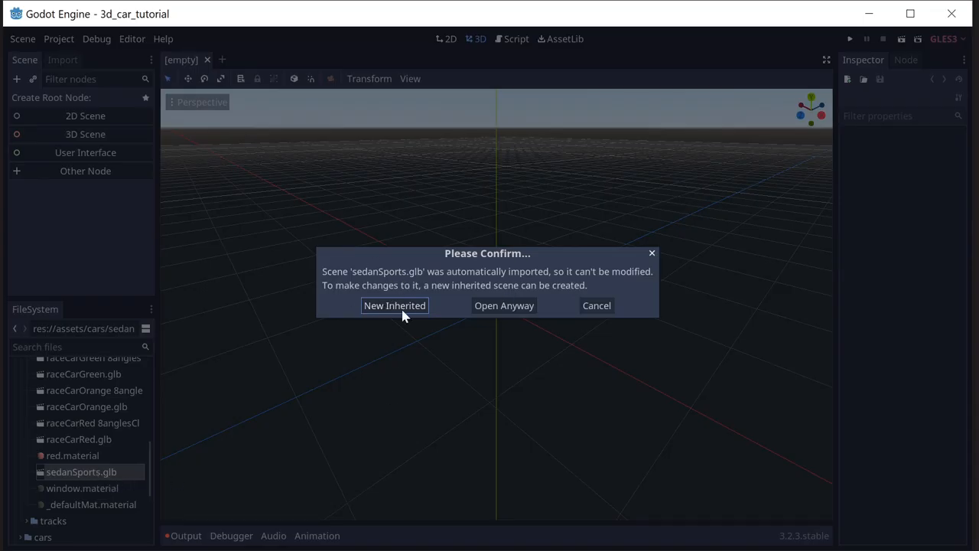
click(394, 305)
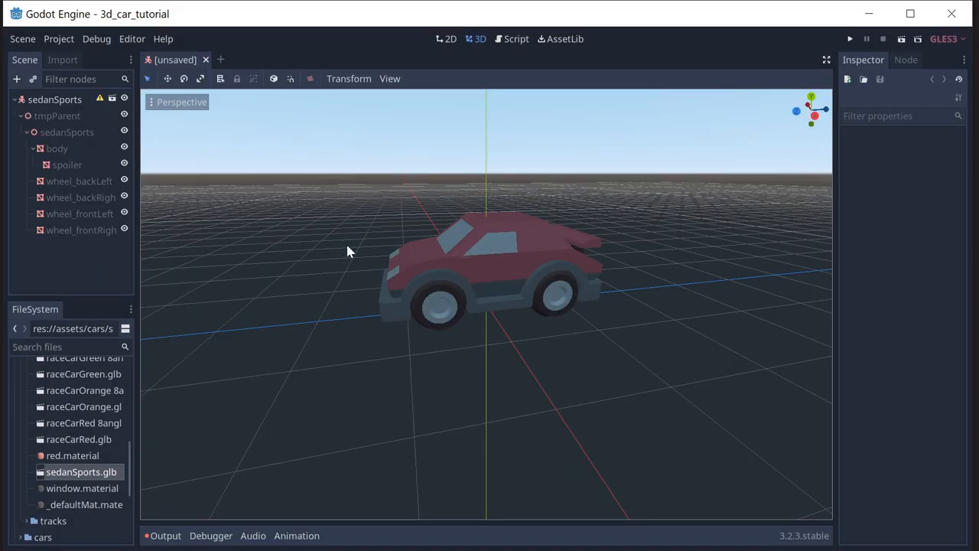
Select the KinematicBody root and orbit to view the car from above, behind and side.
drag(348, 251, 375, 273)
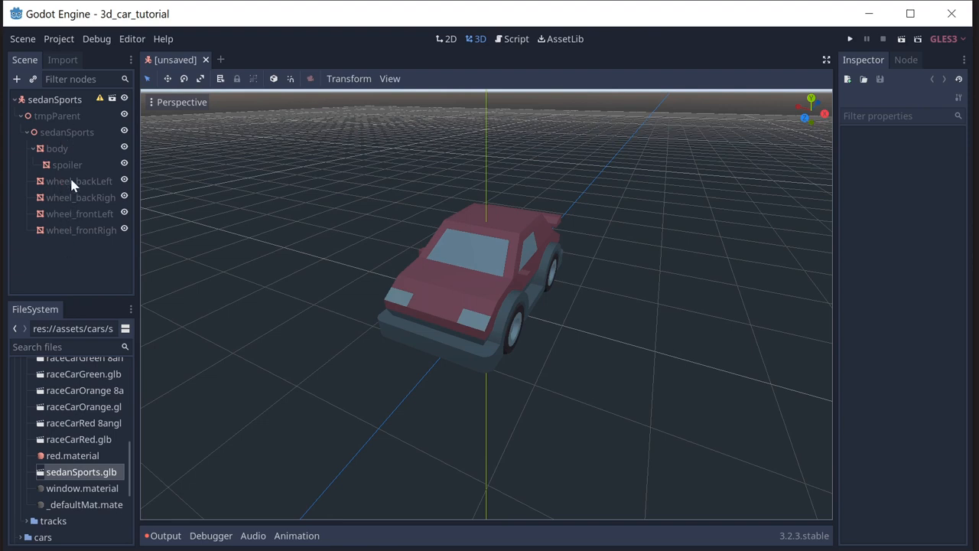
click(54, 100)
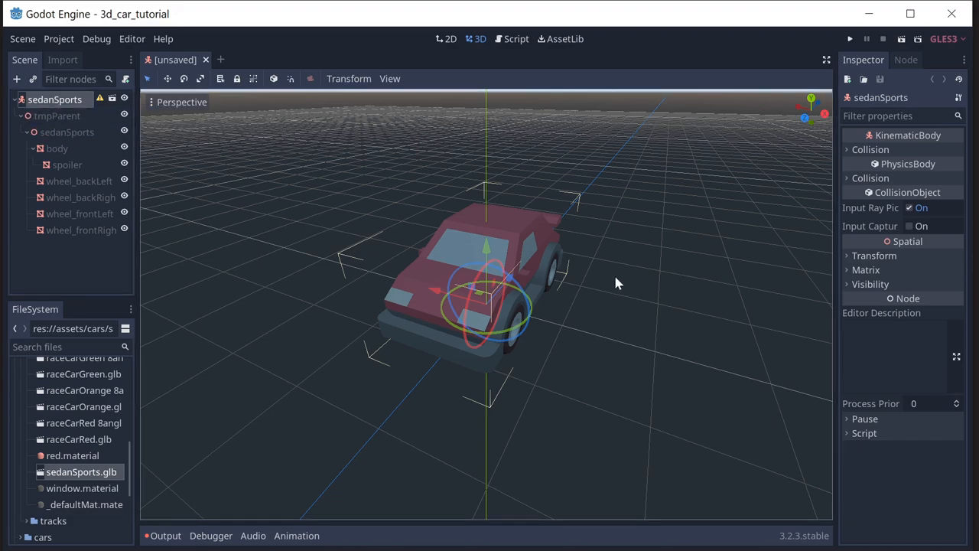
drag(611, 283, 599, 367)
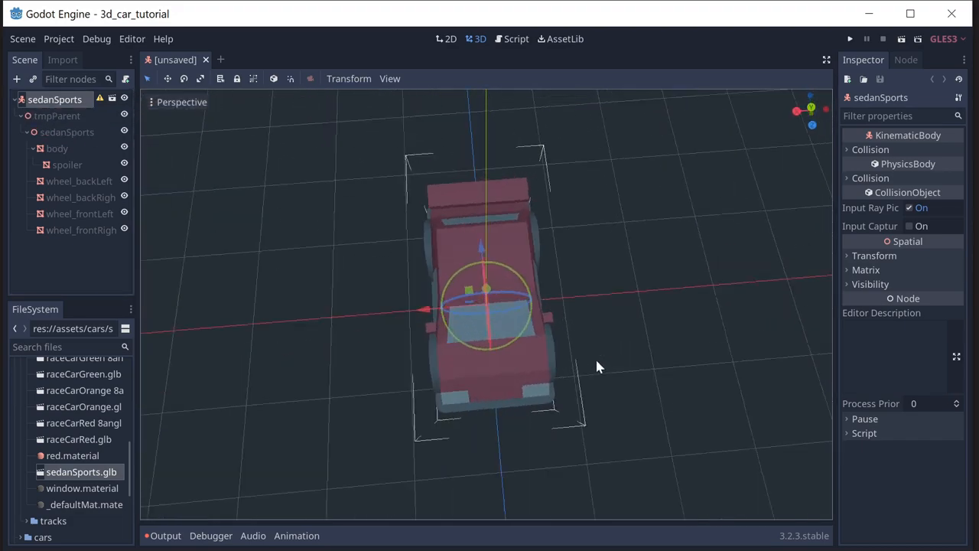
drag(597, 367, 570, 301)
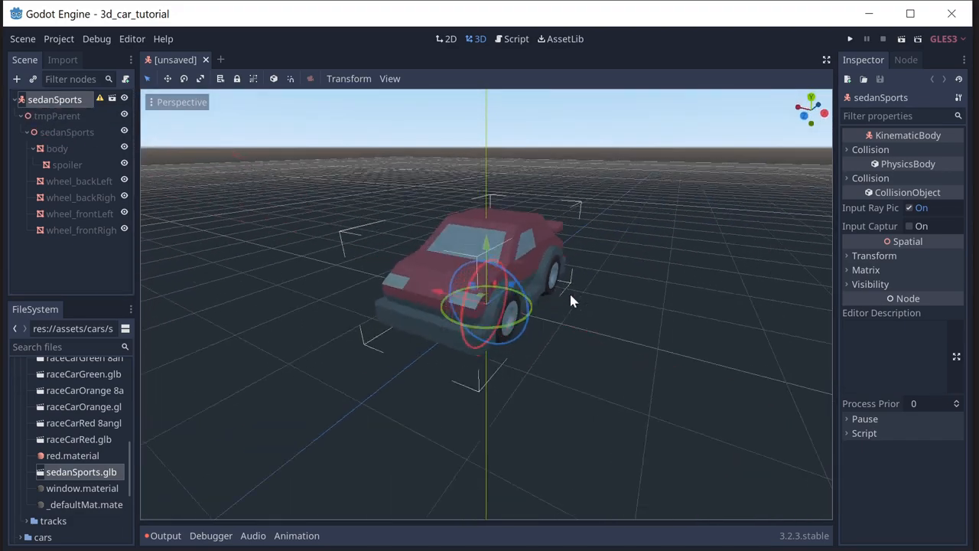
drag(570, 298, 660, 329)
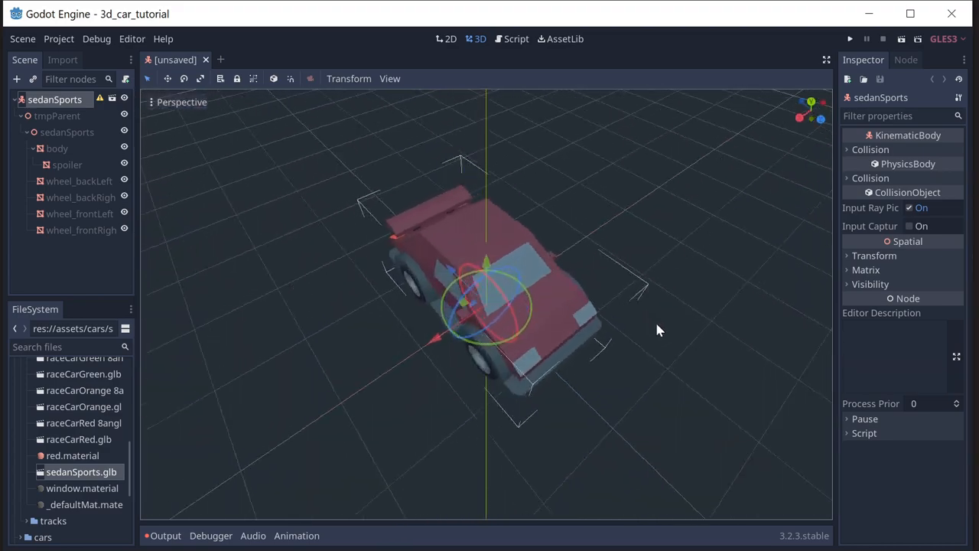
drag(658, 329, 570, 322)
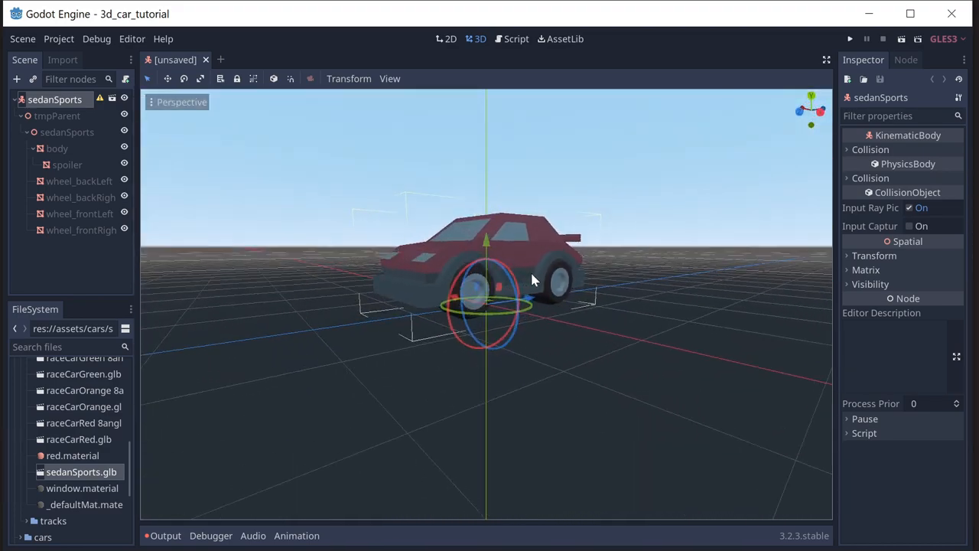
drag(533, 279, 542, 301)
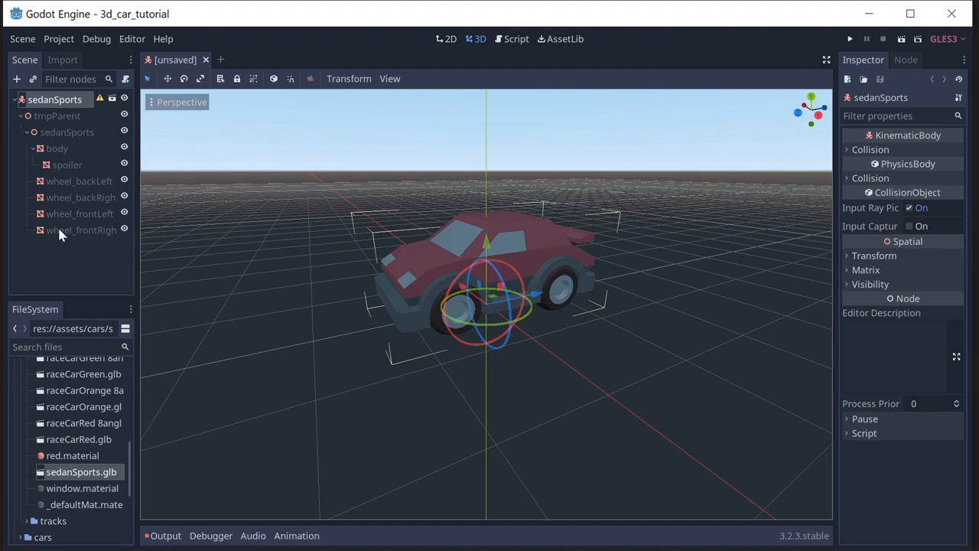
click(57, 148)
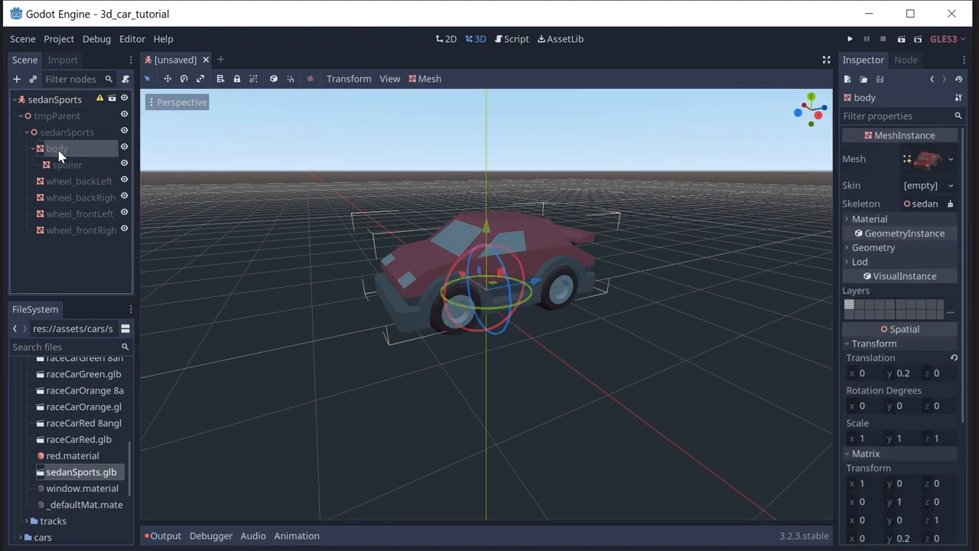
click(123, 148)
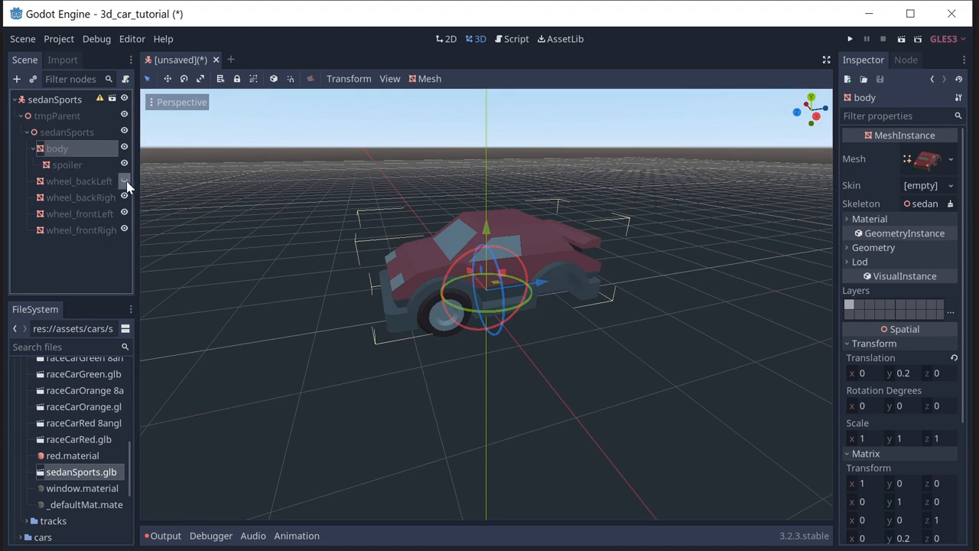
click(124, 230)
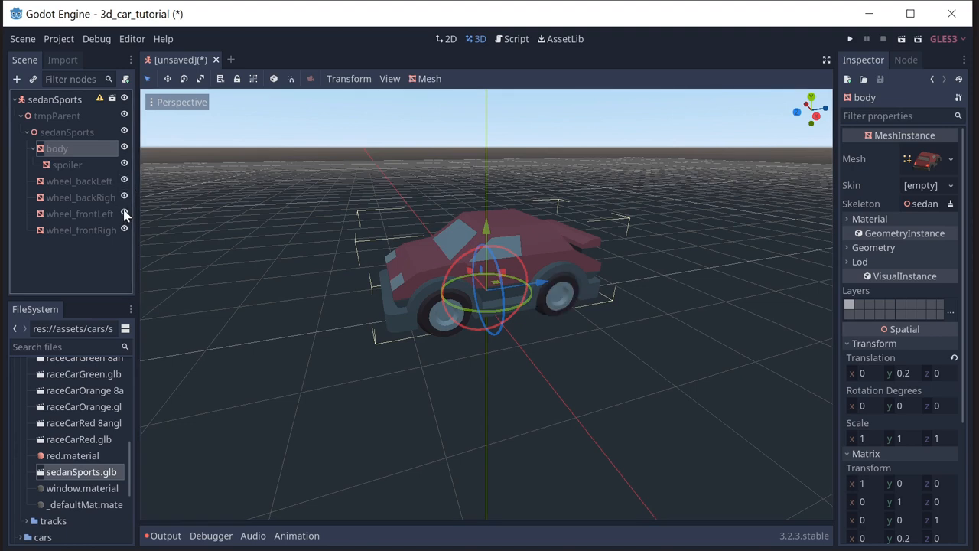
mouse_move(125, 197)
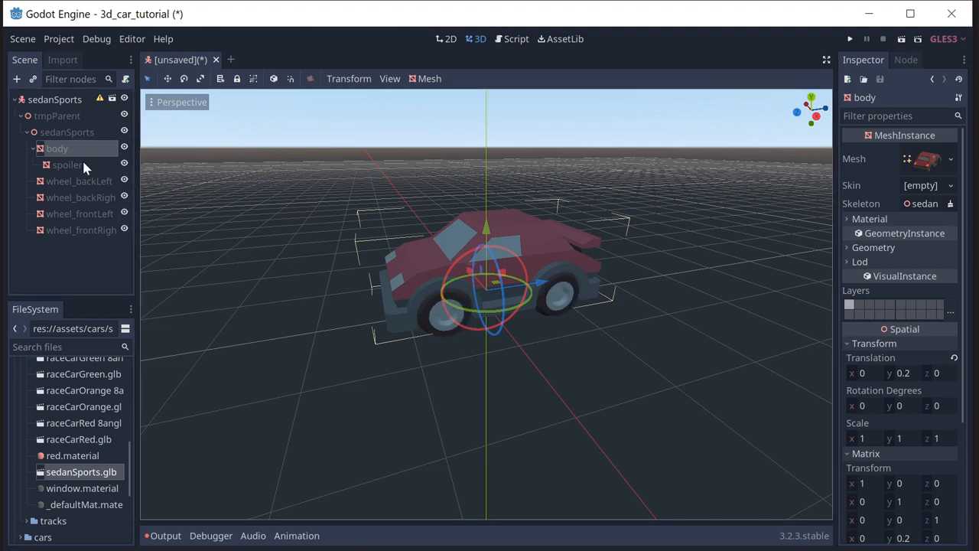
click(57, 116)
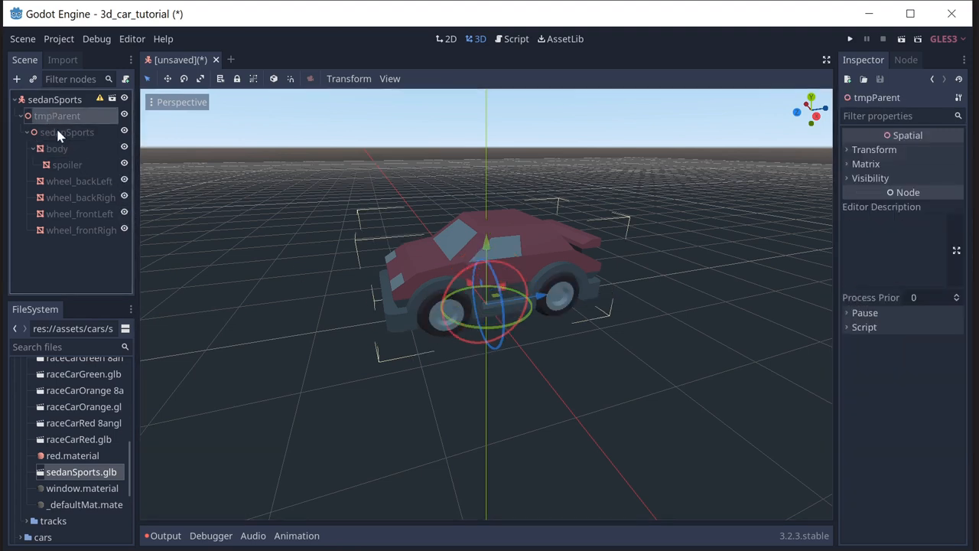
click(67, 131)
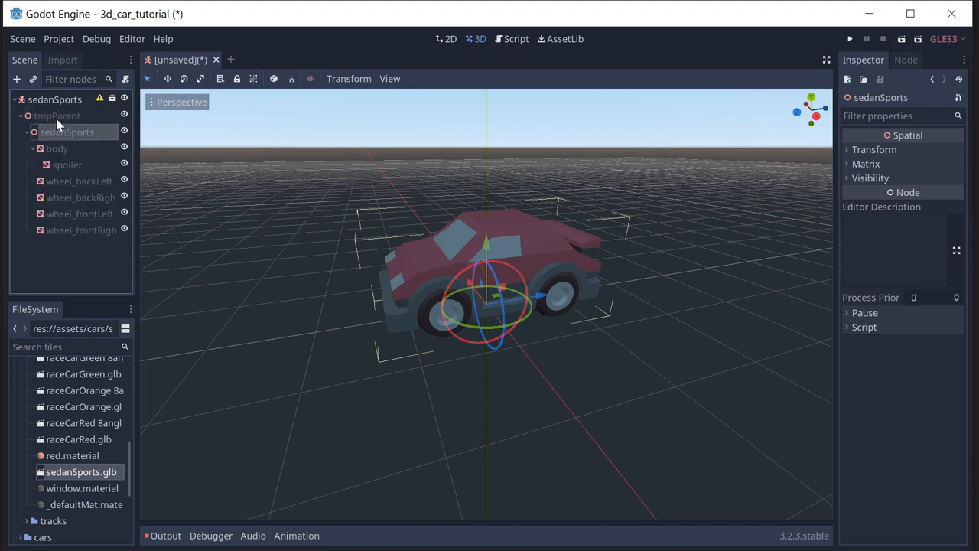
click(57, 116)
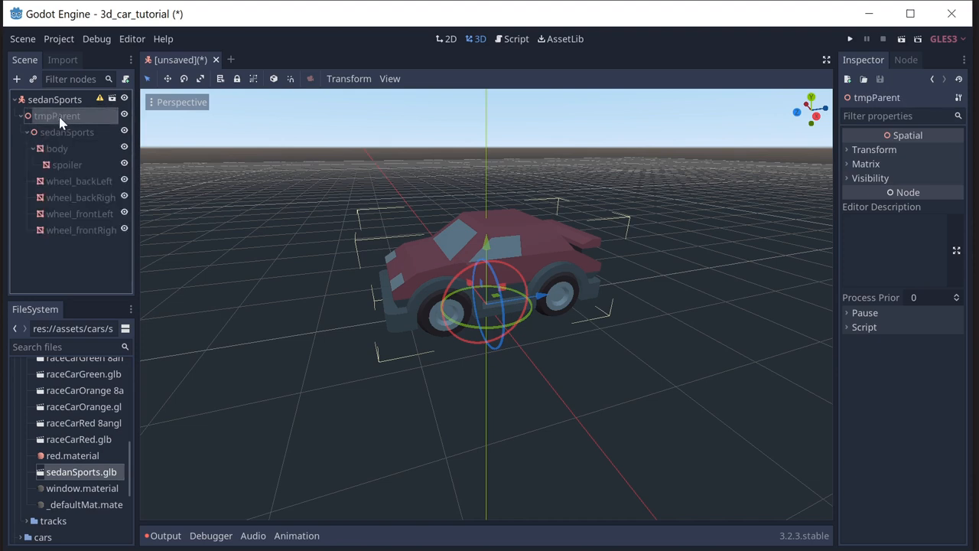
click(68, 132)
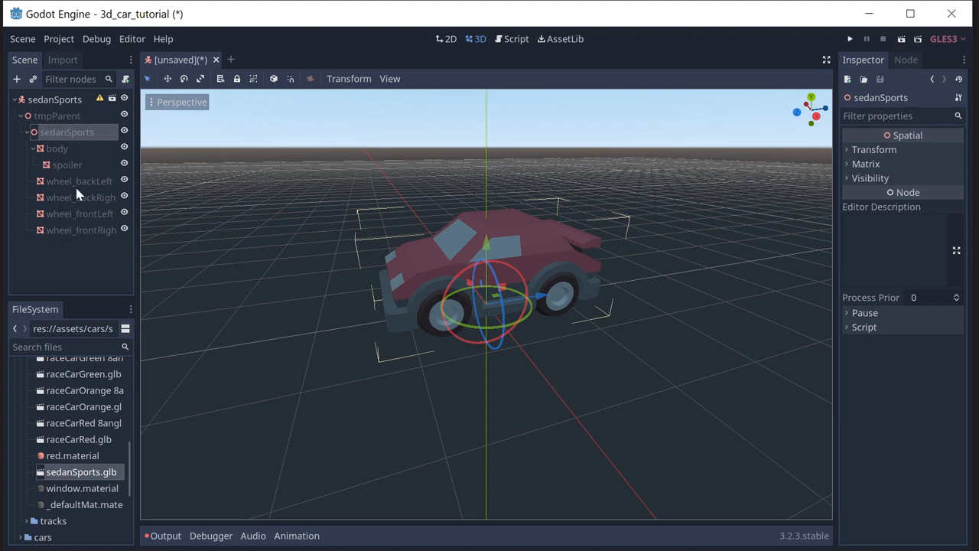
click(57, 115)
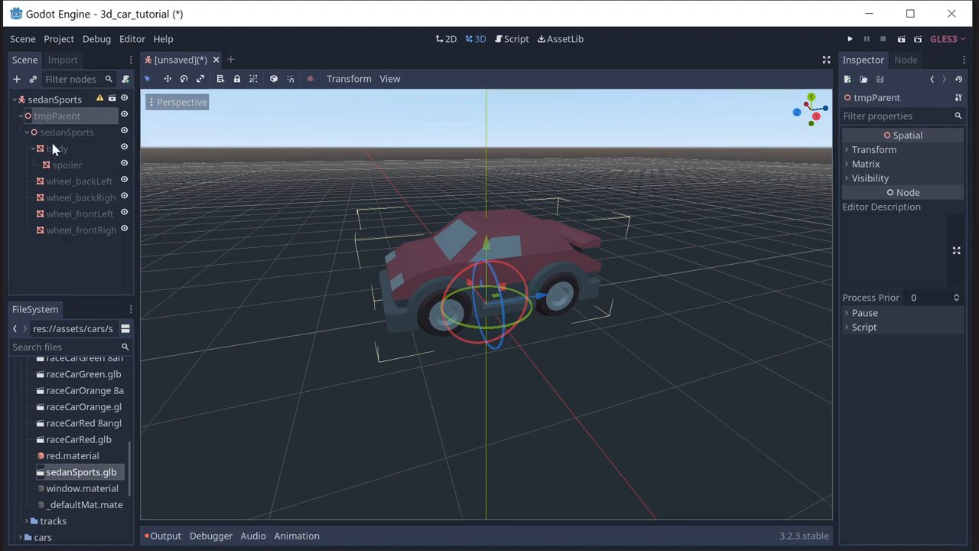
click(54, 100)
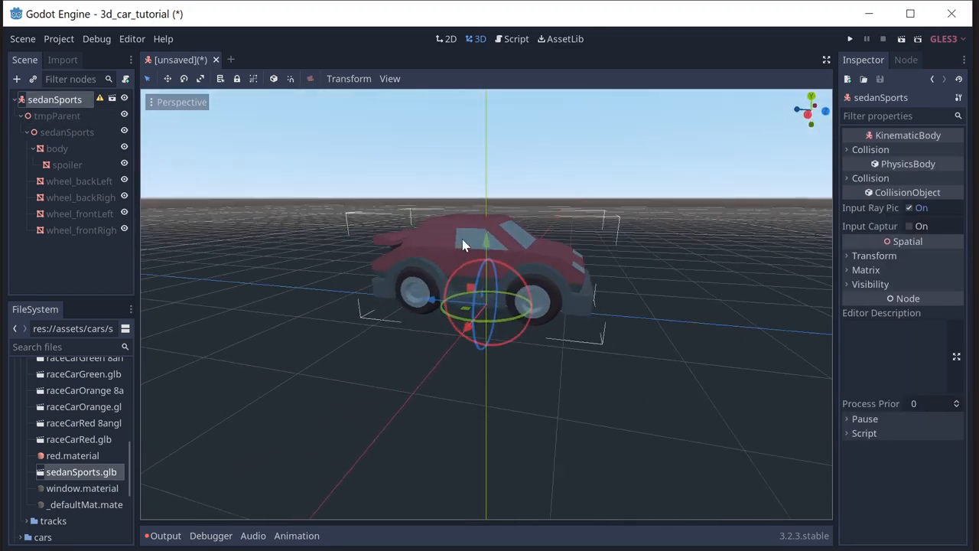
Orbit the view to inspect the car's front wheel and underside.
drag(463, 245, 264, 259)
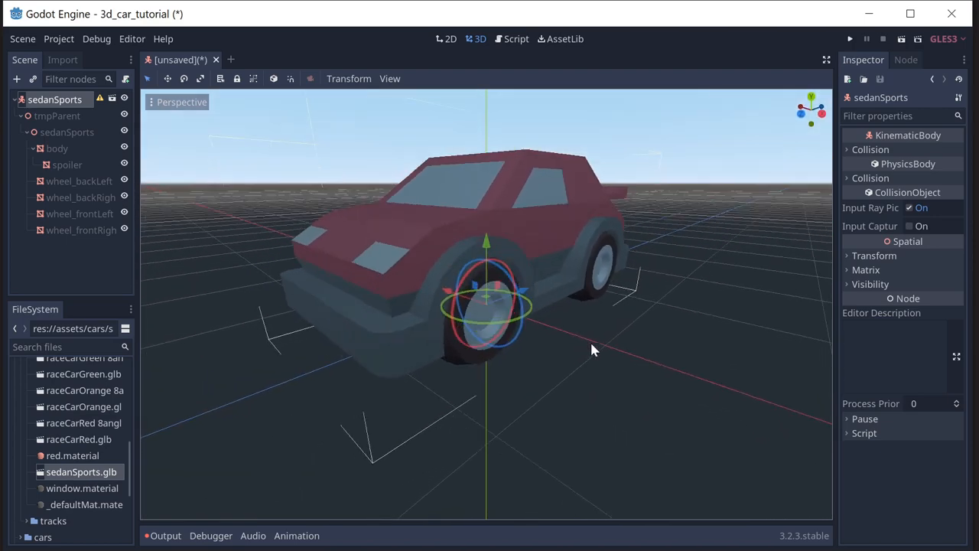
drag(593, 350, 578, 330)
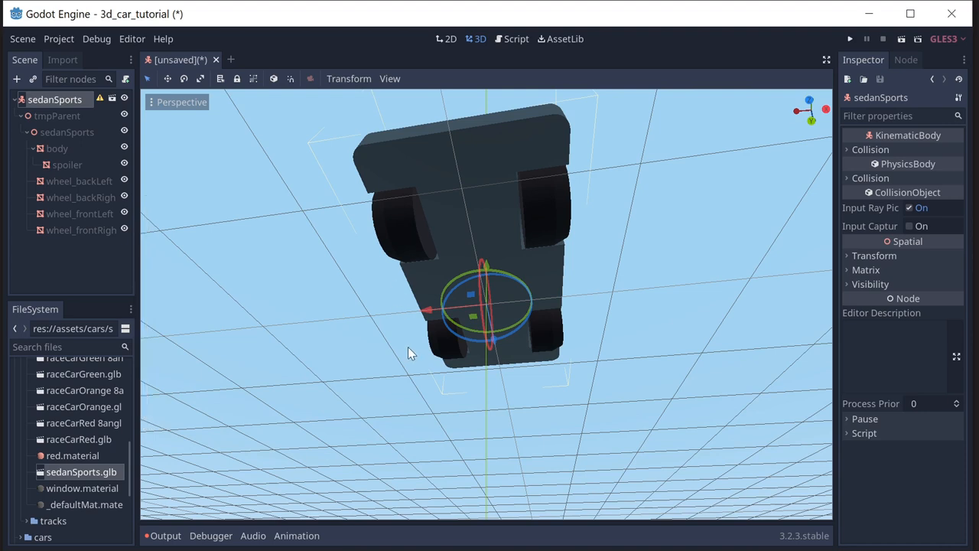
mouse_move(537, 181)
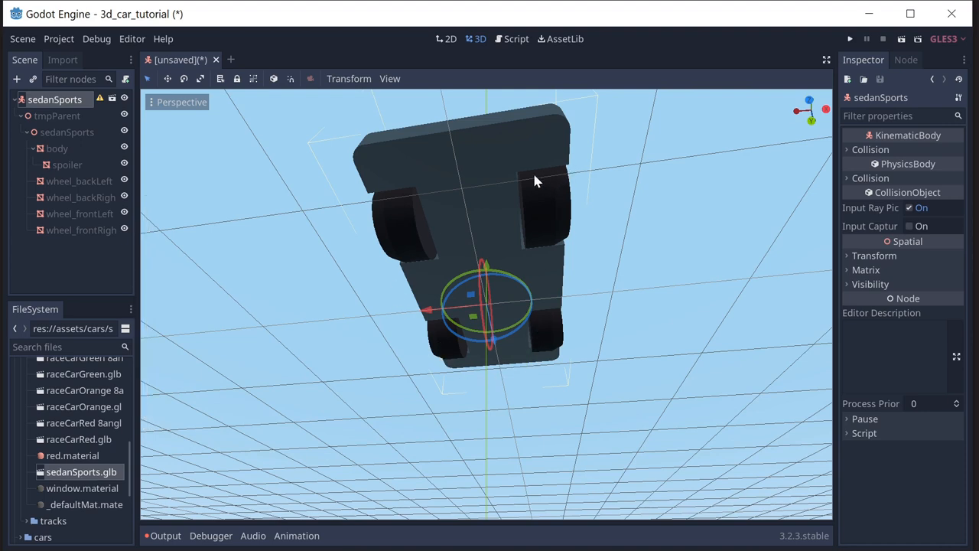
mouse_move(541, 251)
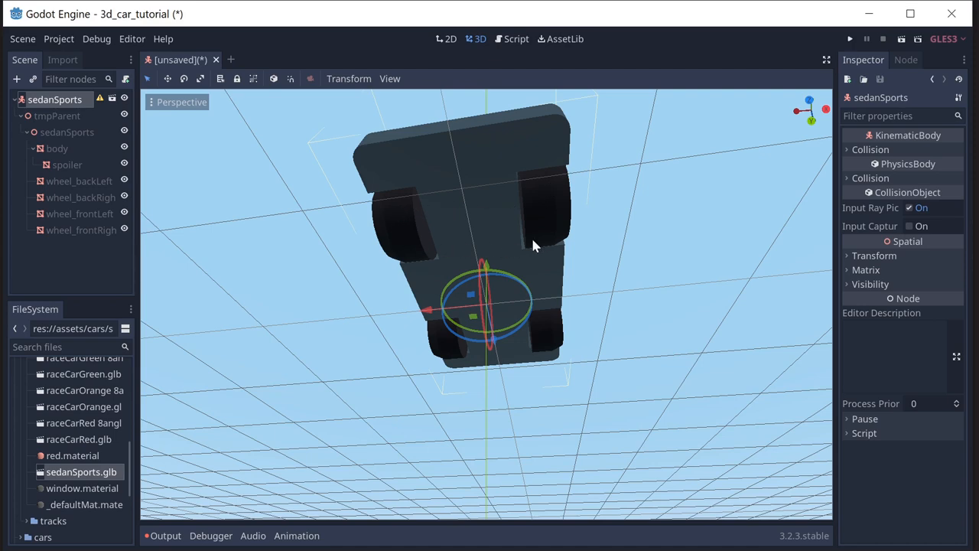
mouse_move(592, 247)
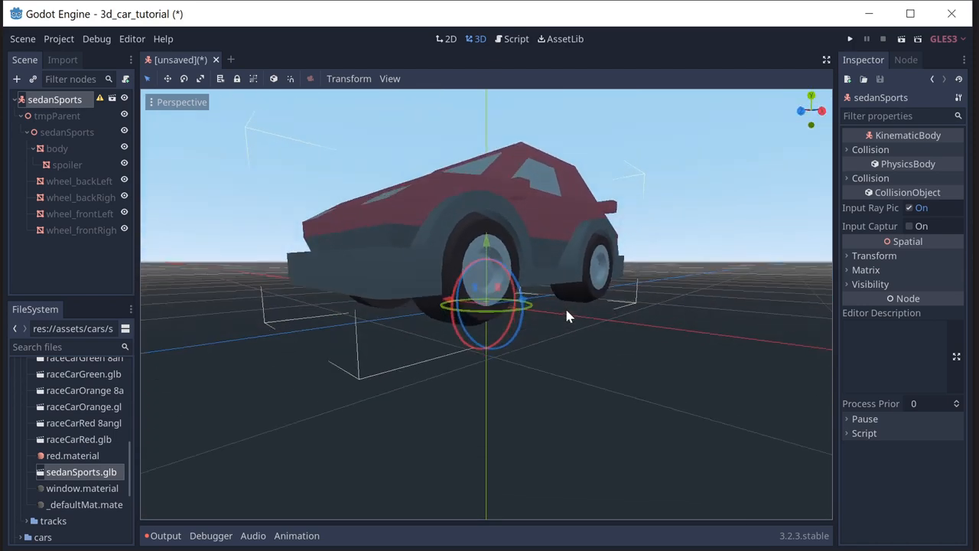
drag(570, 317, 512, 330)
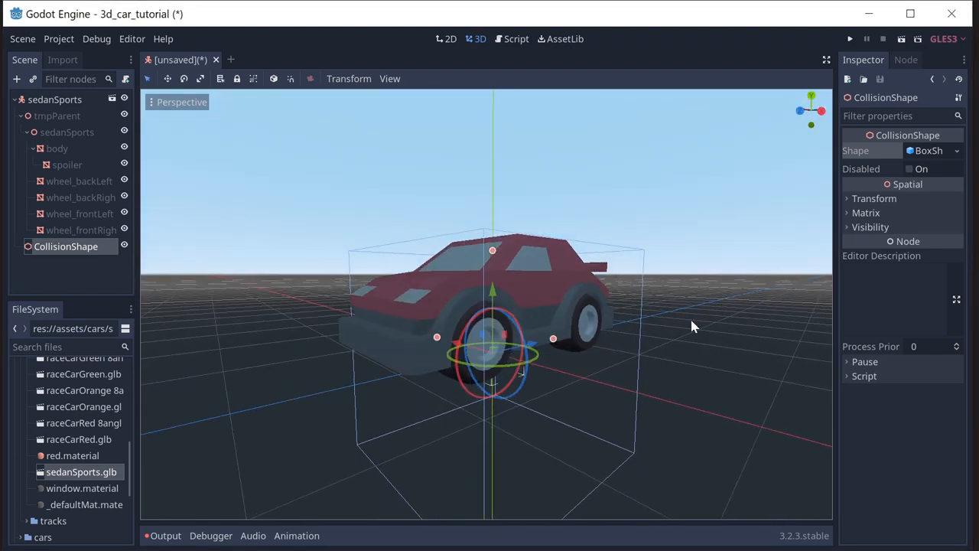
mouse_move(674, 316)
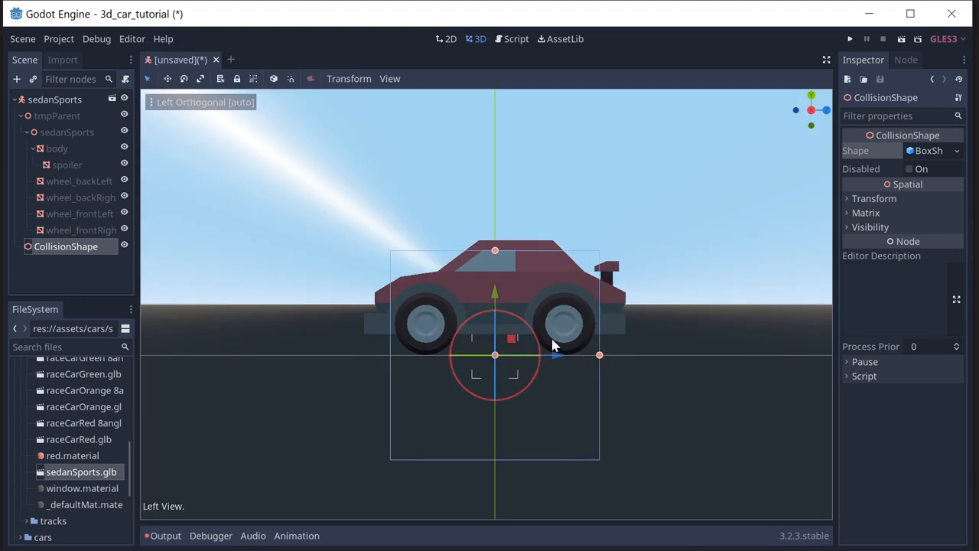
mouse_move(193, 117)
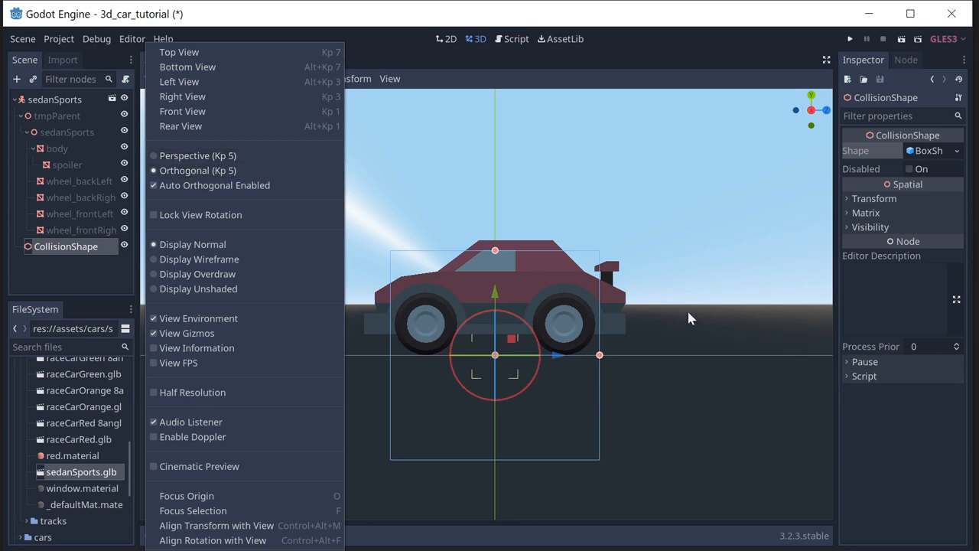
Show the car and its collision box in the Left orthogonal side view.
click(196, 156)
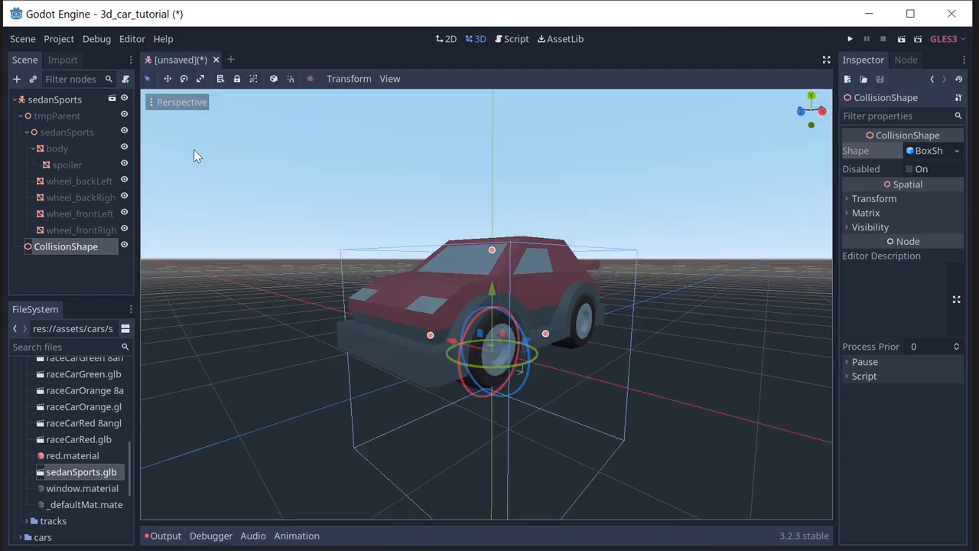
click(389, 78)
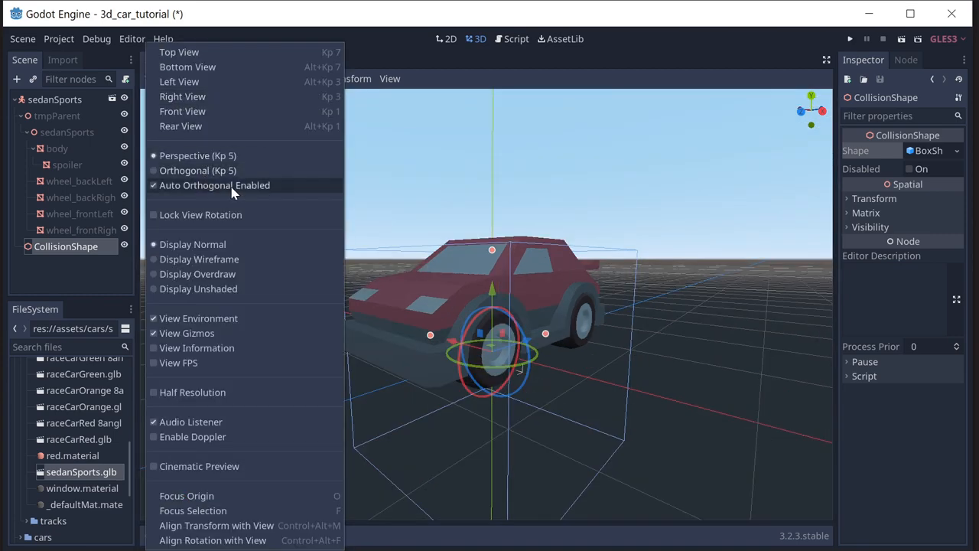
mouse_move(179, 82)
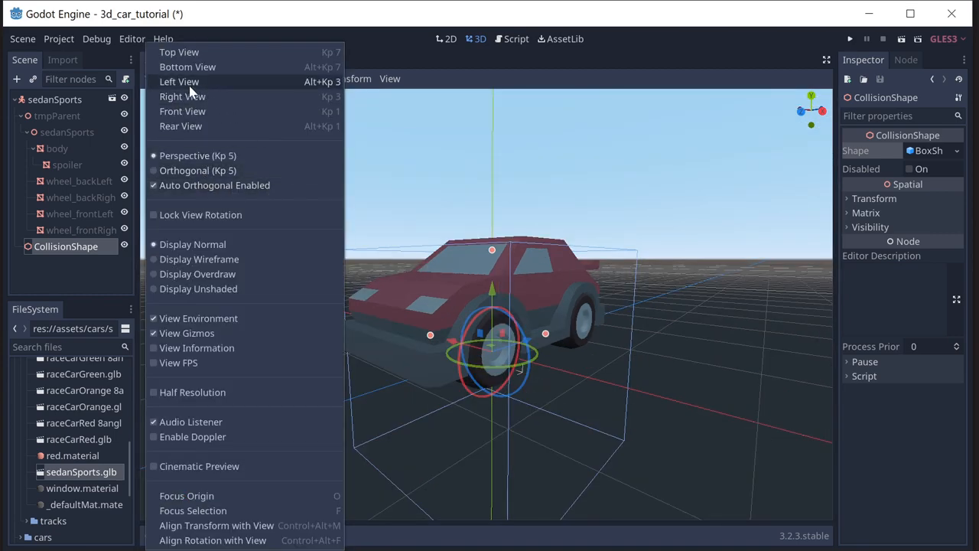
click(179, 81)
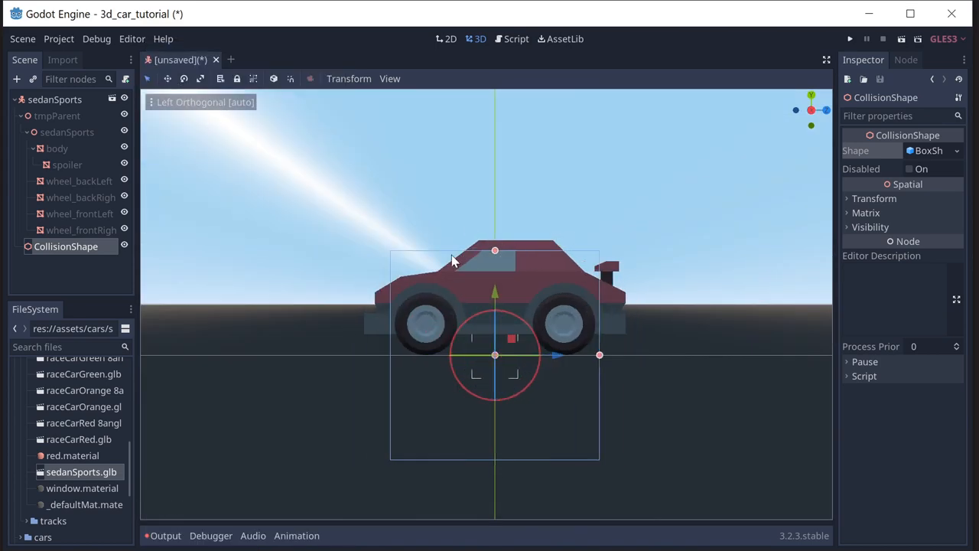
mouse_move(585, 325)
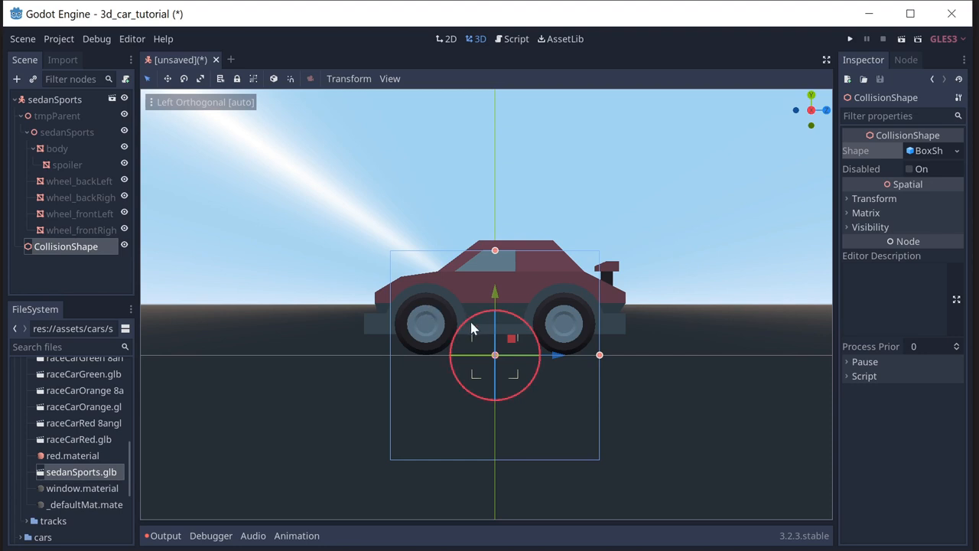
Raise the collision box, shrink it to body height, and stretch it to the spoiler.
drag(495, 337, 495, 229)
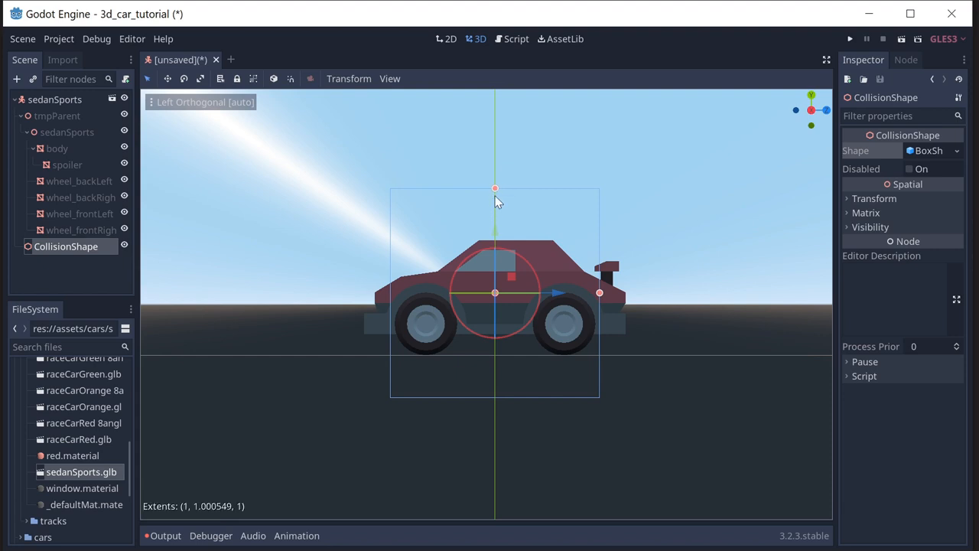
drag(495, 188, 495, 251)
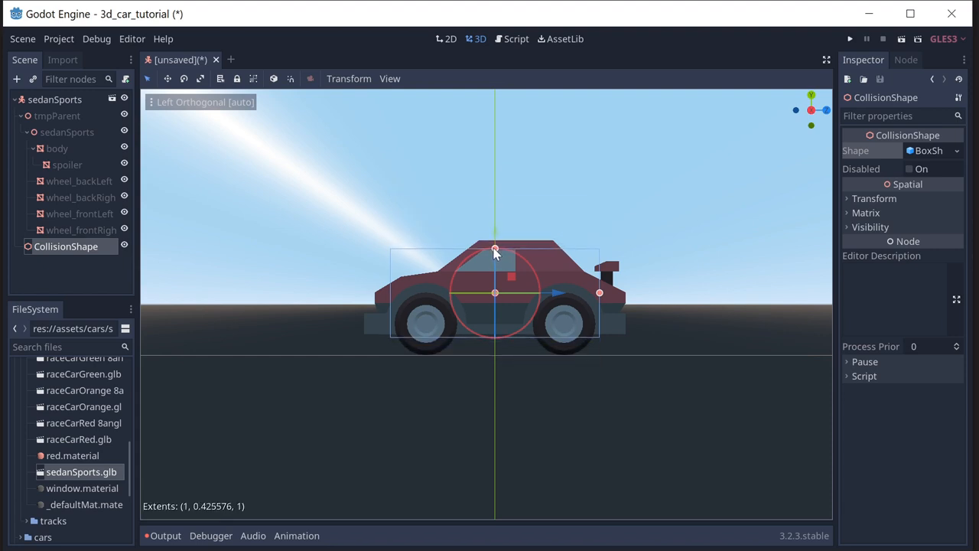
drag(495, 250, 494, 222)
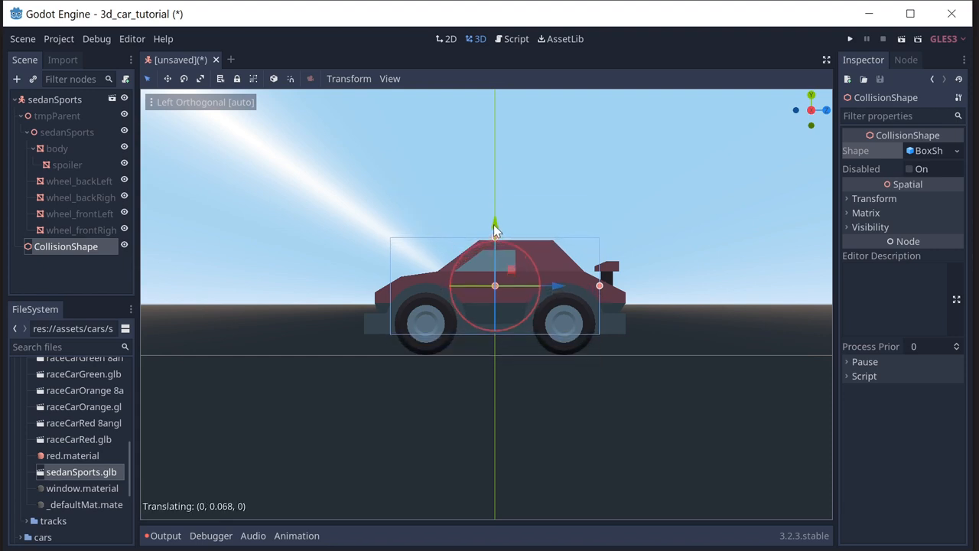
drag(599, 285, 619, 290)
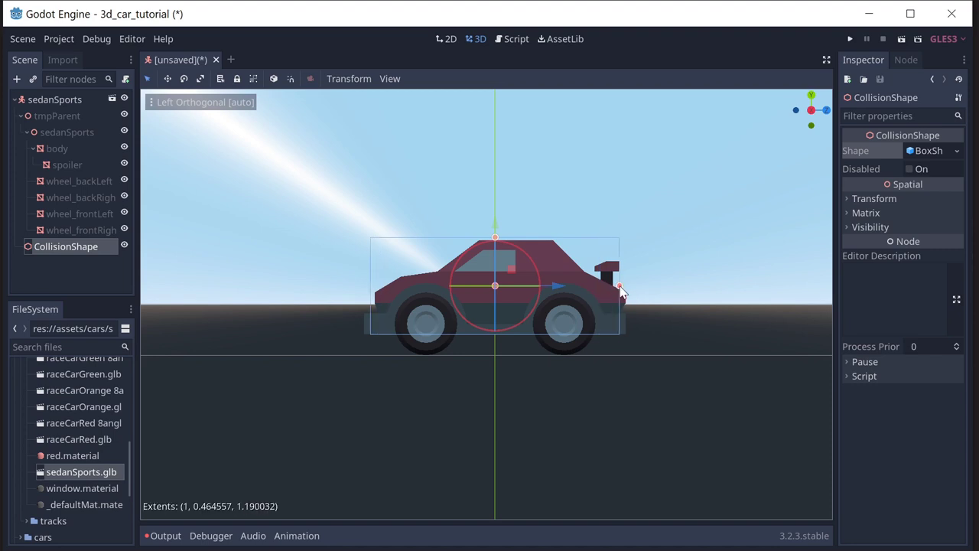
drag(619, 287, 626, 289)
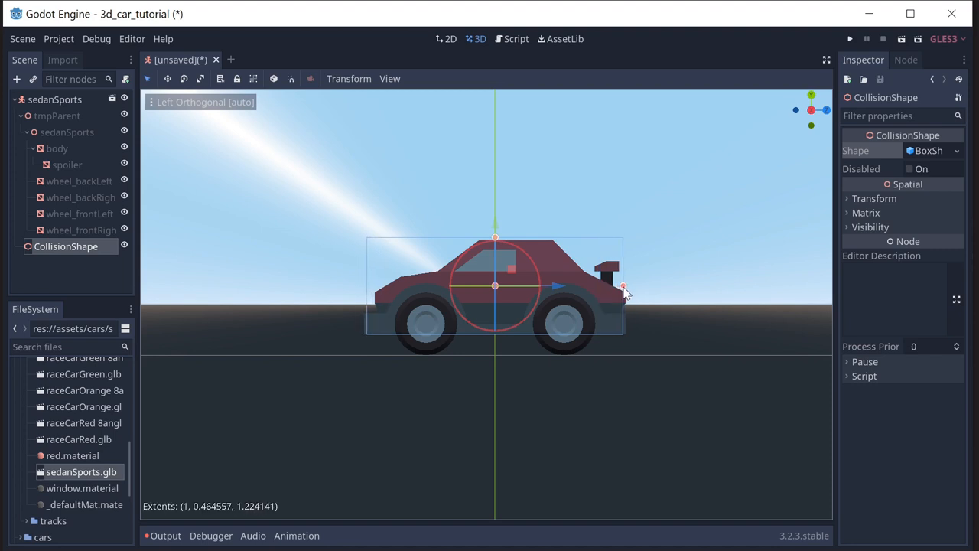
drag(624, 289, 626, 286)
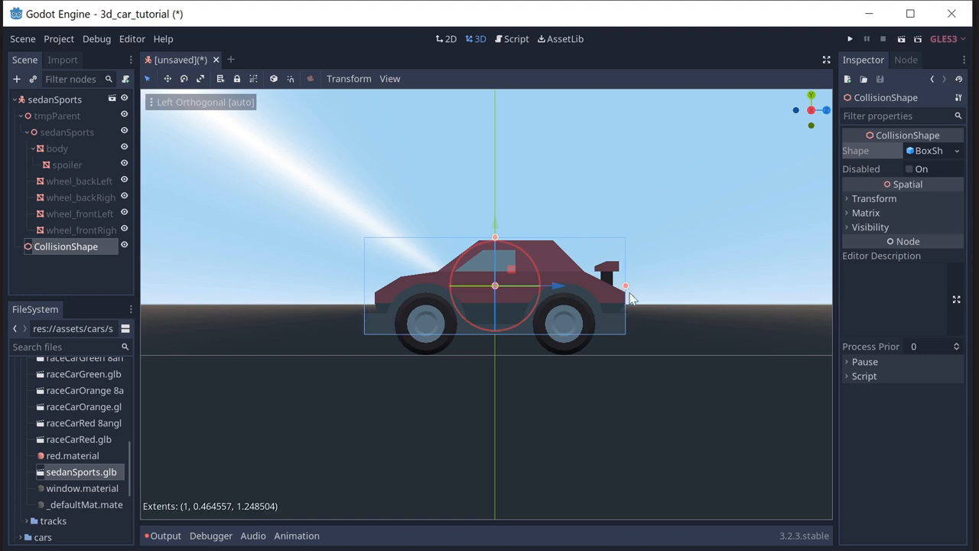
From the rear view, widen the collision box to the car's width and orbit to check.
click(388, 78)
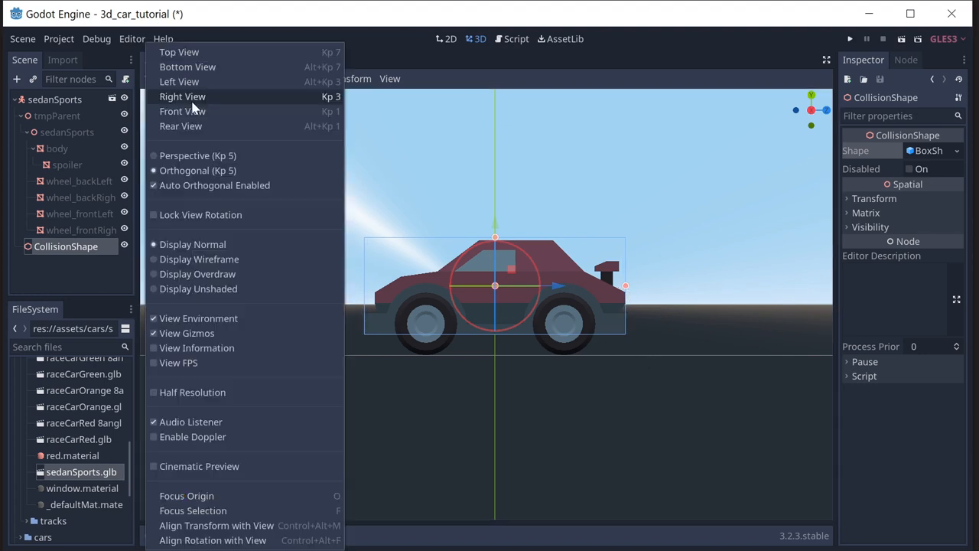
click(180, 125)
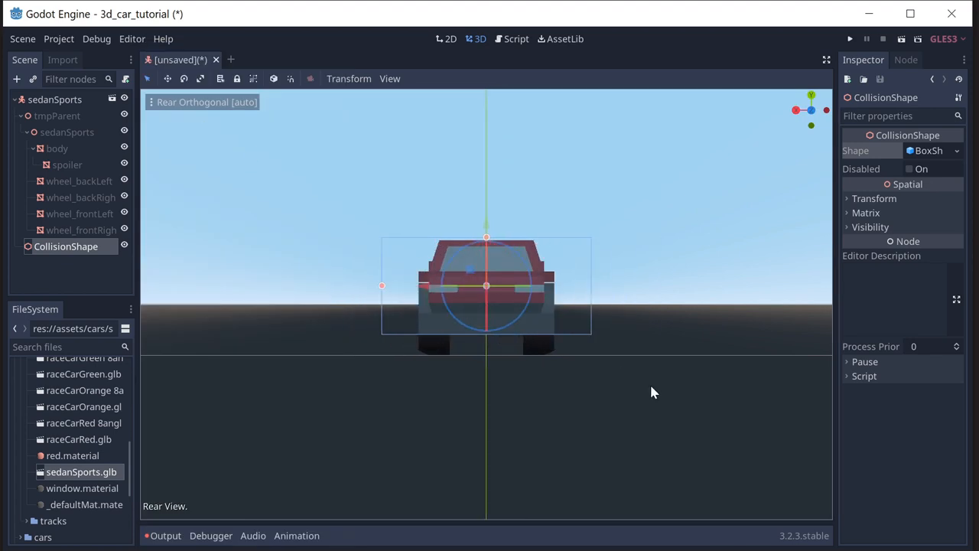
mouse_move(384, 293)
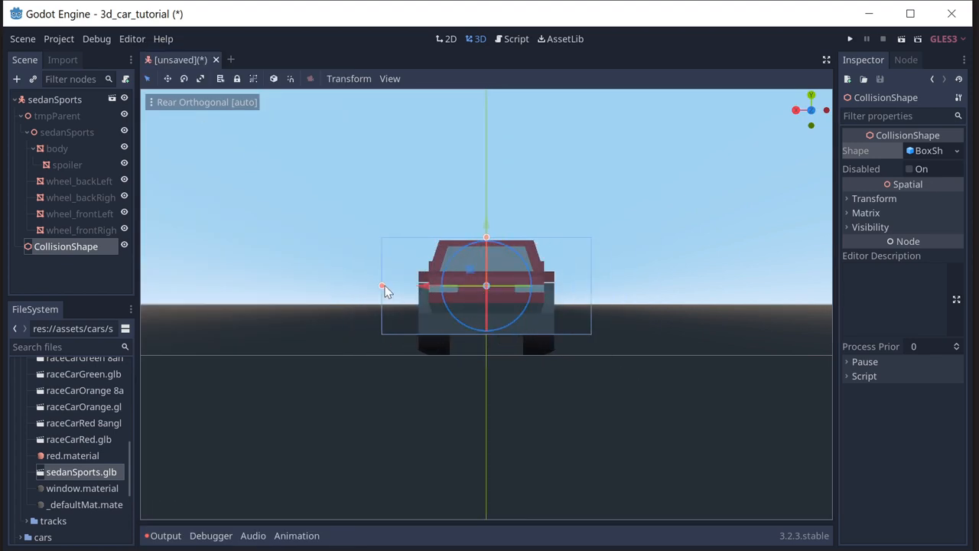
drag(382, 286, 417, 287)
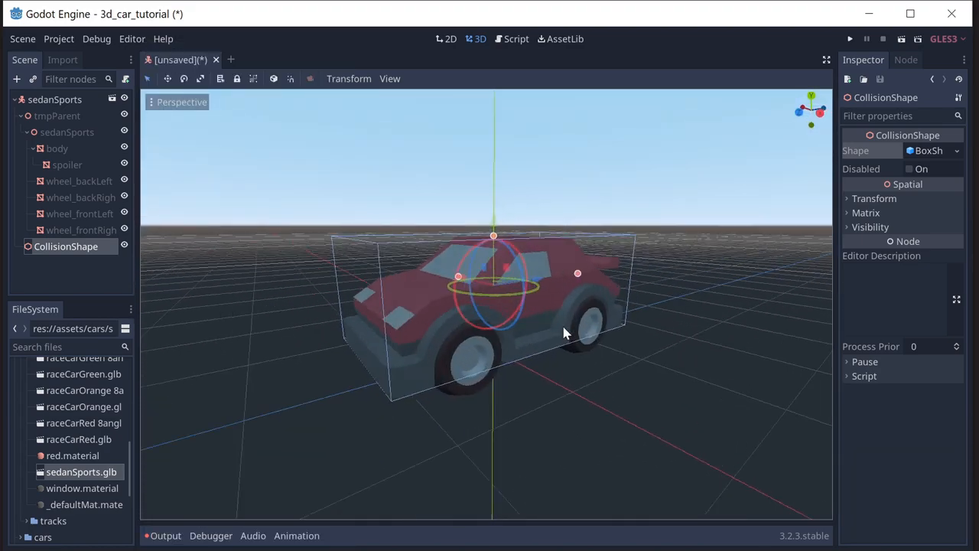
drag(565, 332, 535, 321)
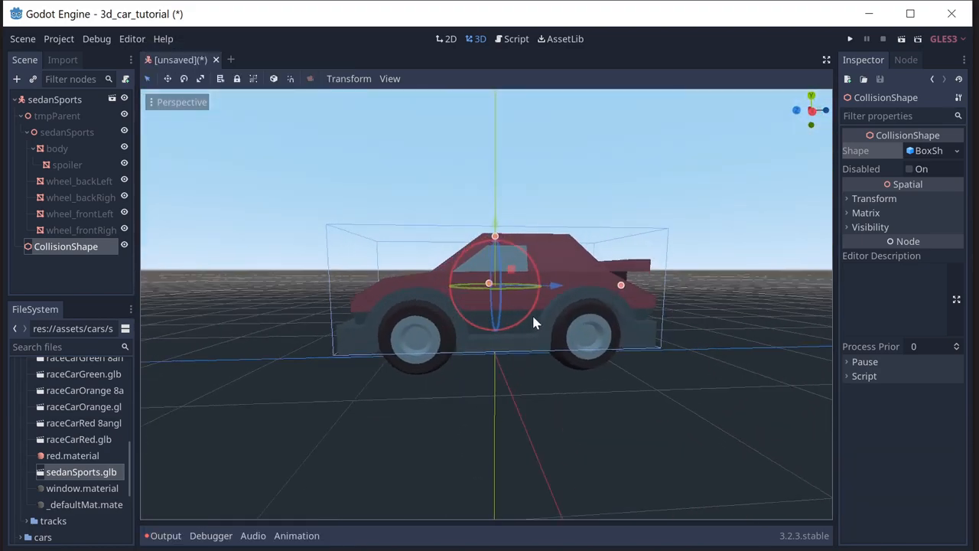
drag(535, 321, 673, 338)
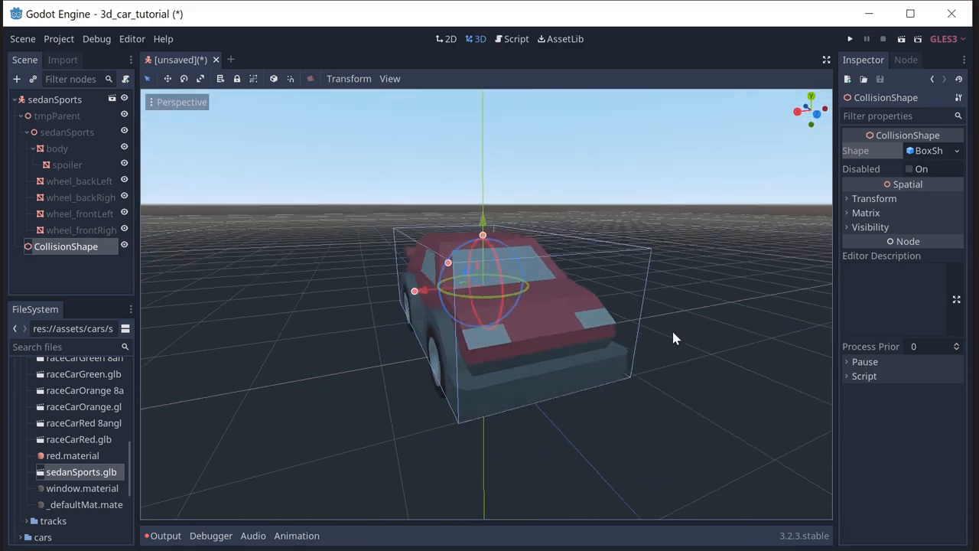
drag(673, 338, 512, 325)
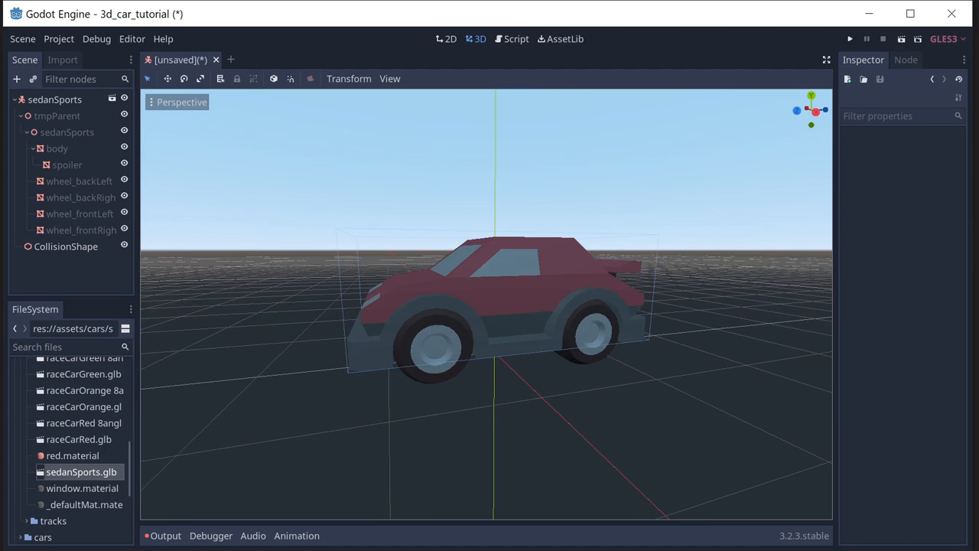
Add a CollisionShape with a new CylinderShape and set Rotation Degrees Z to 90.
click(13, 79)
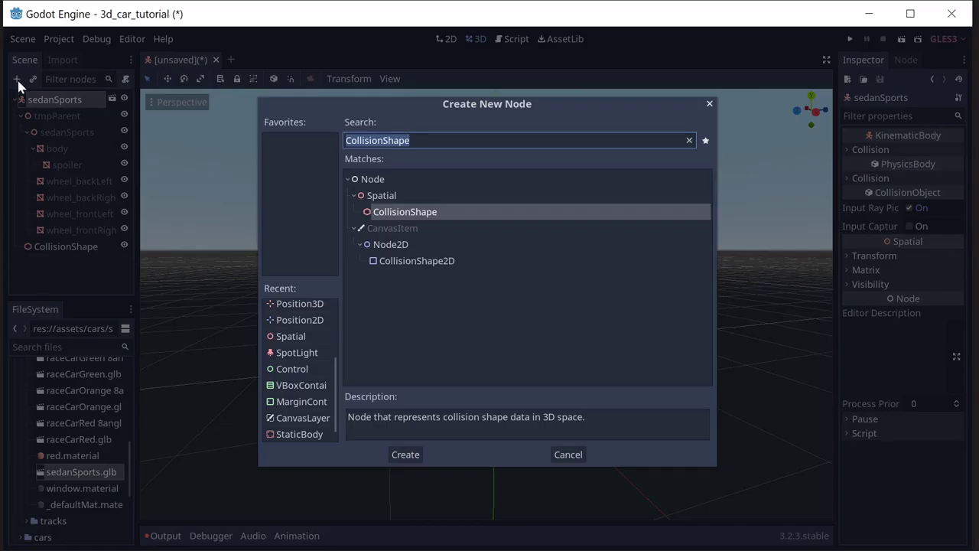
click(406, 454)
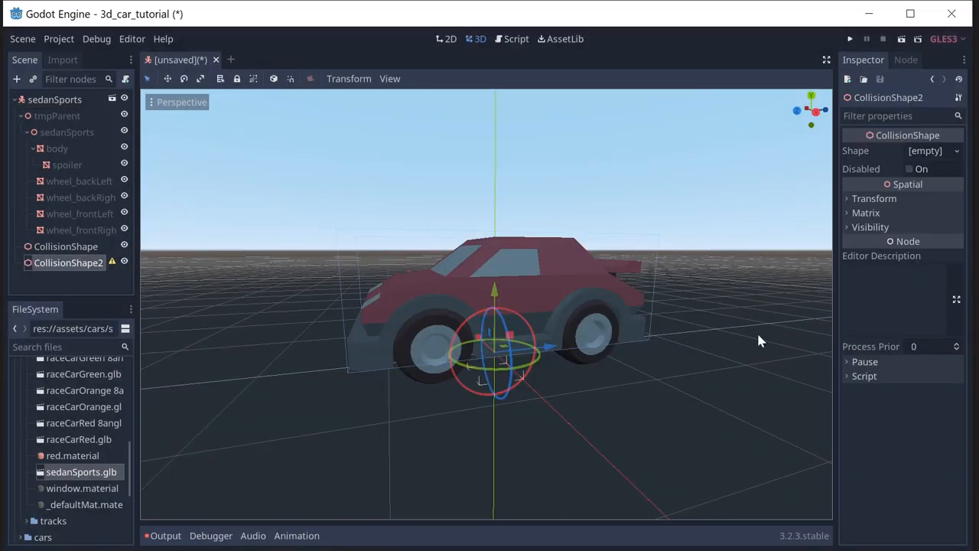
click(926, 151)
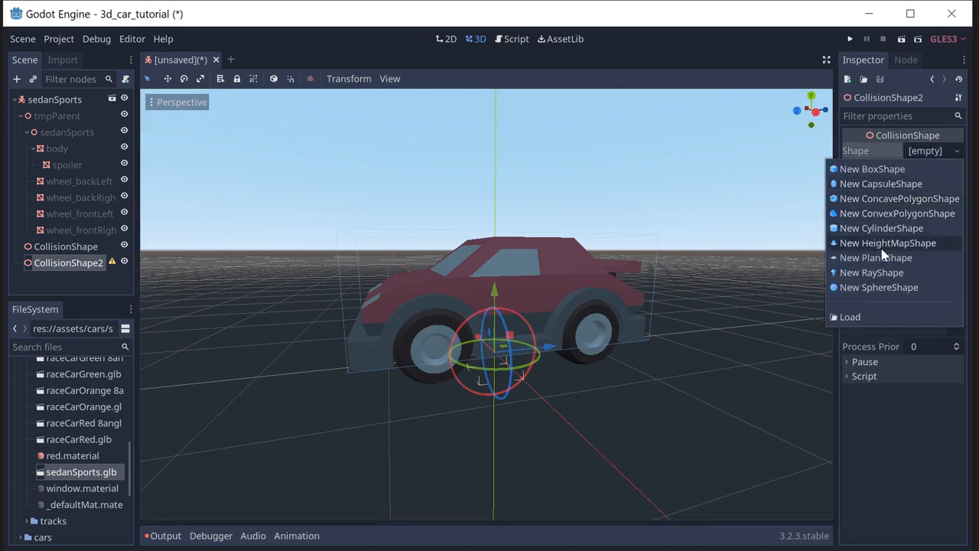
click(881, 228)
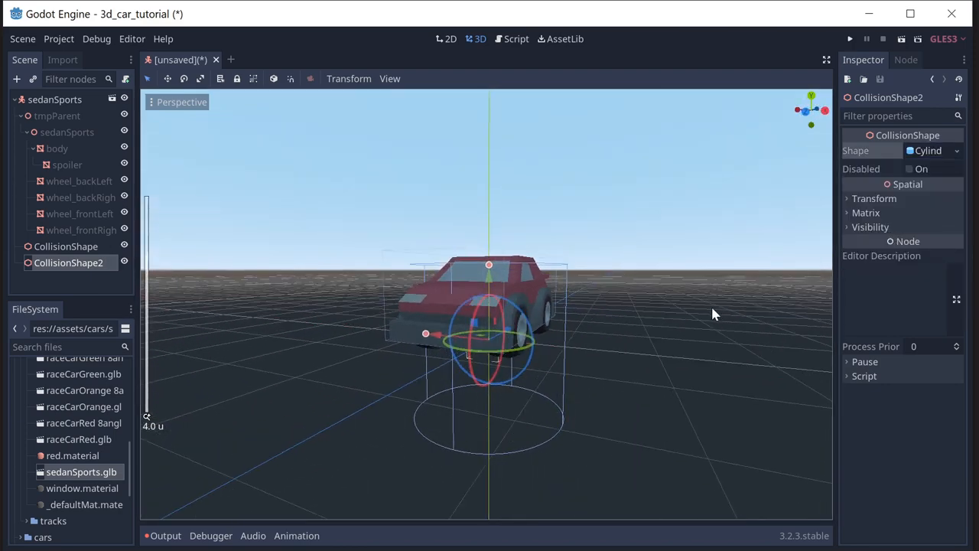
click(873, 198)
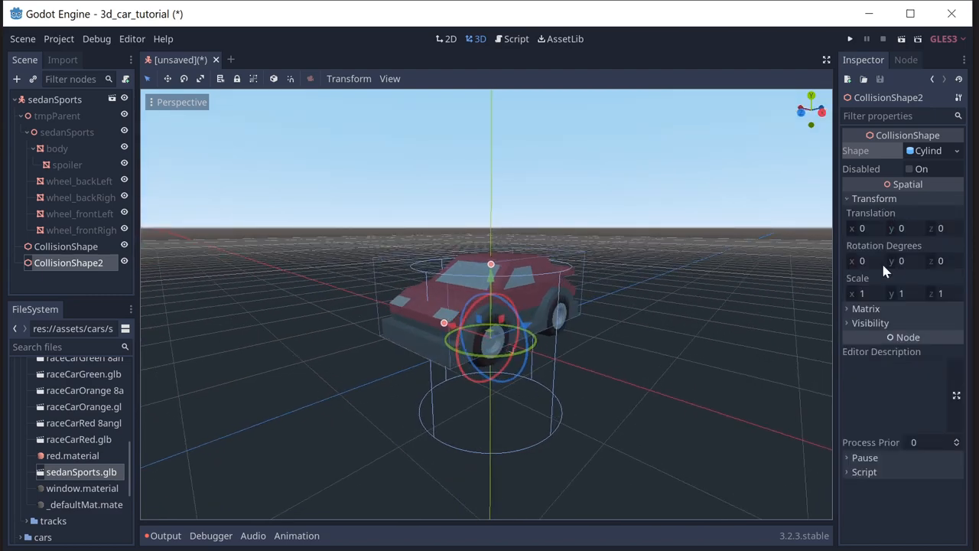
mouse_move(505, 337)
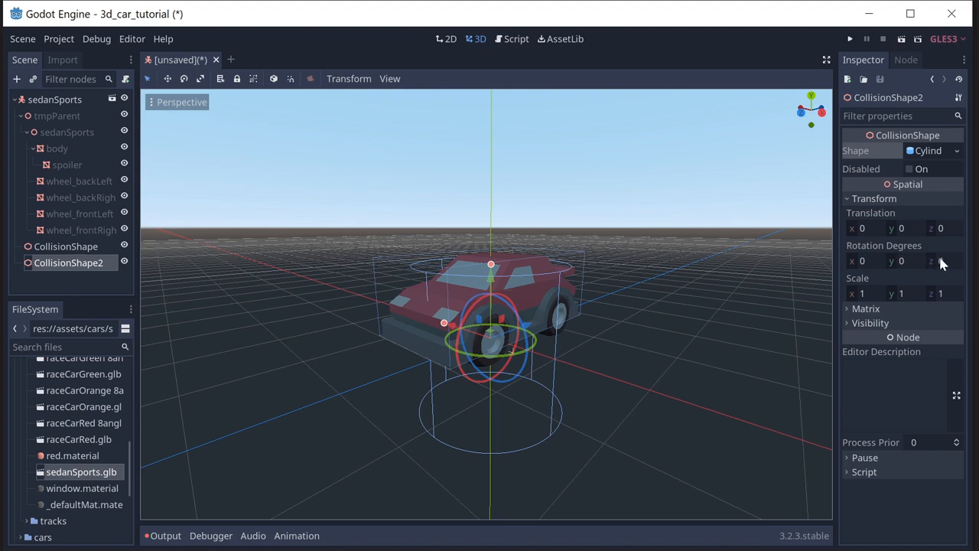
text(90)
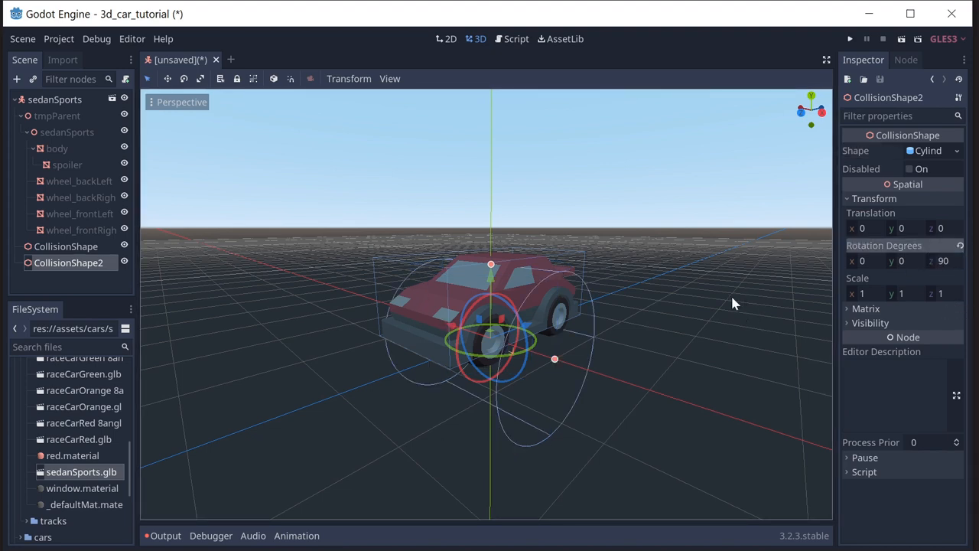
In Left view, shrink the cylinder to about 0.3 radius and move it over the front wheel.
click(389, 78)
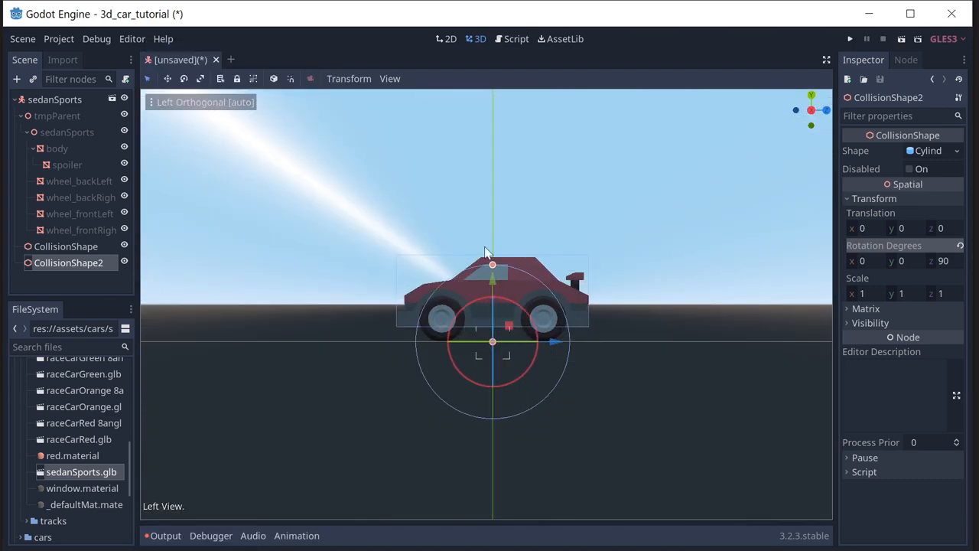
drag(493, 264, 492, 289)
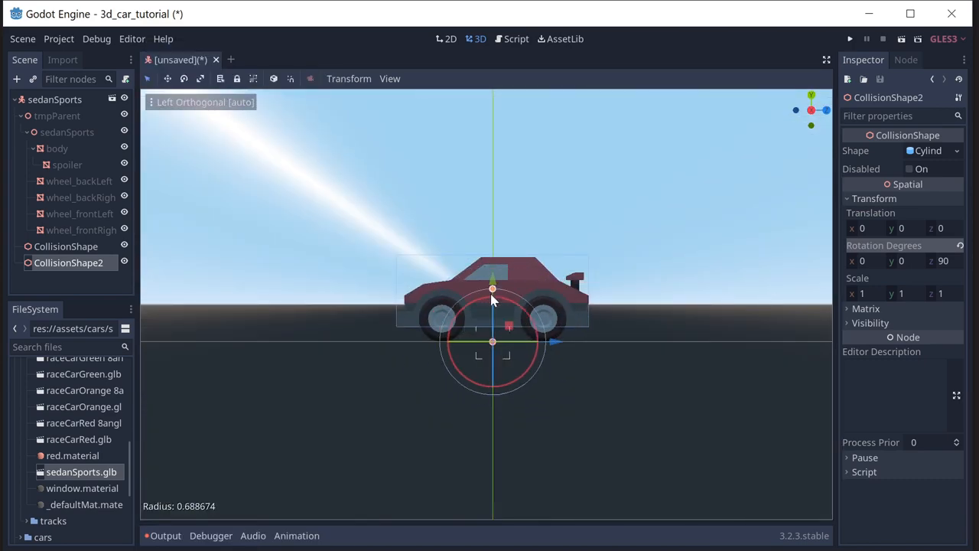
drag(492, 288, 492, 318)
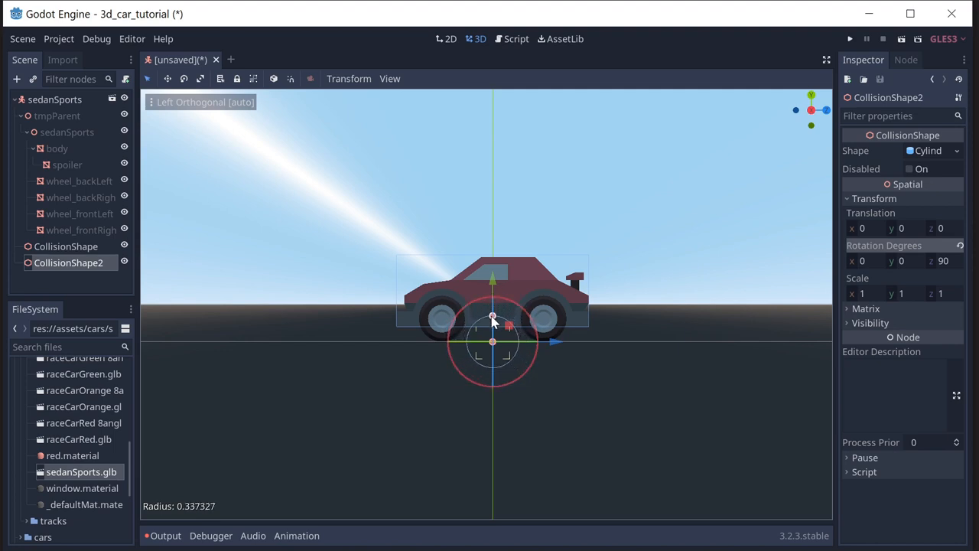
drag(494, 319, 480, 310)
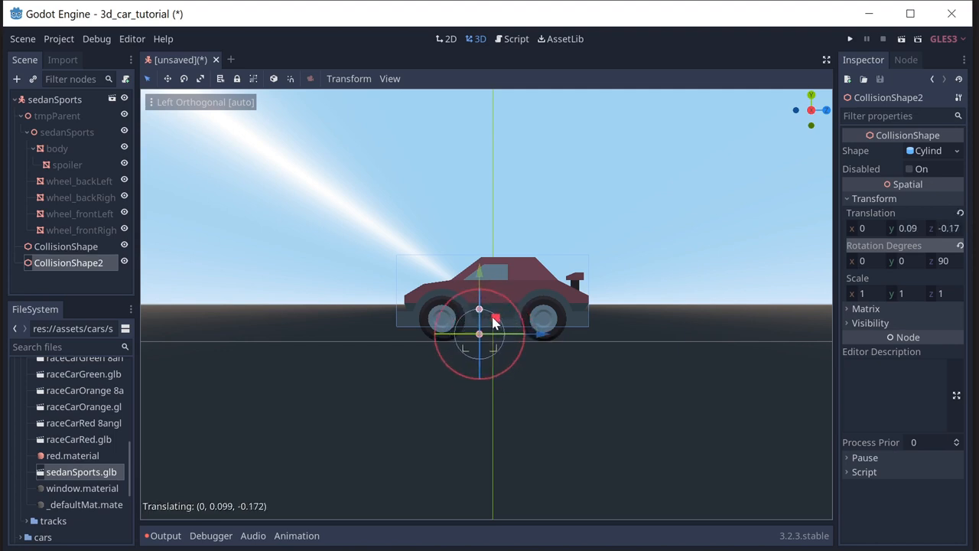
drag(493, 318, 442, 318)
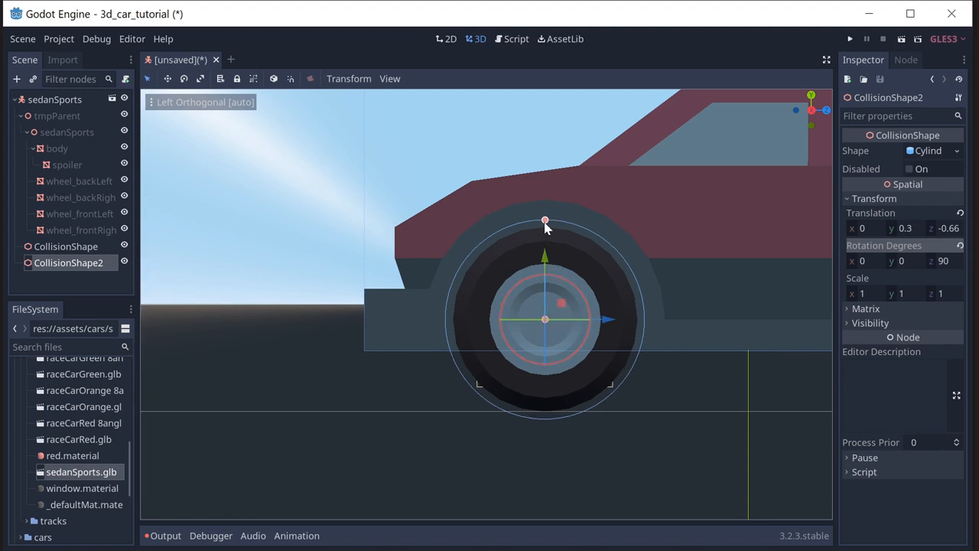
Fine-tune the radius to the tyre edge and stretch the cylinder across the car's width.
drag(545, 221, 545, 229)
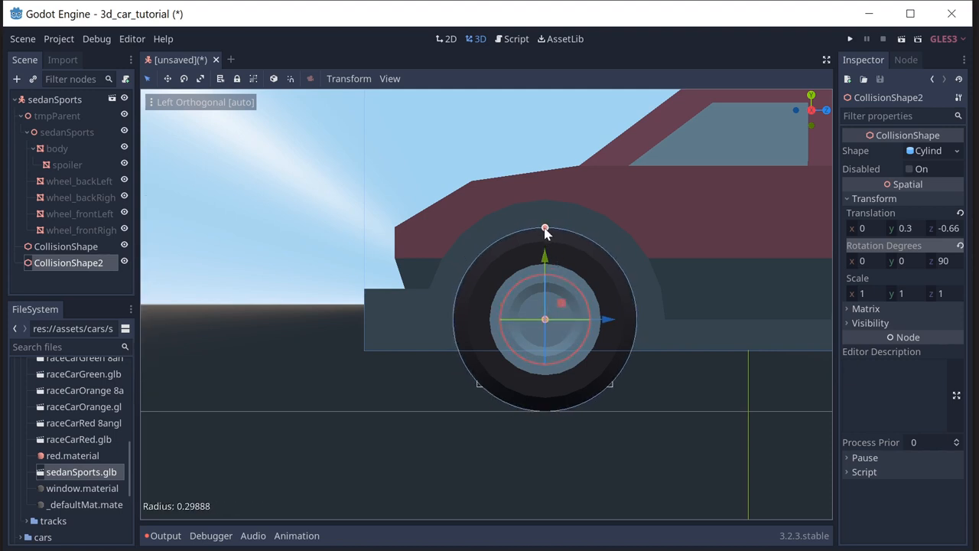
drag(544, 228, 544, 228)
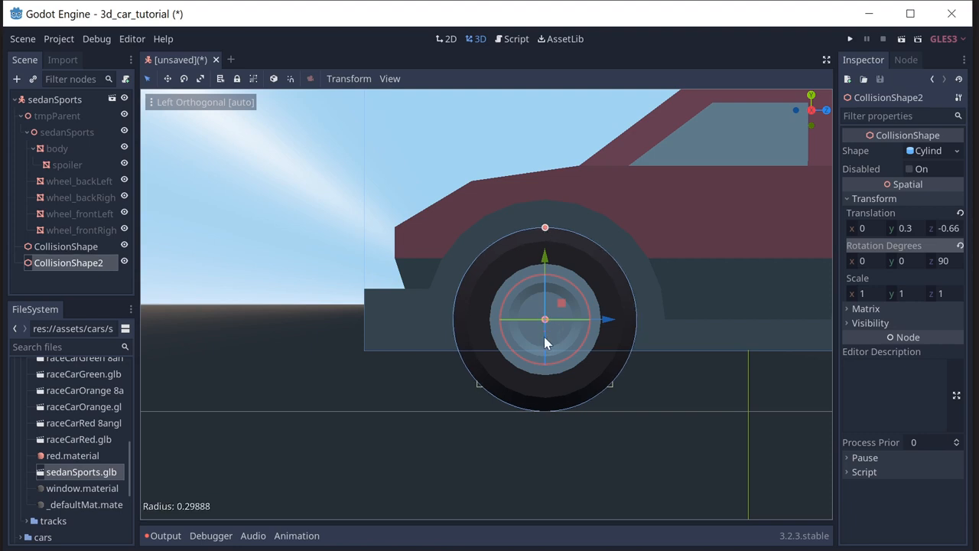
mouse_move(493, 400)
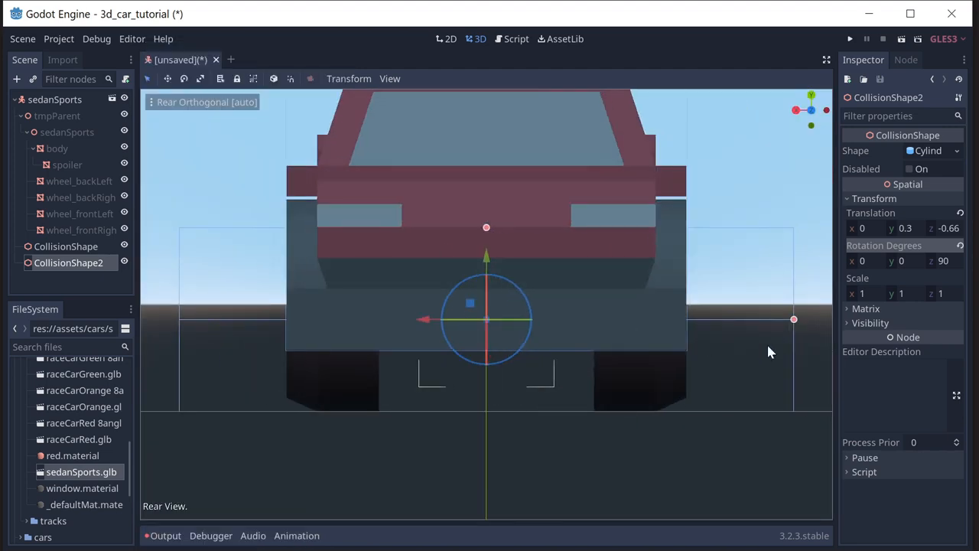
drag(794, 319, 694, 319)
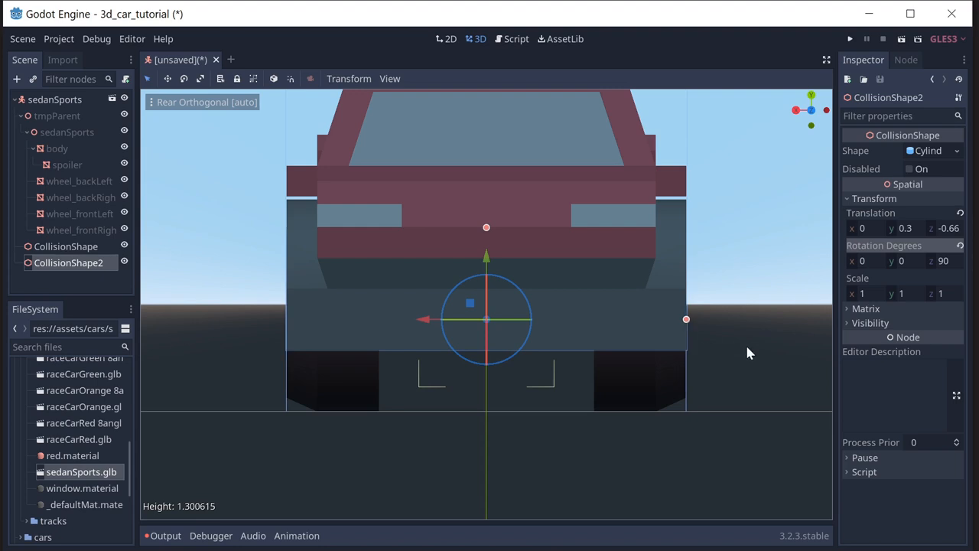
click(389, 78)
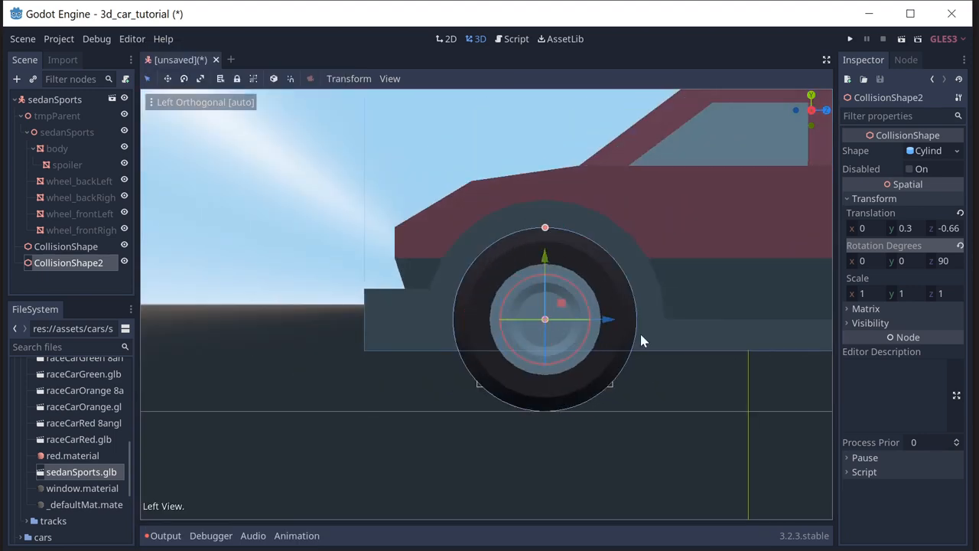
Zoom in and nudge the duplicated cylinder along Z onto the rear wheel.
scroll(down, 3)
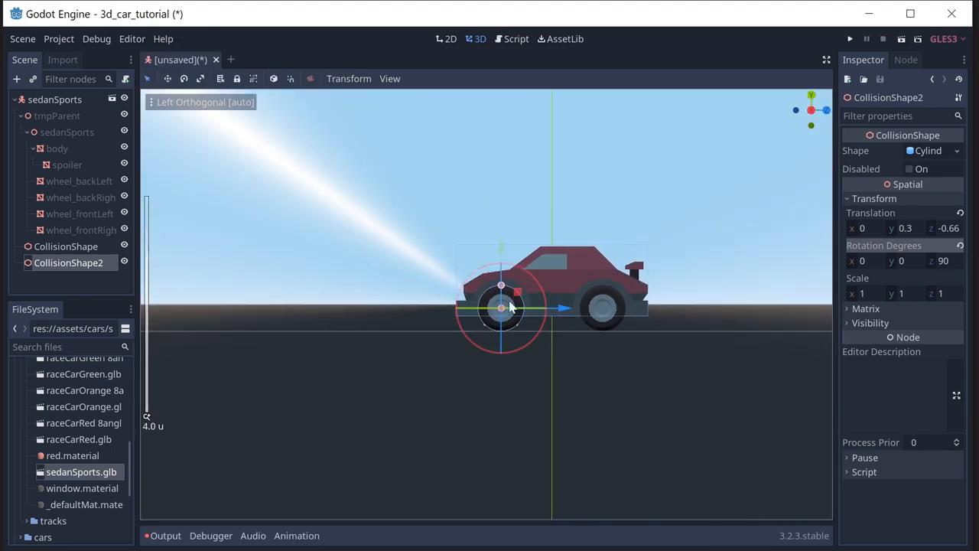
mouse_move(95, 294)
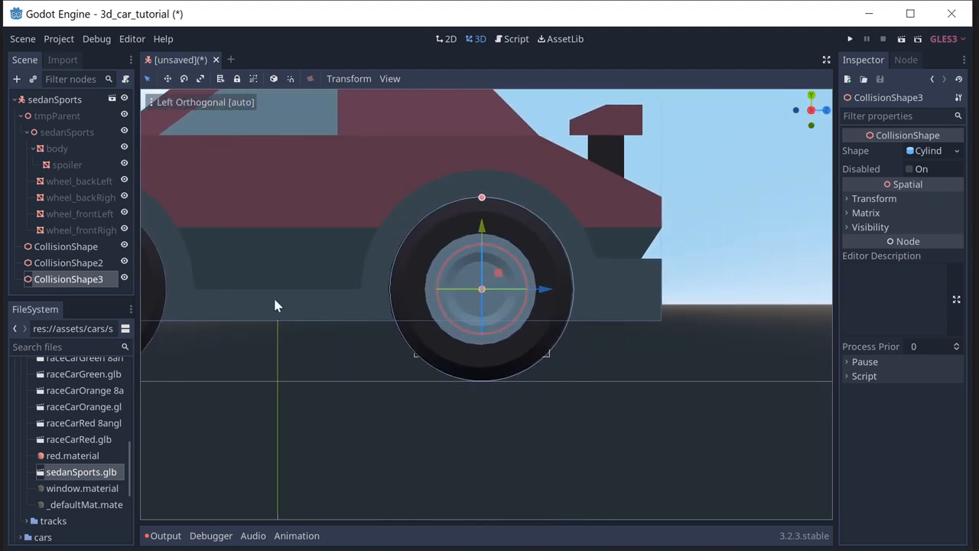
drag(542, 288, 539, 283)
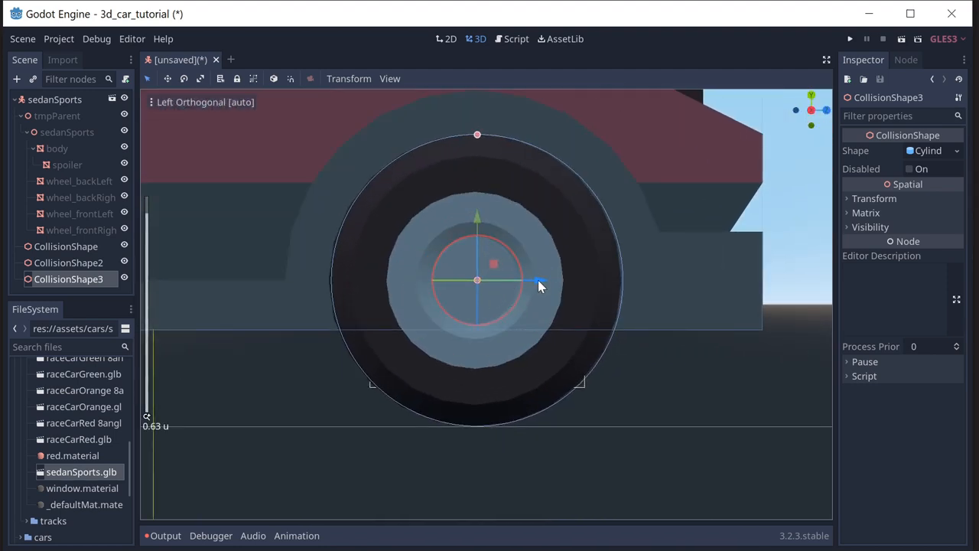
drag(531, 281, 539, 283)
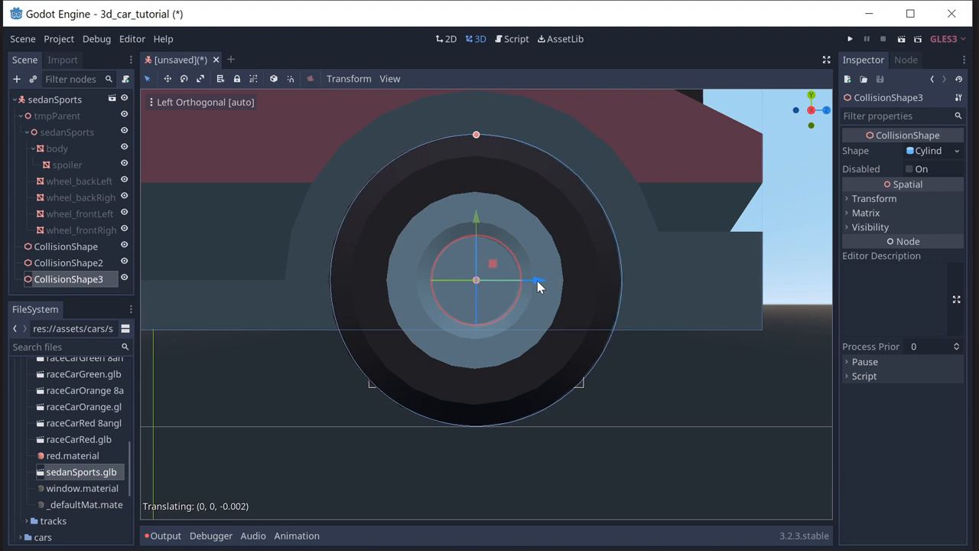
mouse_move(475, 218)
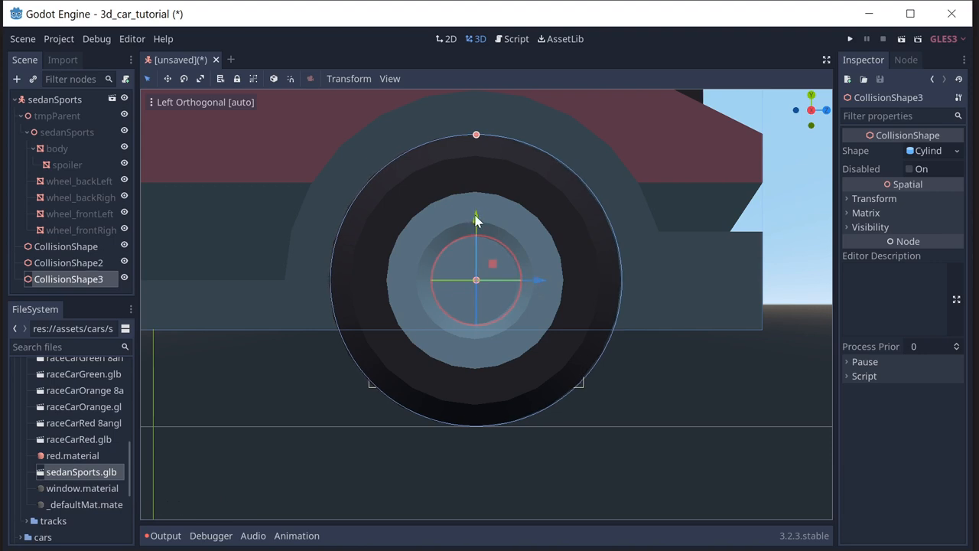
mouse_move(512, 320)
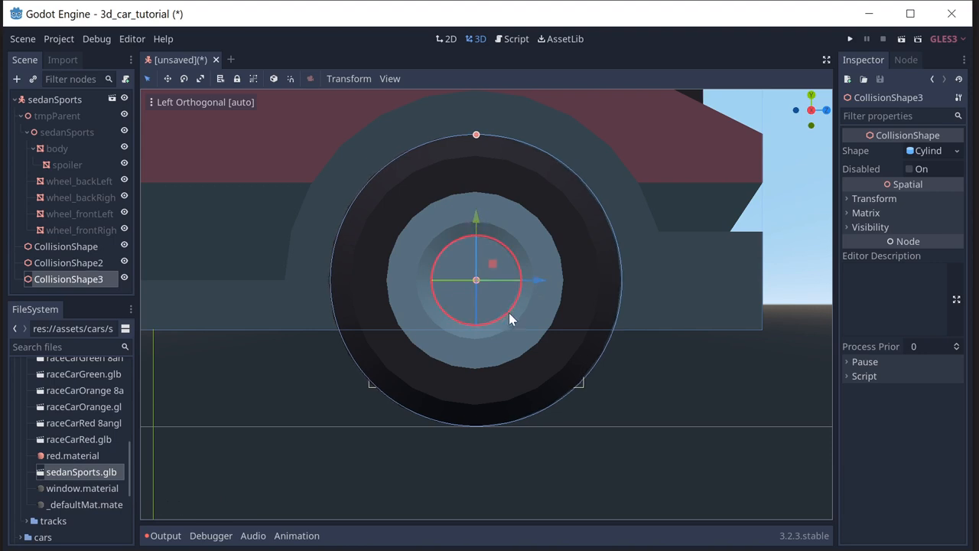
mouse_move(371, 354)
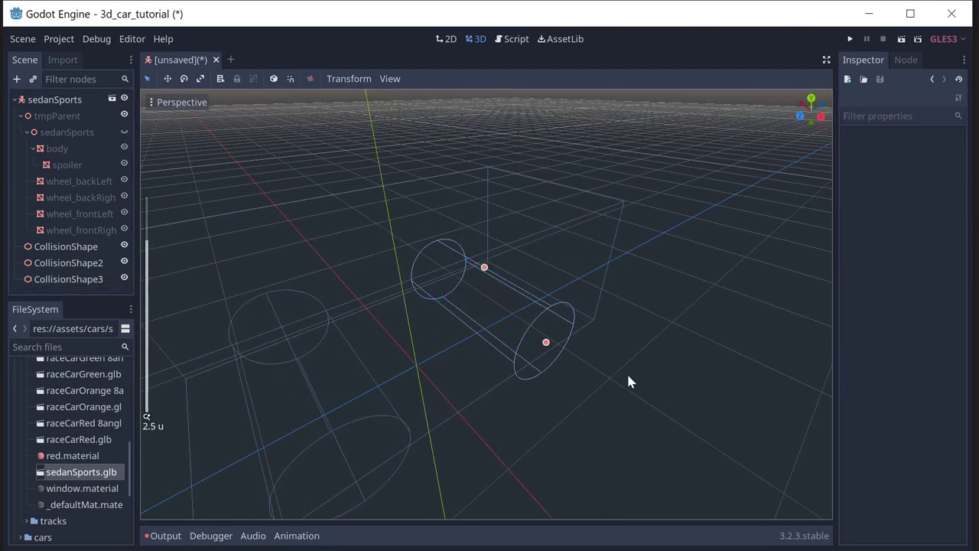
Orbit around the three collision shapes to view them from the front.
drag(631, 381, 638, 341)
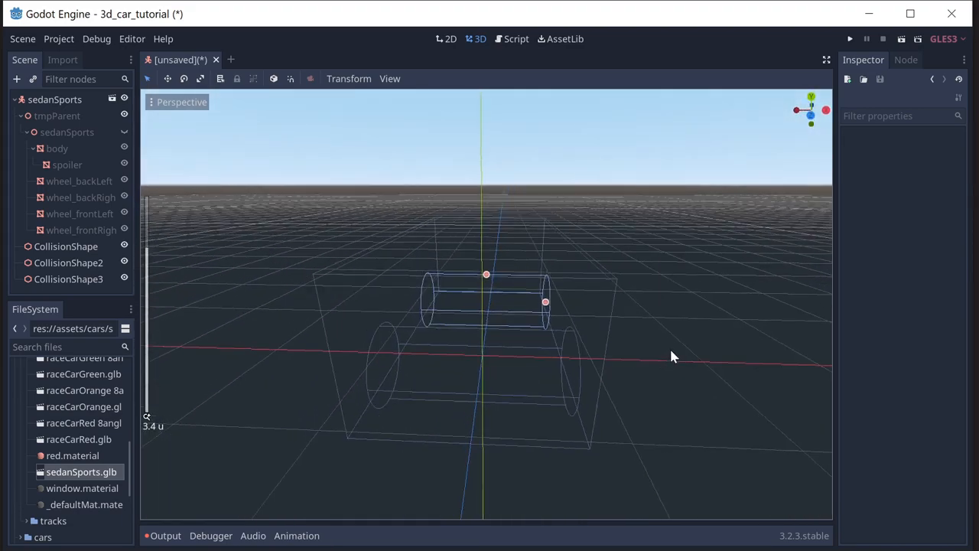
drag(673, 355, 612, 356)
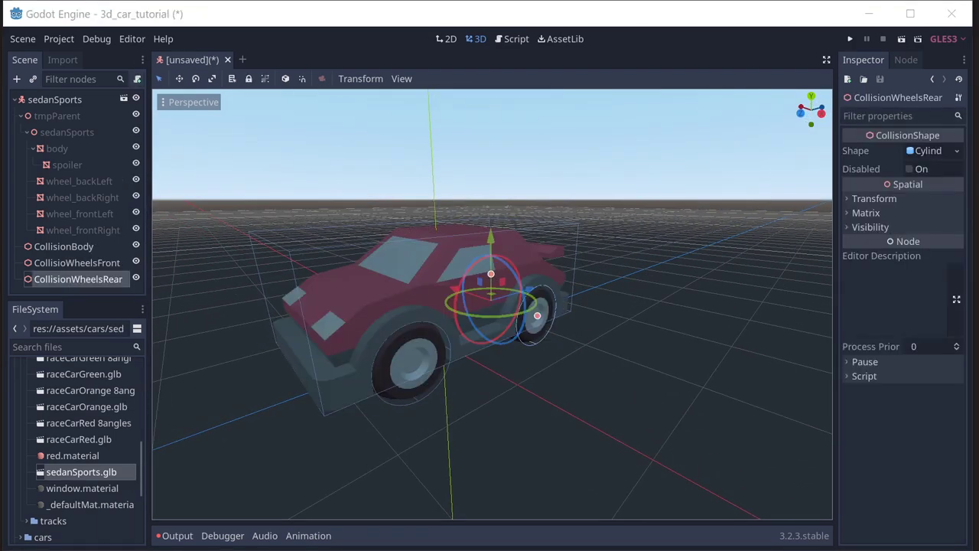
Rename the wheel shapes CollisionWheelsFront and CollisionWheelsRear, fixing the front one's spelling.
click(76, 262)
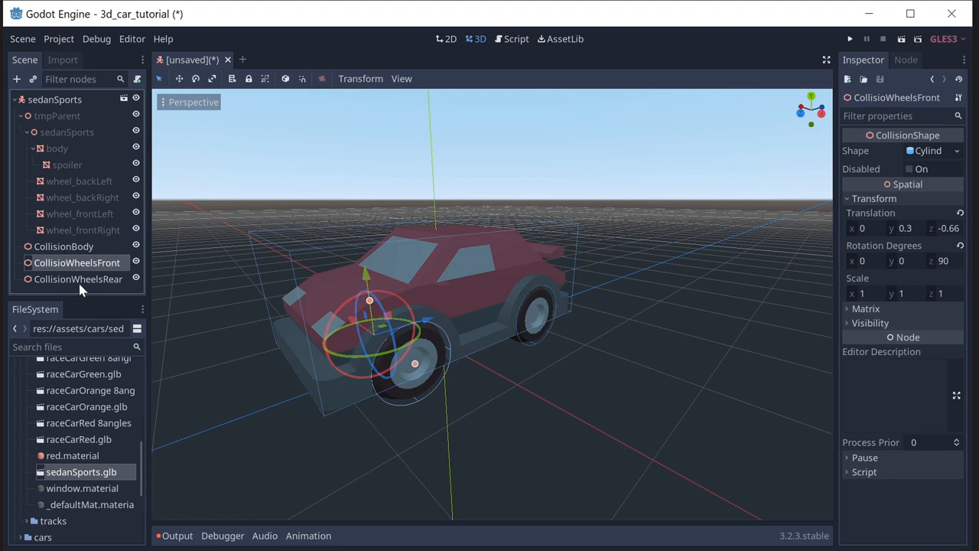
click(78, 279)
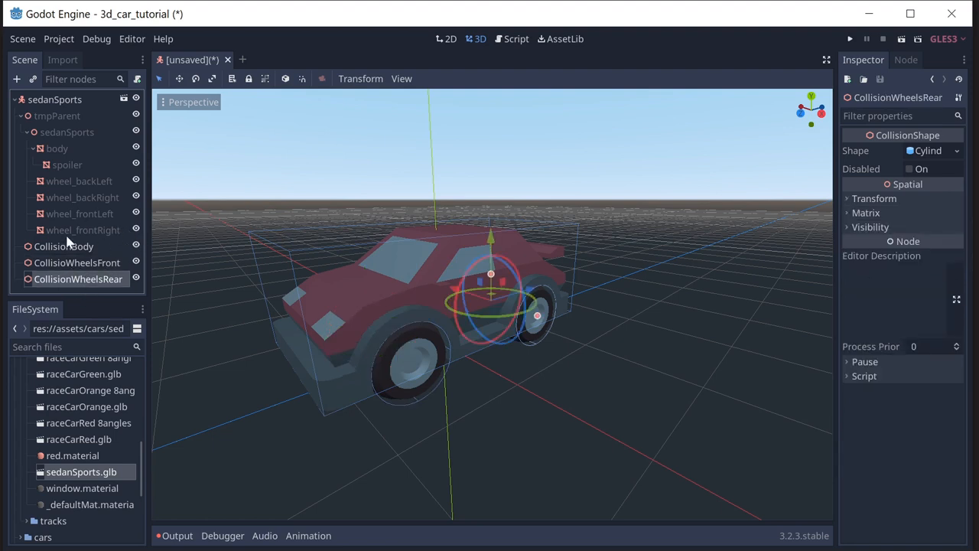
click(77, 263)
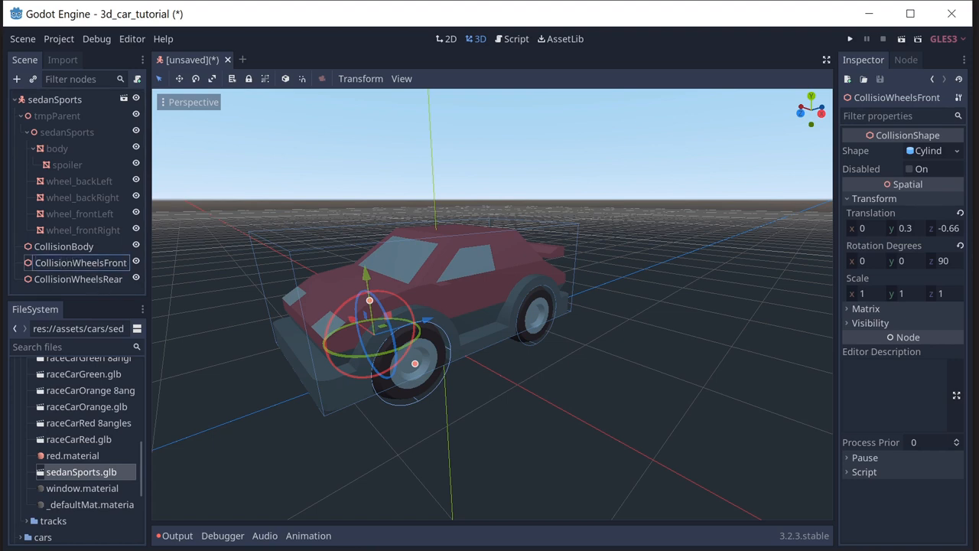
click(83, 278)
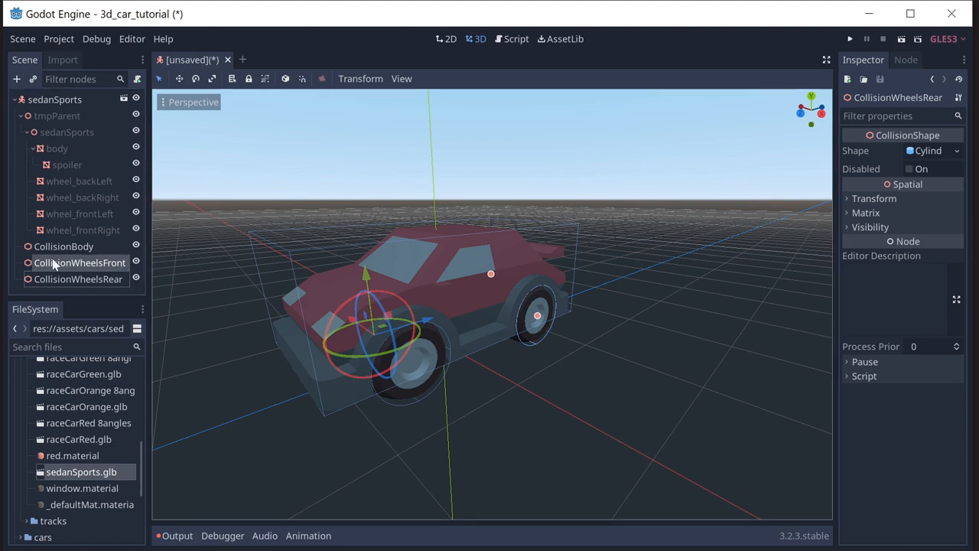
mouse_move(80, 263)
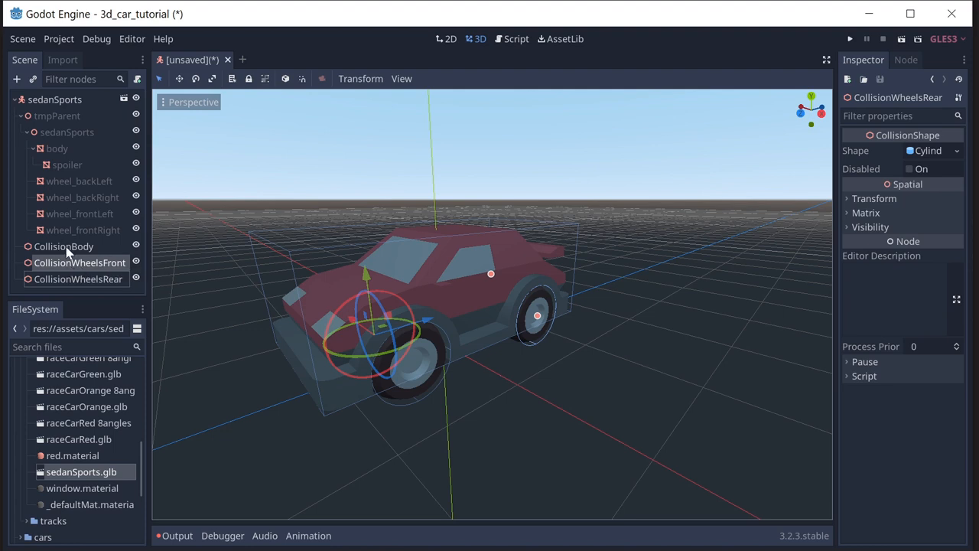
mouse_move(80, 263)
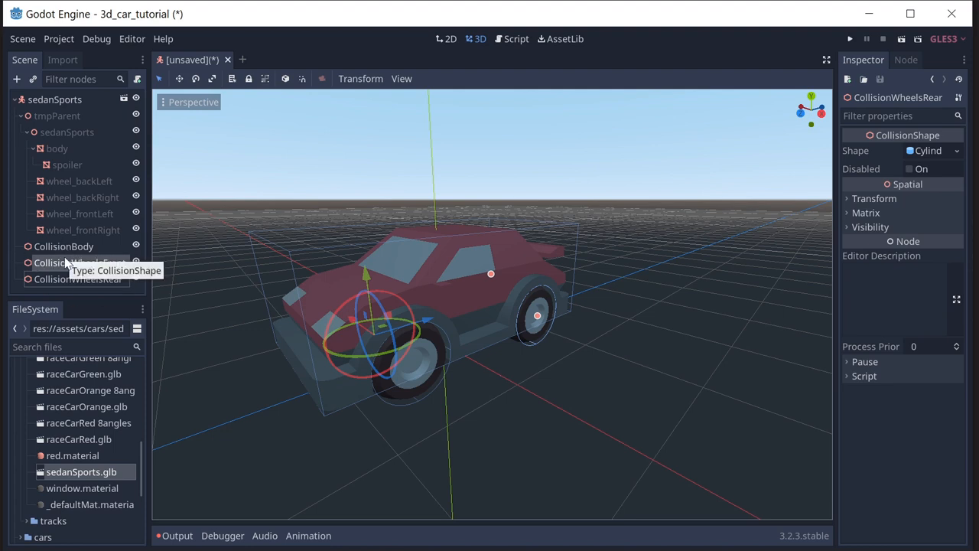
mouse_move(105, 256)
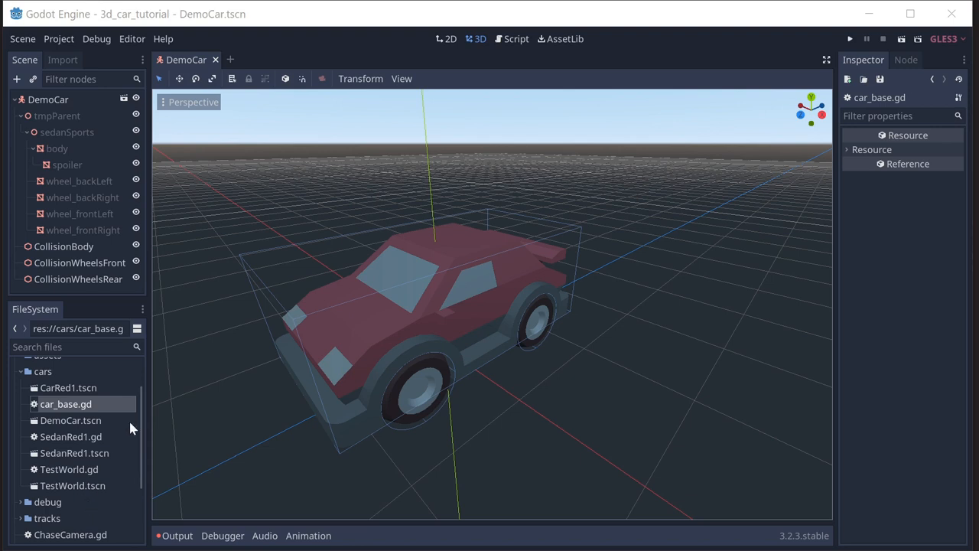
mouse_move(213, 37)
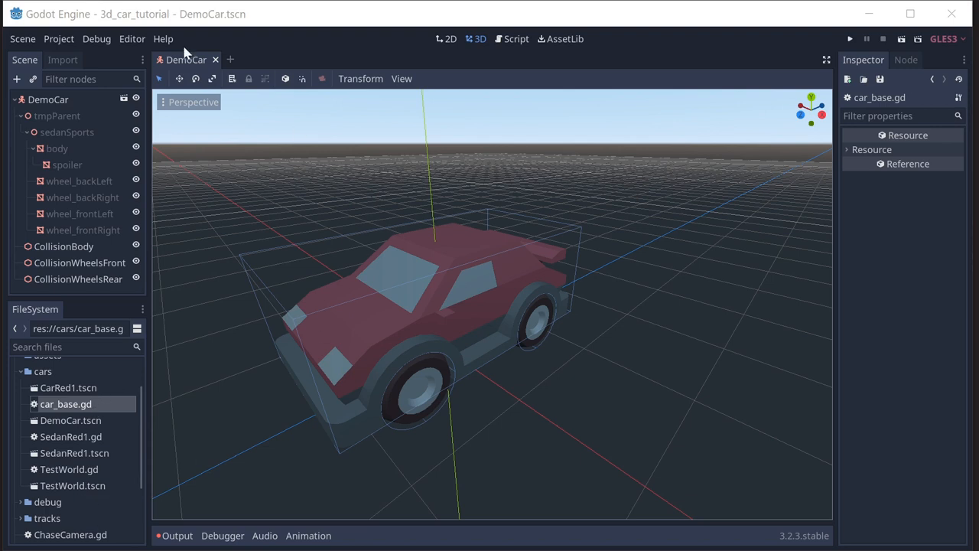
mouse_move(68, 101)
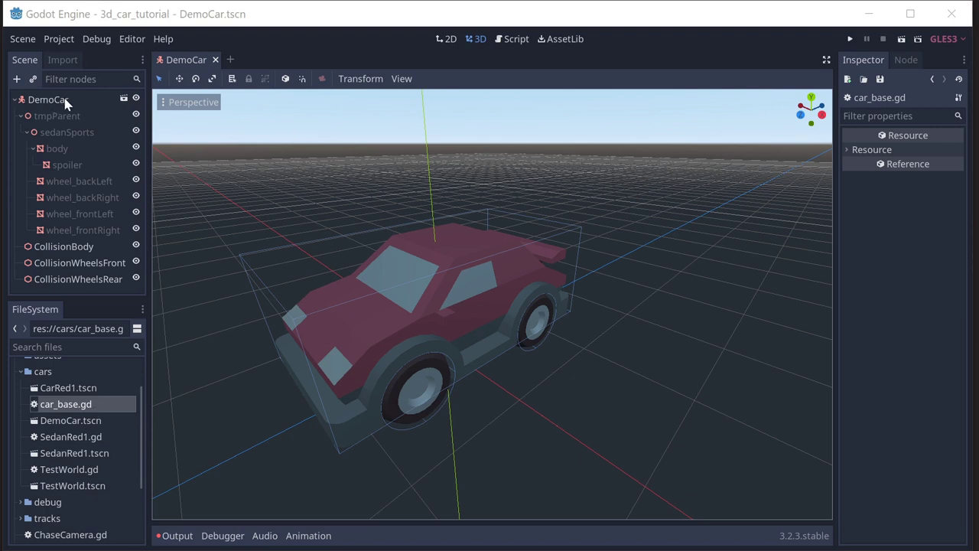
mouse_move(327, 272)
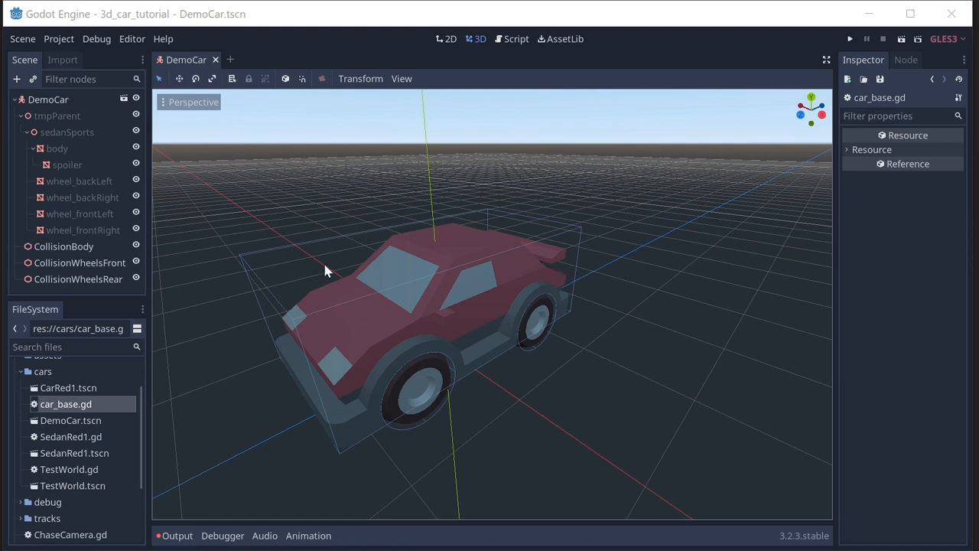
mouse_move(354, 313)
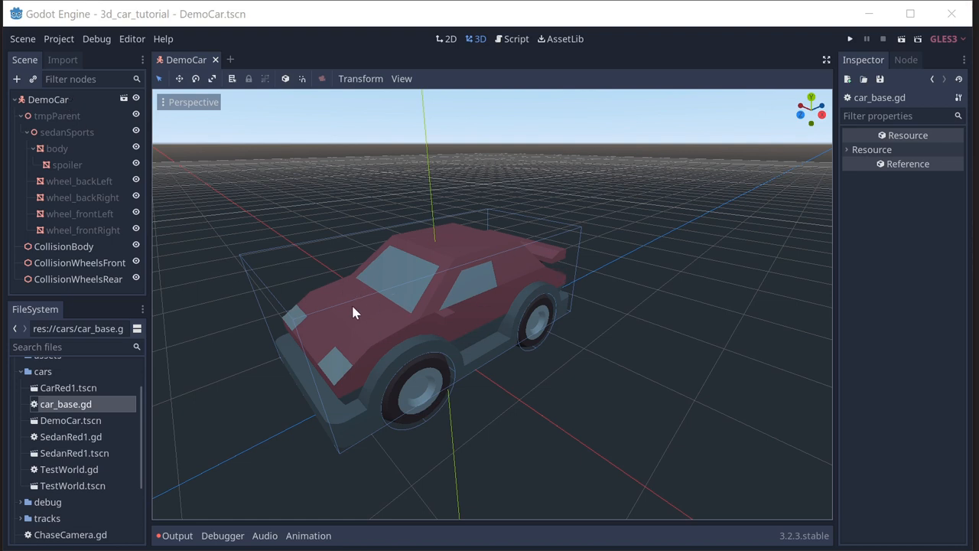
mouse_move(384, 289)
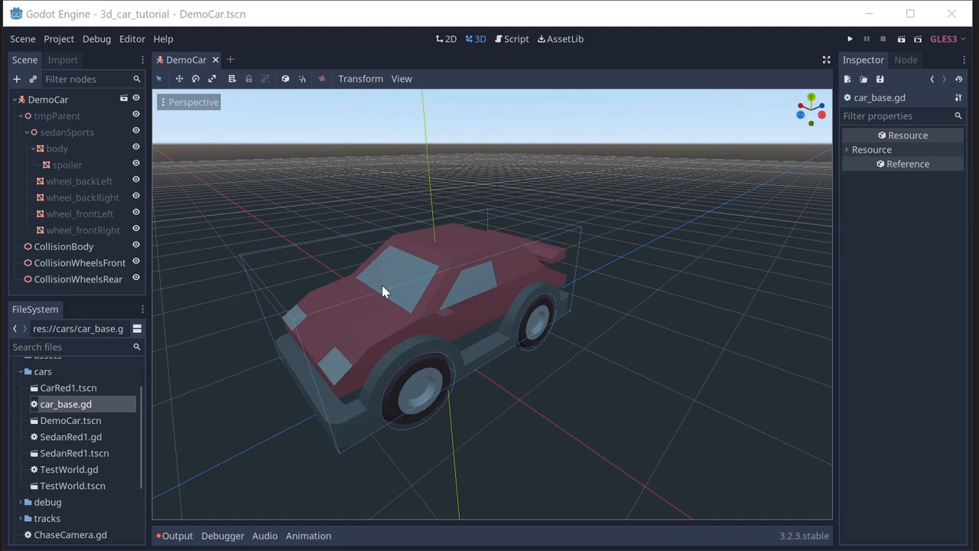
mouse_move(518, 48)
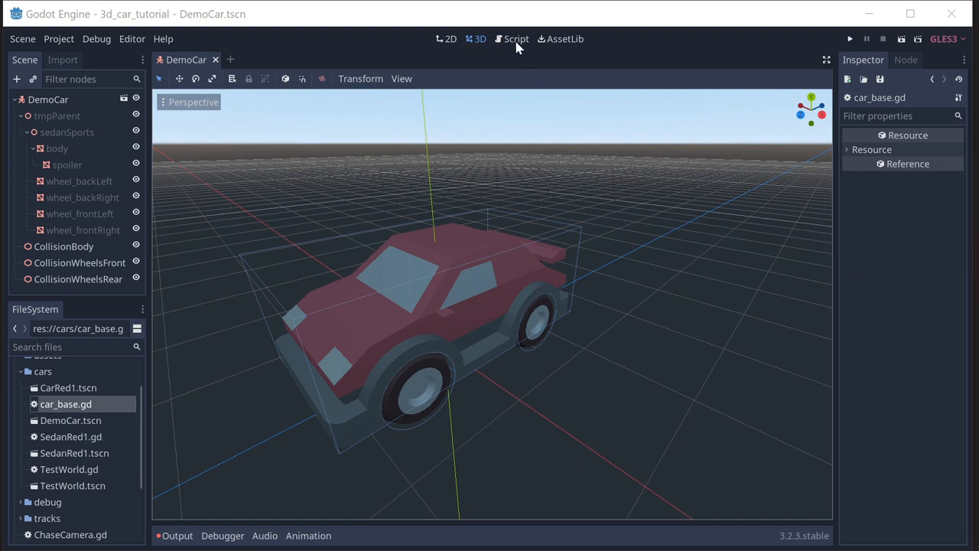
Open car_base.gd in the Script workspace for editing.
click(517, 38)
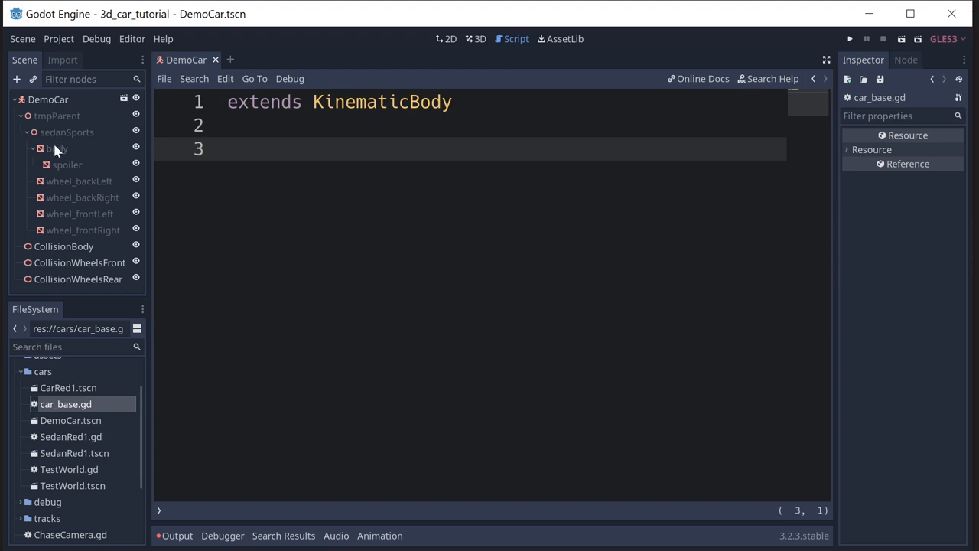
mouse_move(68, 404)
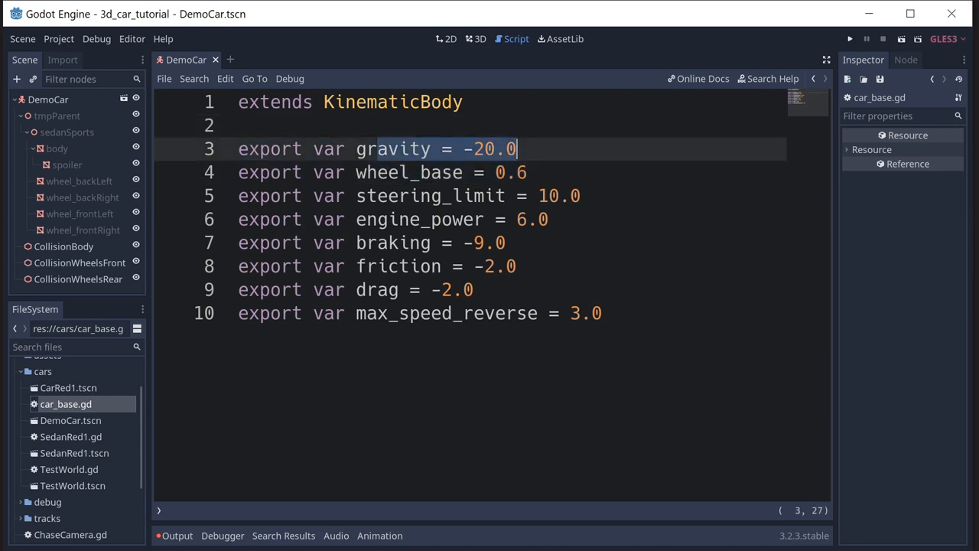
click(532, 172)
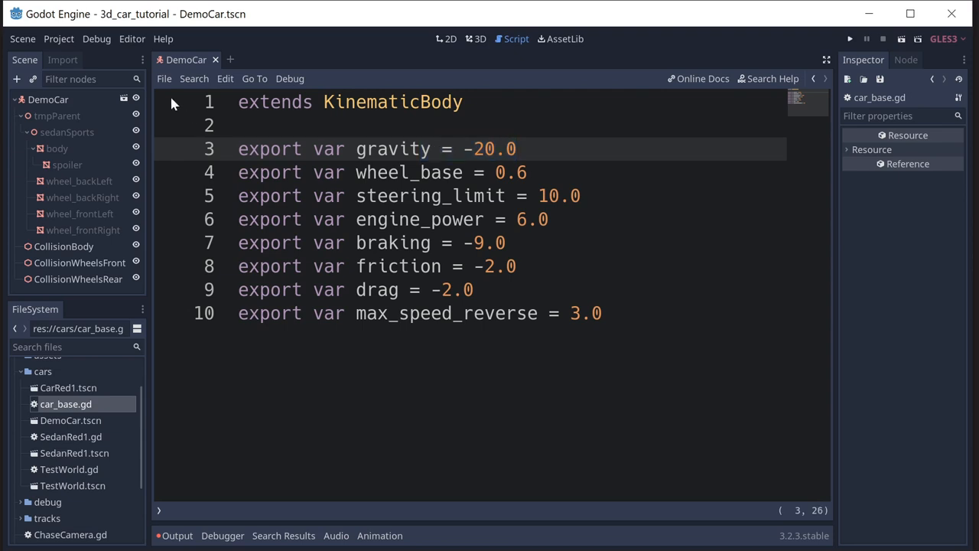
click(71, 38)
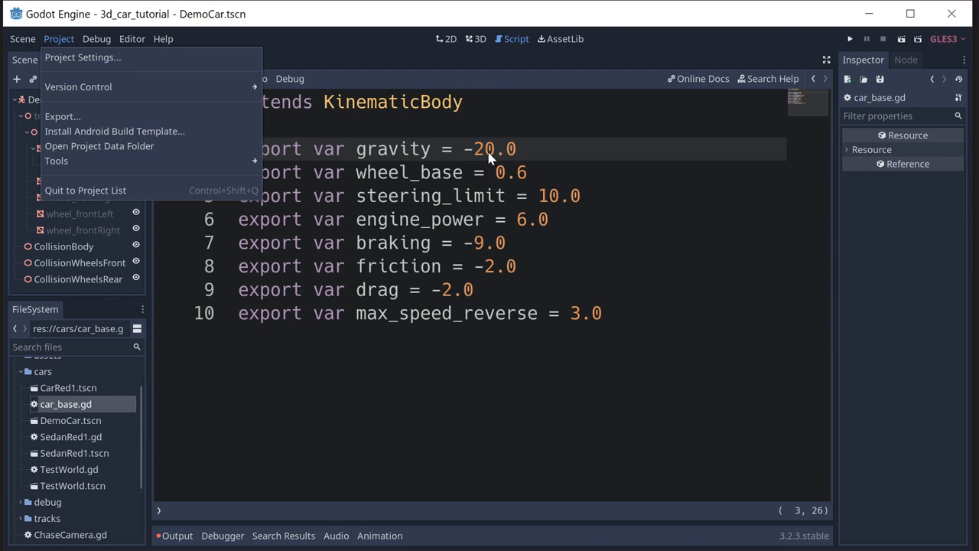
mouse_move(482, 163)
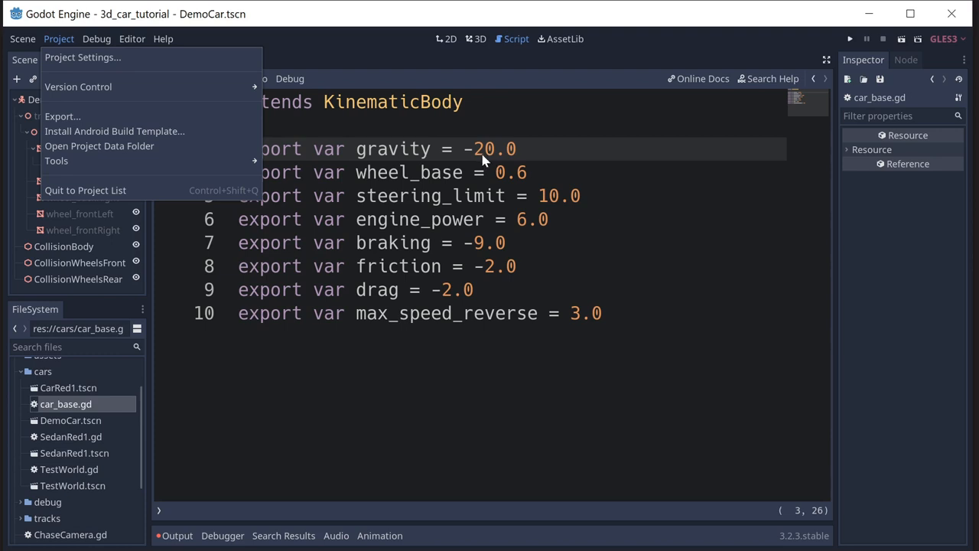
mouse_move(441, 153)
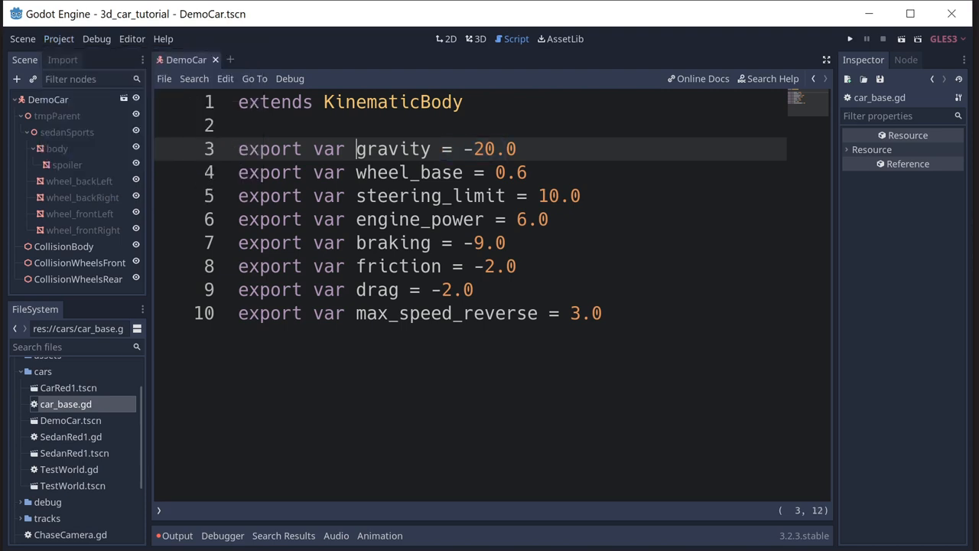
drag(355, 148, 516, 148)
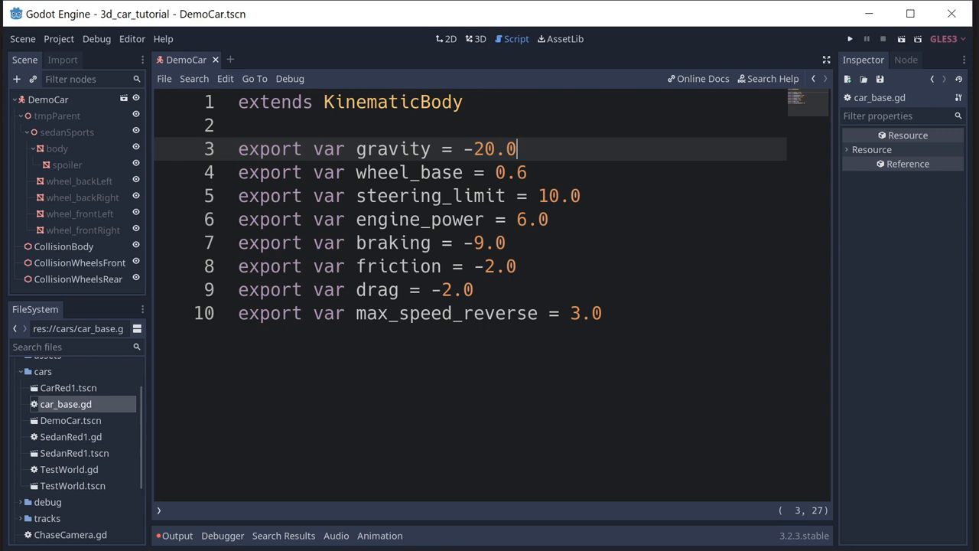
double_click(496, 149)
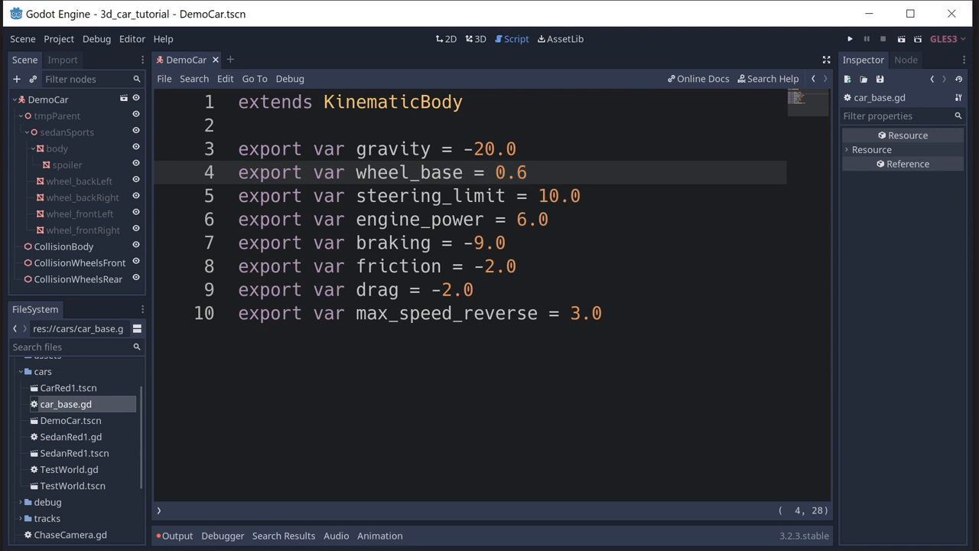
double_click(511, 172)
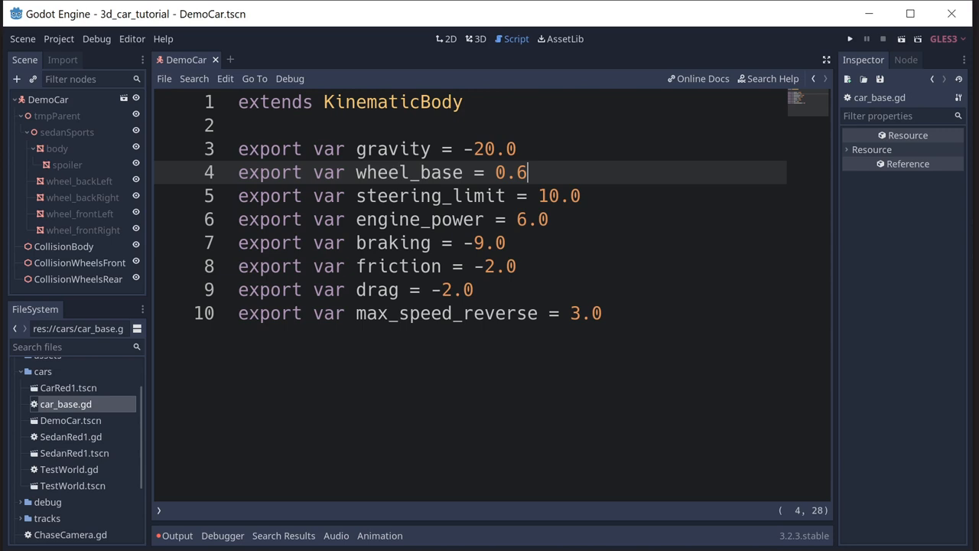
click(583, 196)
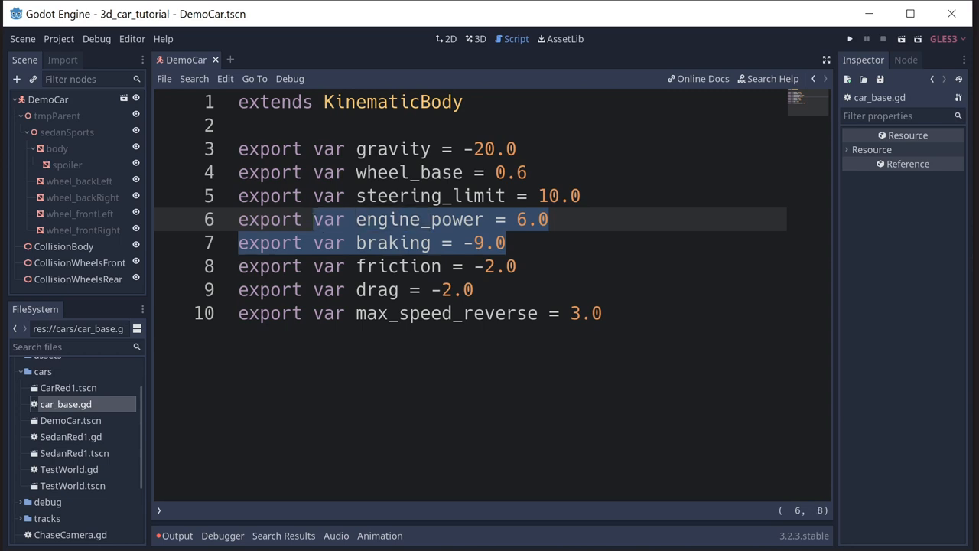
click(549, 220)
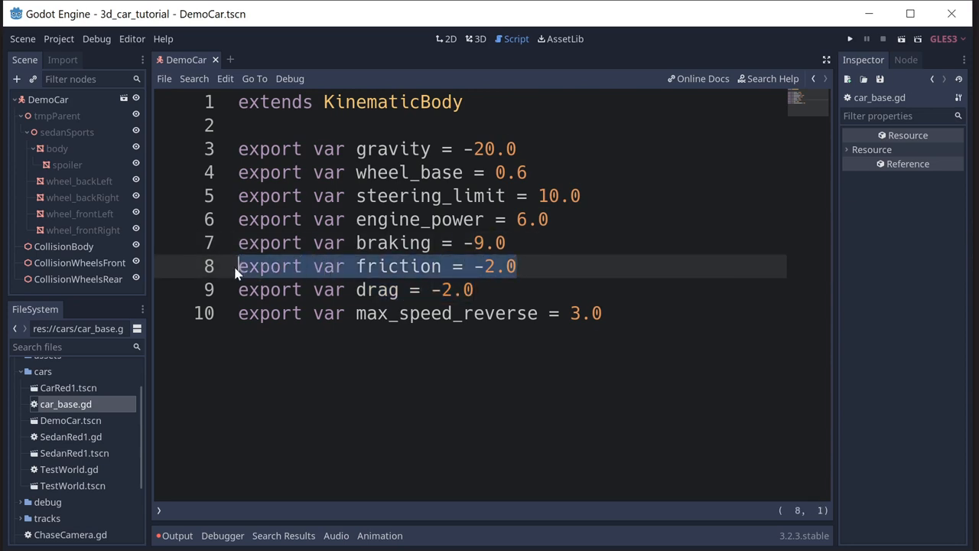
click(474, 290)
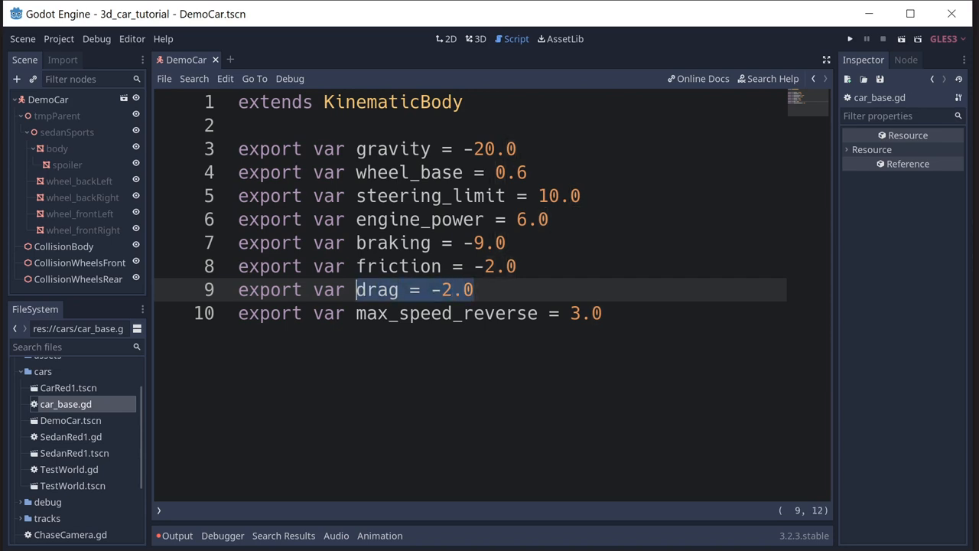
click(477, 290)
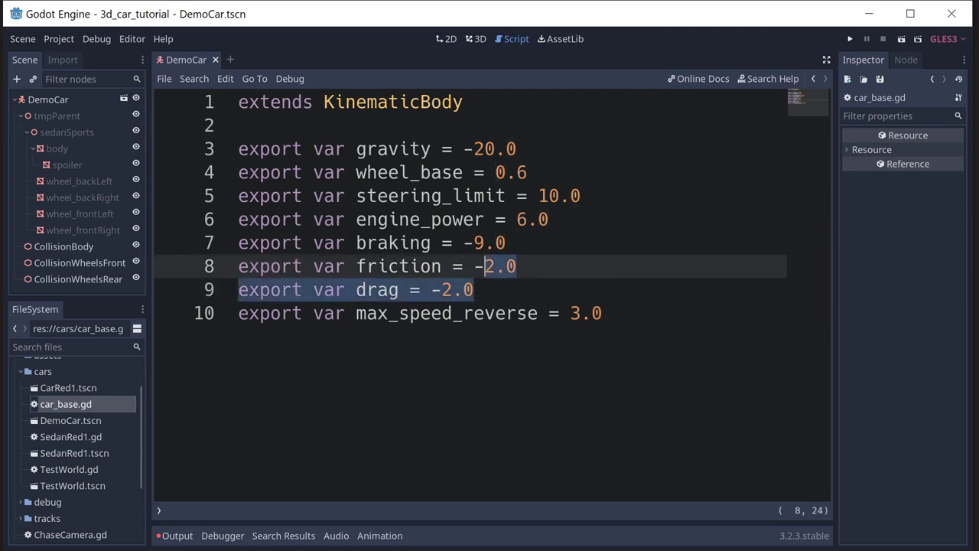
click(482, 265)
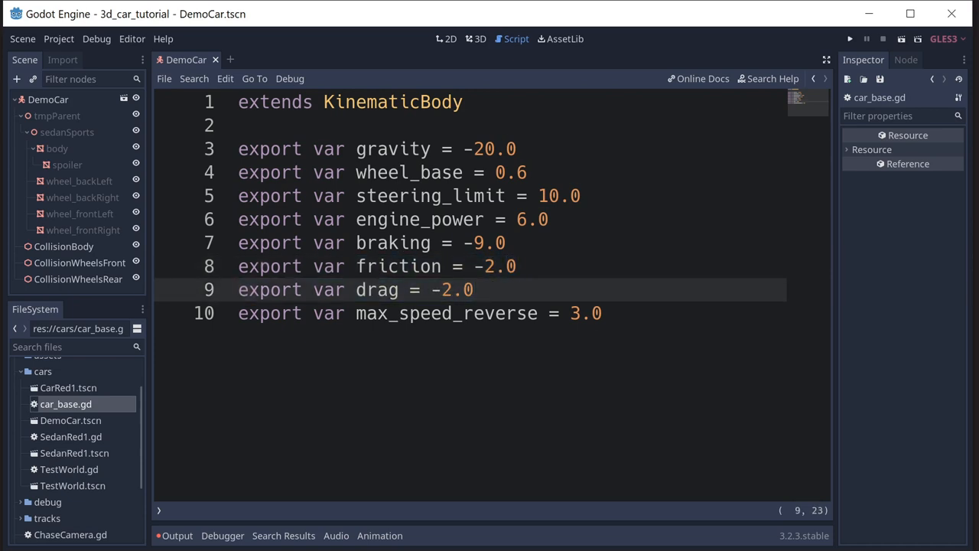
click(453, 312)
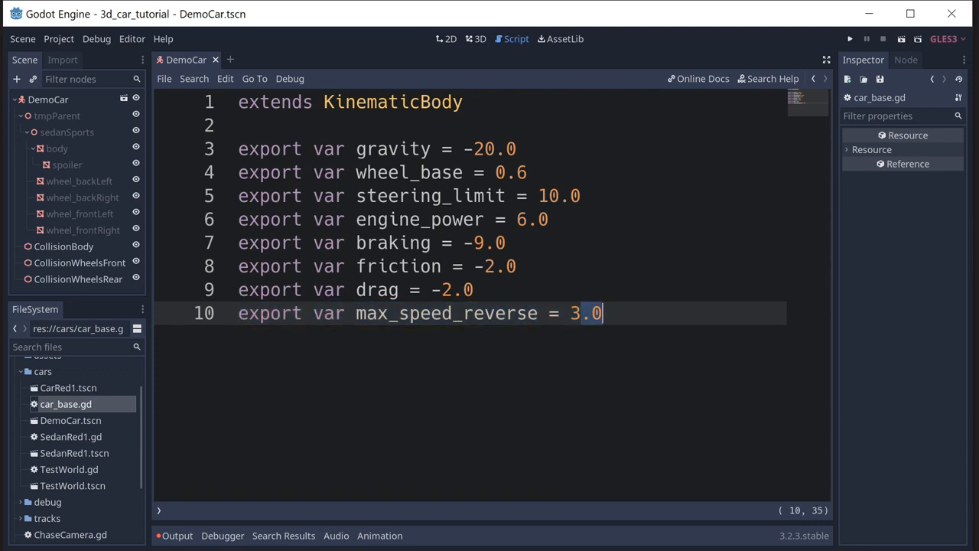
click(601, 314)
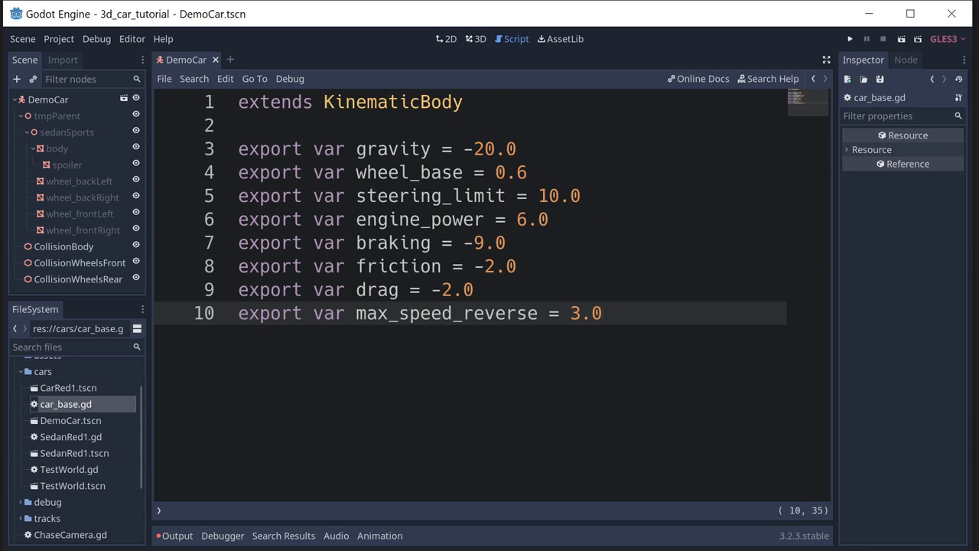
Start a new line below the exported settings for the new declarations.
key(Enter)
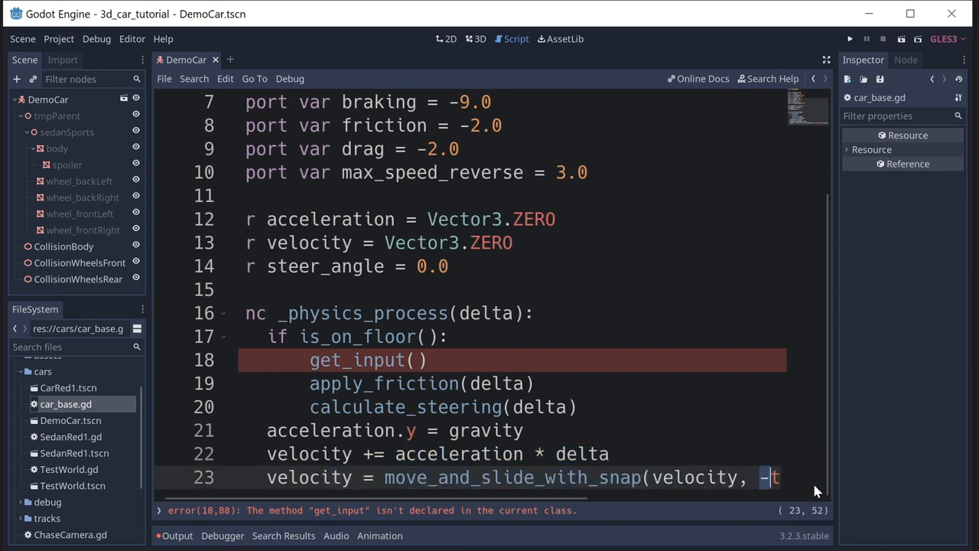
Check the snap arguments (-transform.basis.y, Vector3.UP, true) and the calculate_steering call.
text(r)
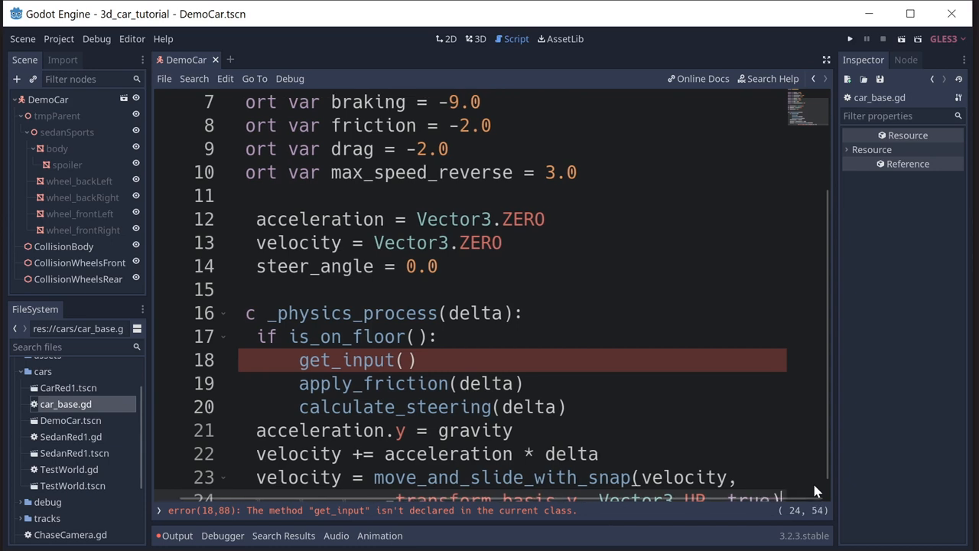
scroll(down, 3)
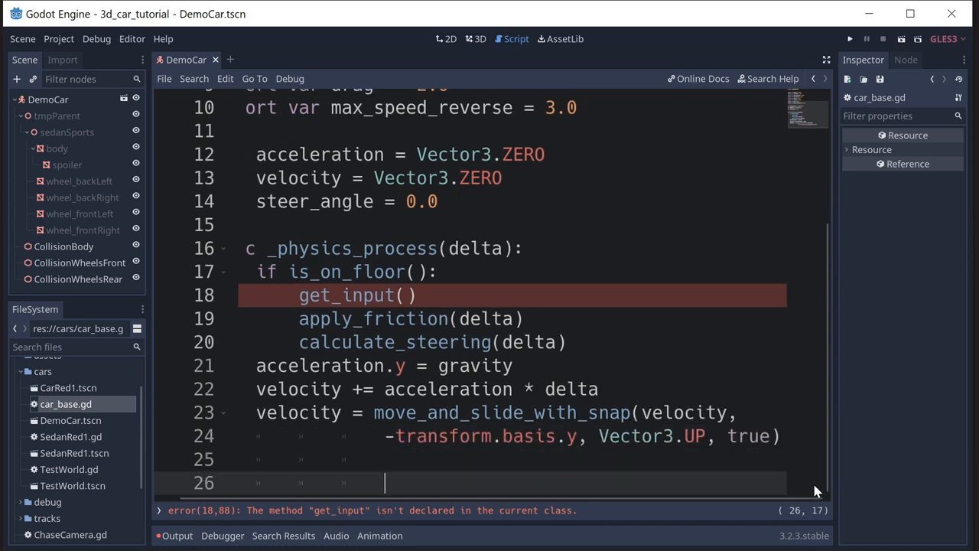
double_click(686, 412)
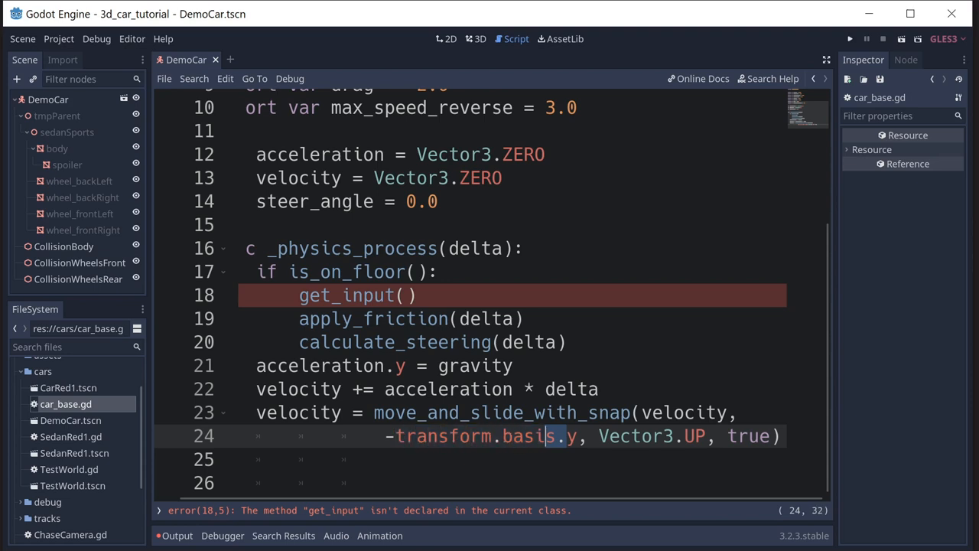
drag(558, 435, 386, 435)
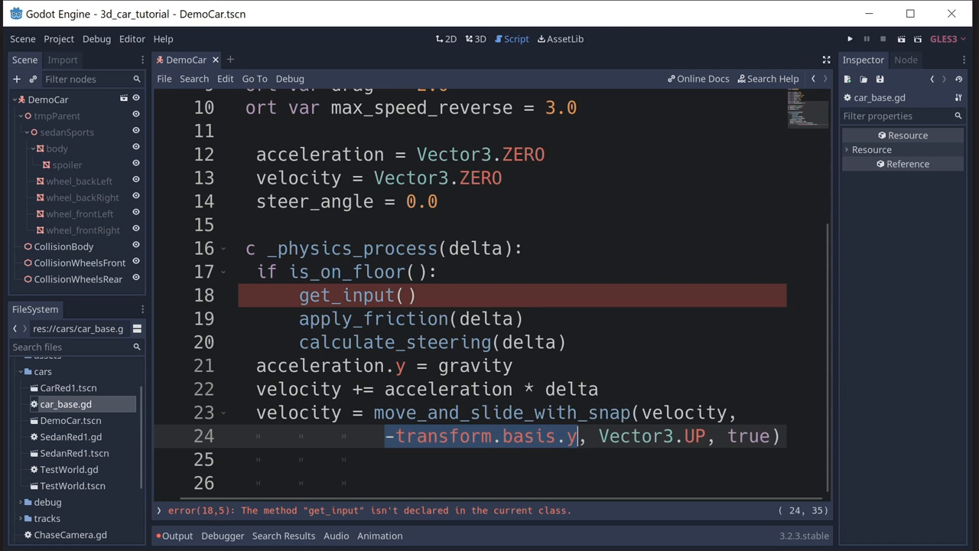
click(425, 436)
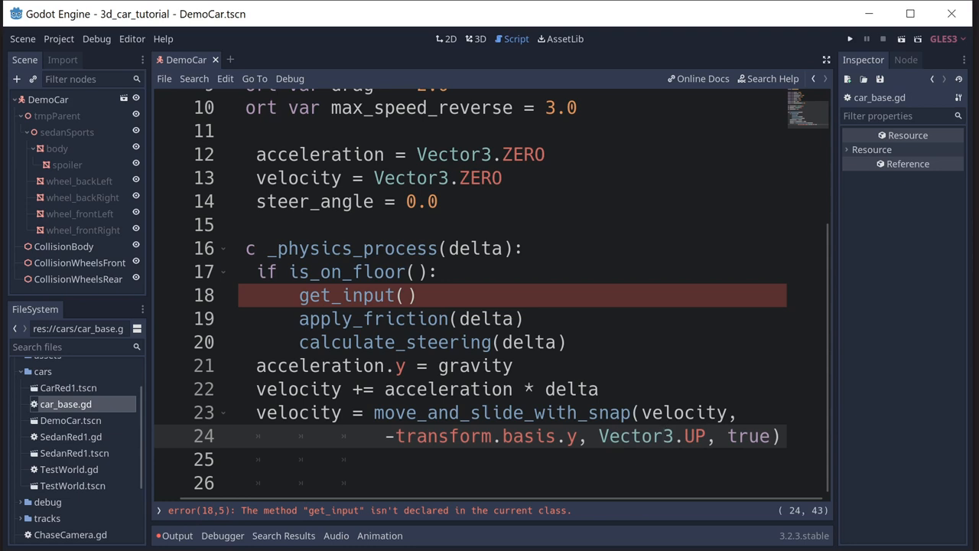
double_click(753, 437)
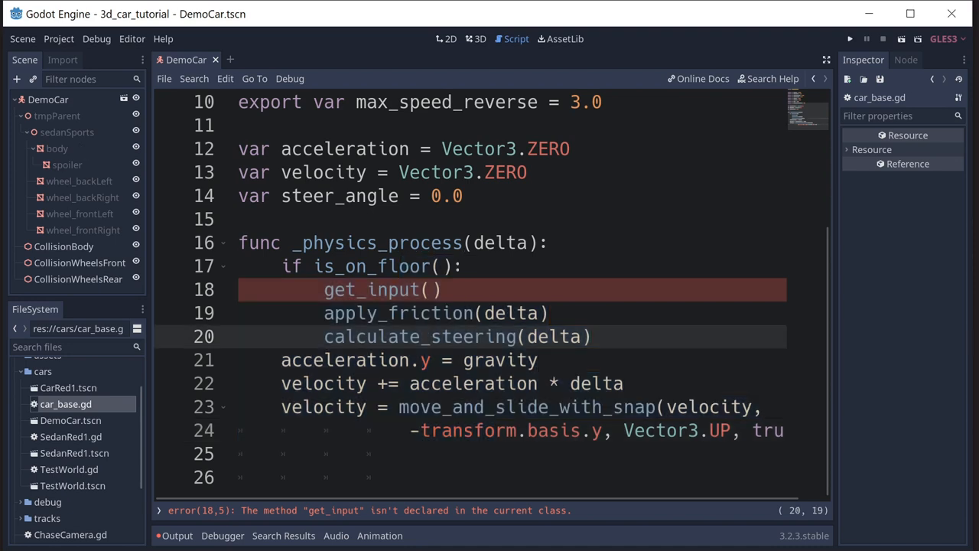
mouse_move(70, 420)
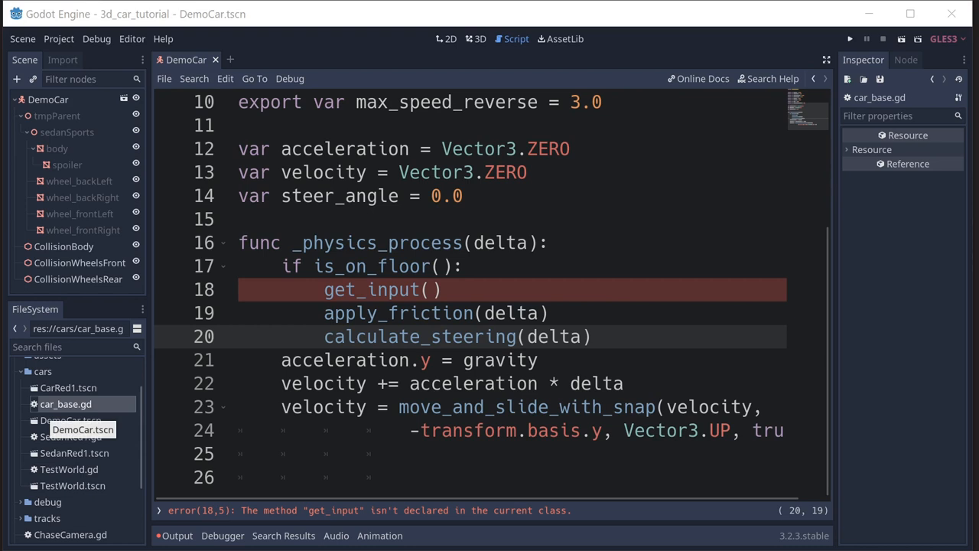
mouse_move(391, 461)
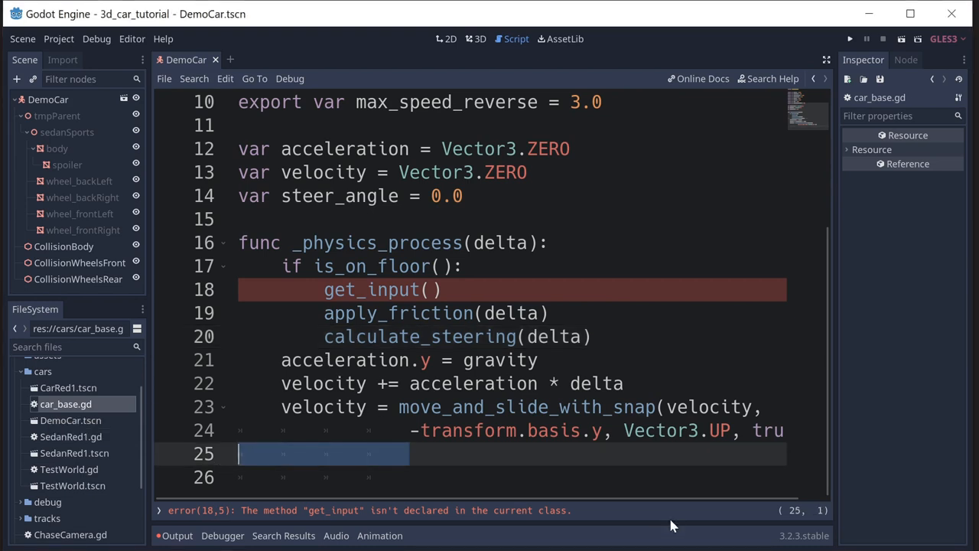
Scroll past apply_friction and position the cursor for the steering calculation code.
scroll(down, 3)
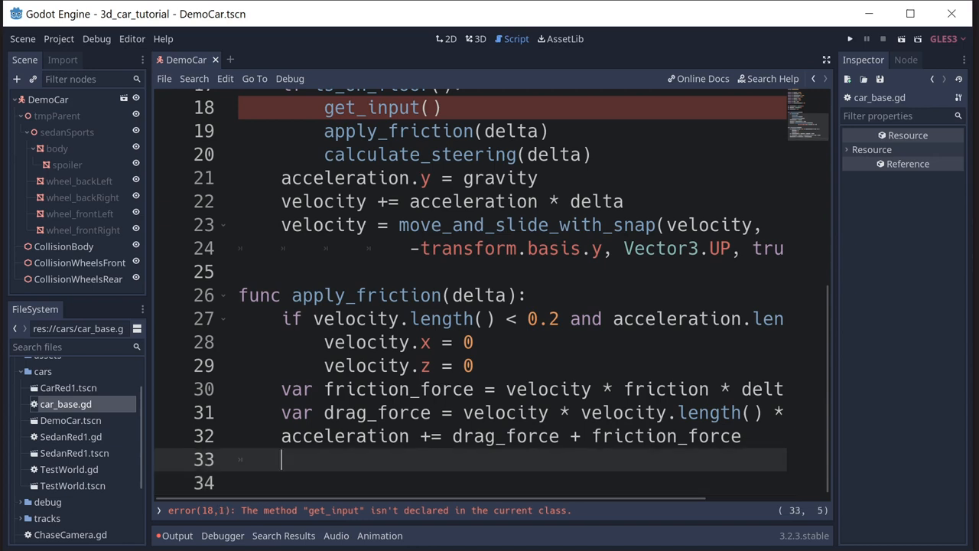
key(Down)
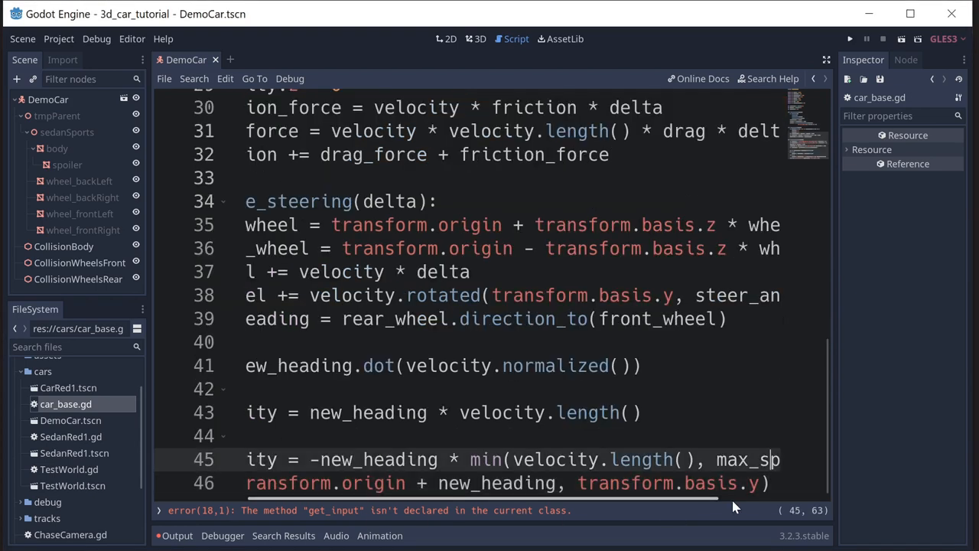
Look over the pasted calculate_steering code, selecting a term in it.
scroll(left, 3)
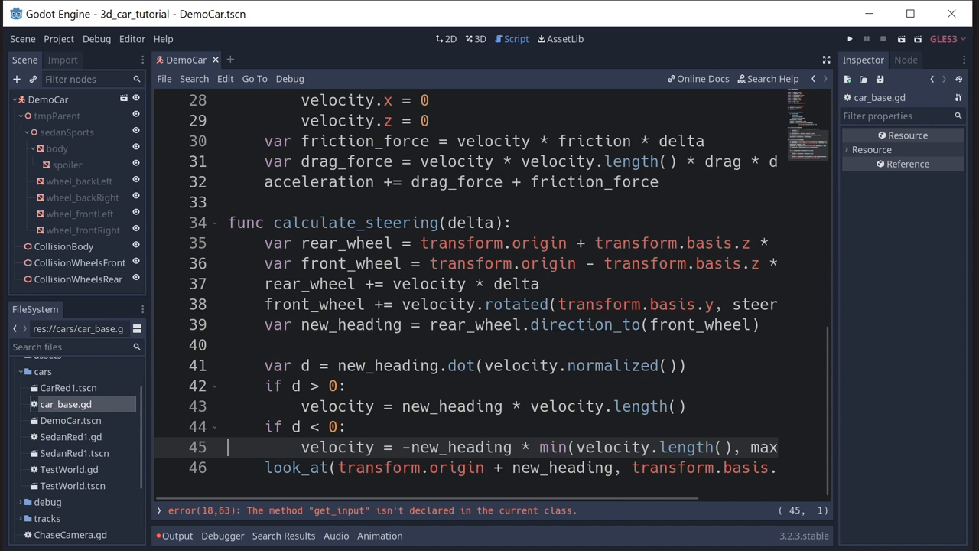
double_click(347, 243)
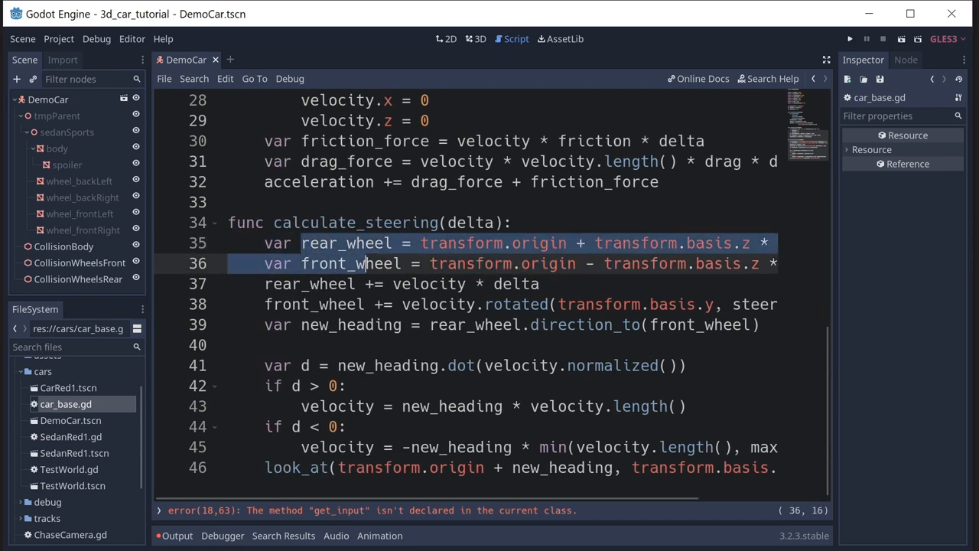
click(496, 284)
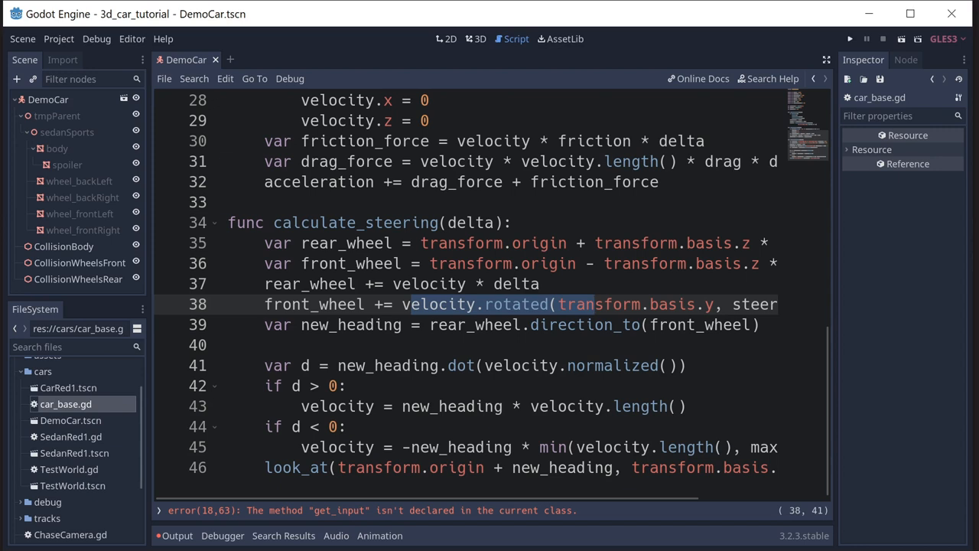
click(612, 305)
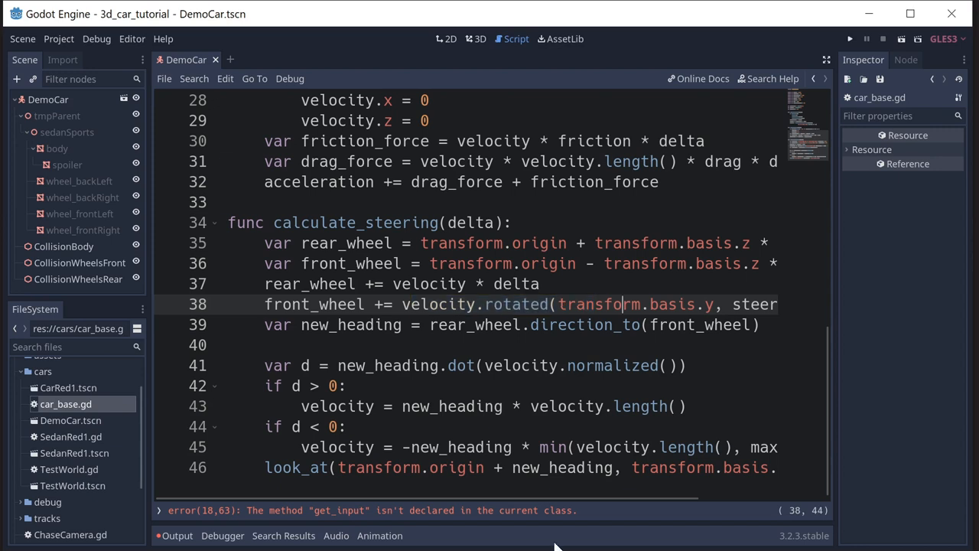
scroll(right, 3)
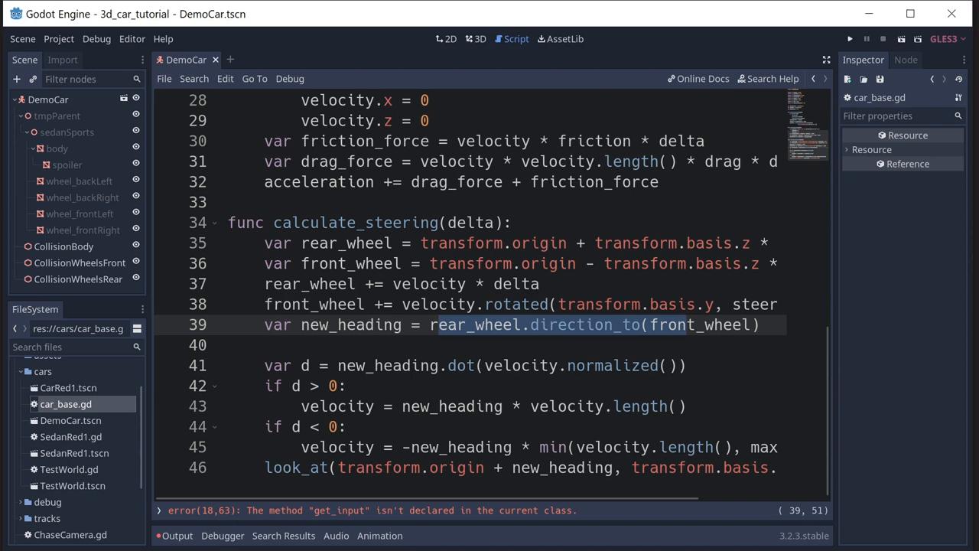
click(620, 325)
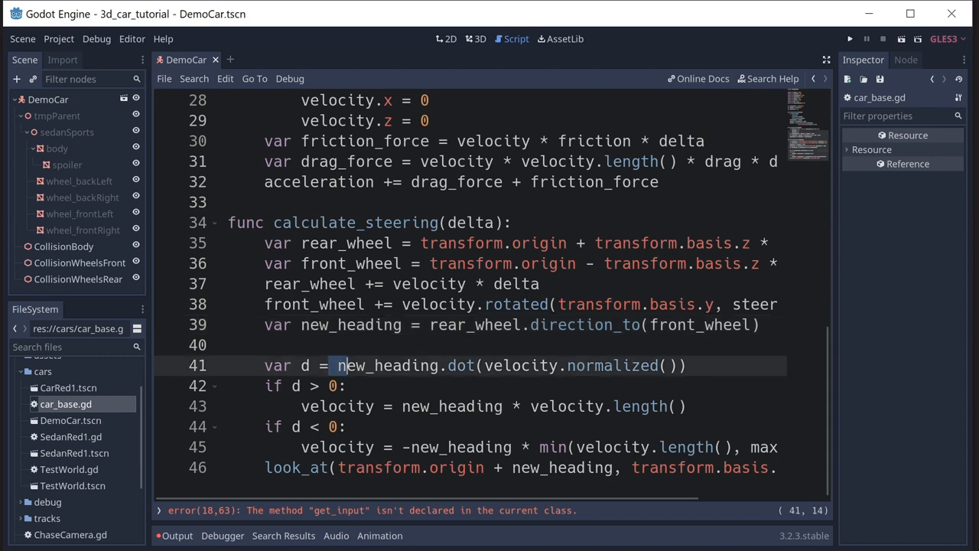
double_click(388, 364)
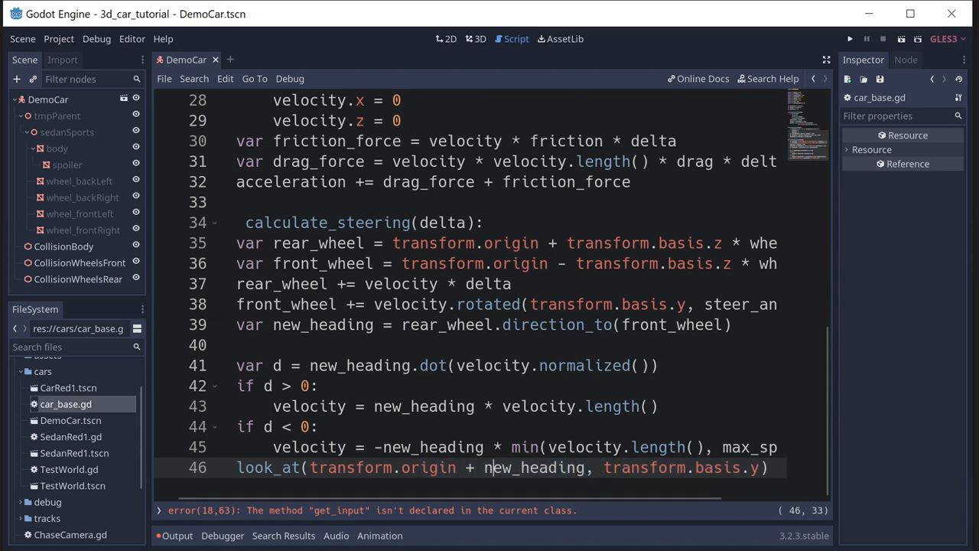
double_click(531, 468)
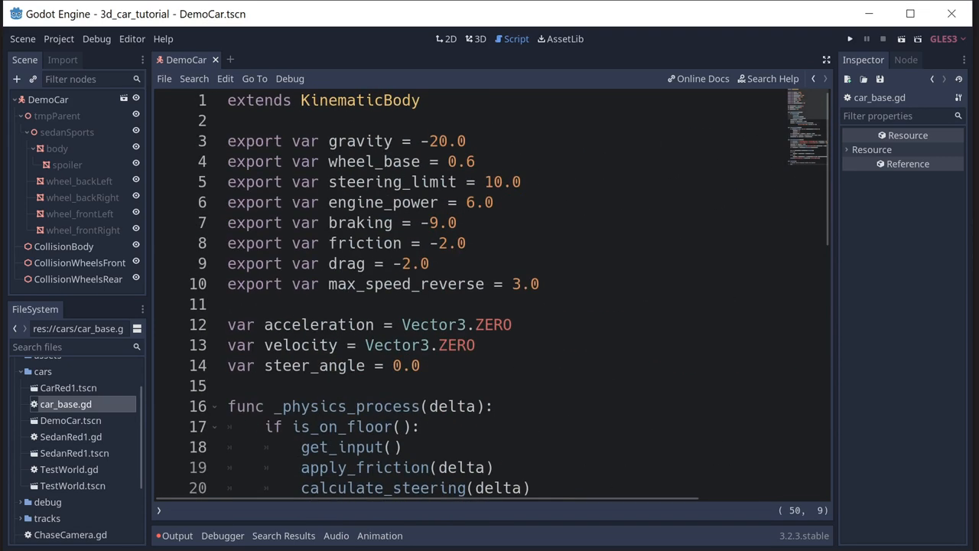
Scroll to the end of car_base.gd and place the cursor for get_input.
scroll(down, 3)
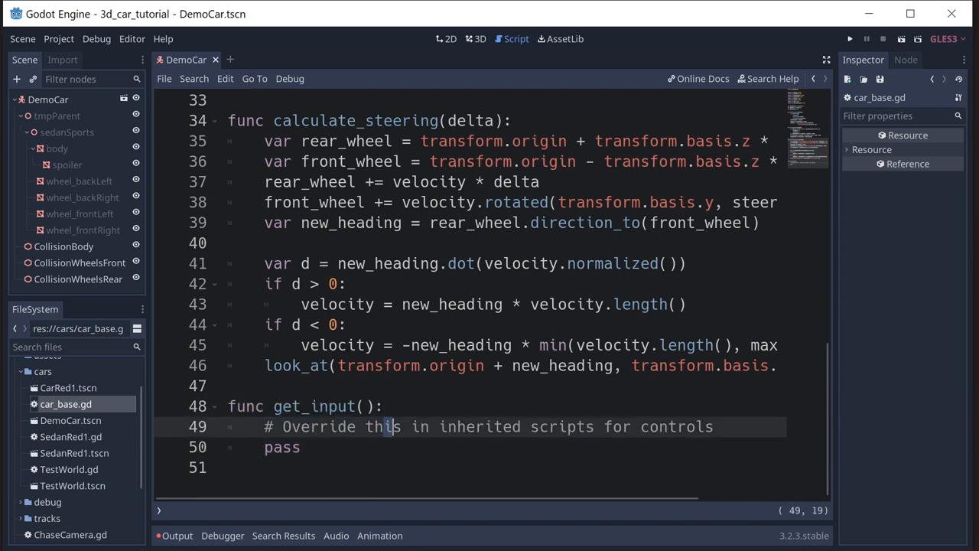
click(519, 426)
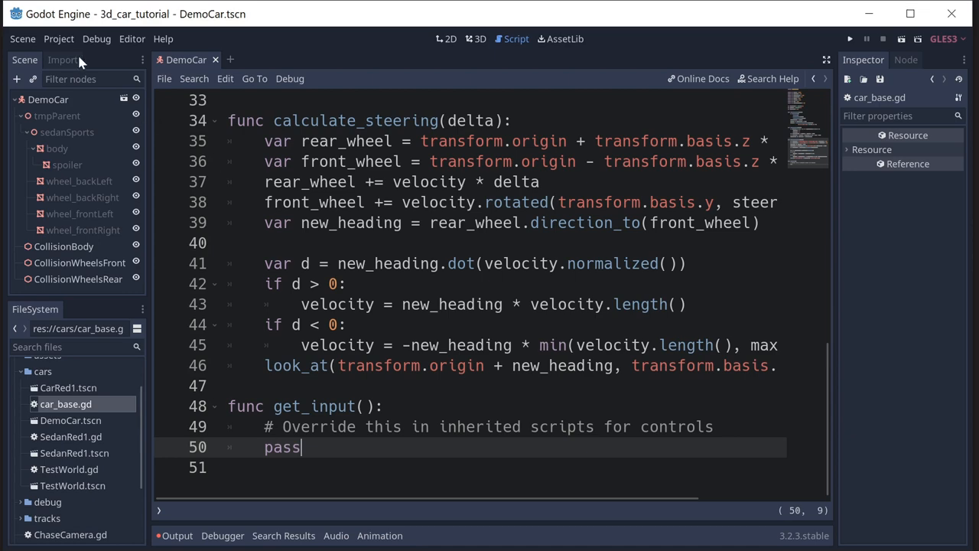
Review the steer_left, steer_right, accelerate, brake and toggle_camera actions in the Input Map.
click(70, 38)
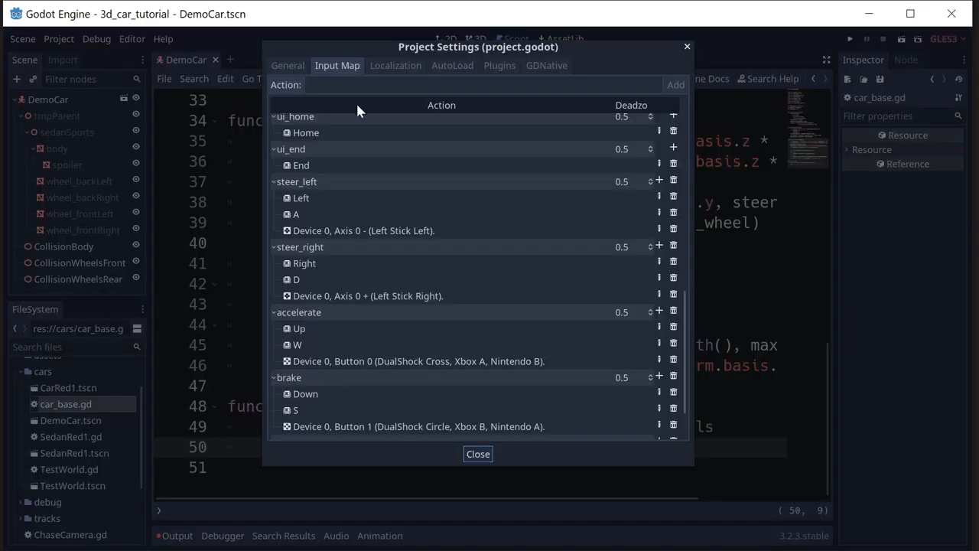
scroll(down, 3)
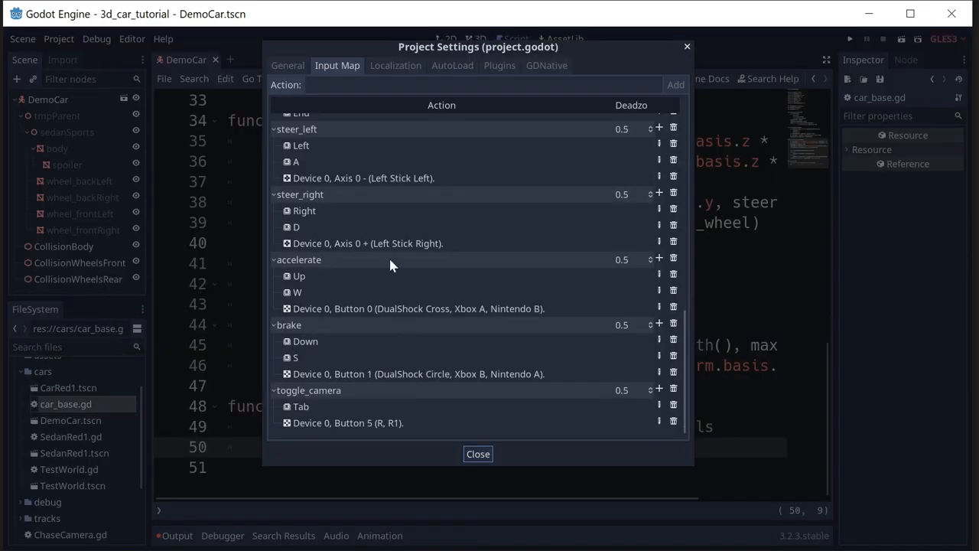
mouse_move(379, 344)
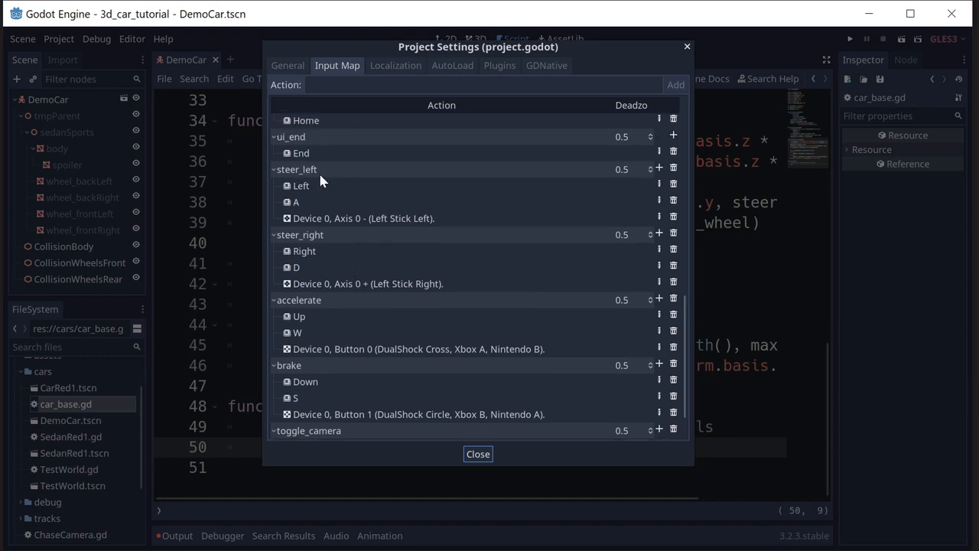
mouse_move(344, 373)
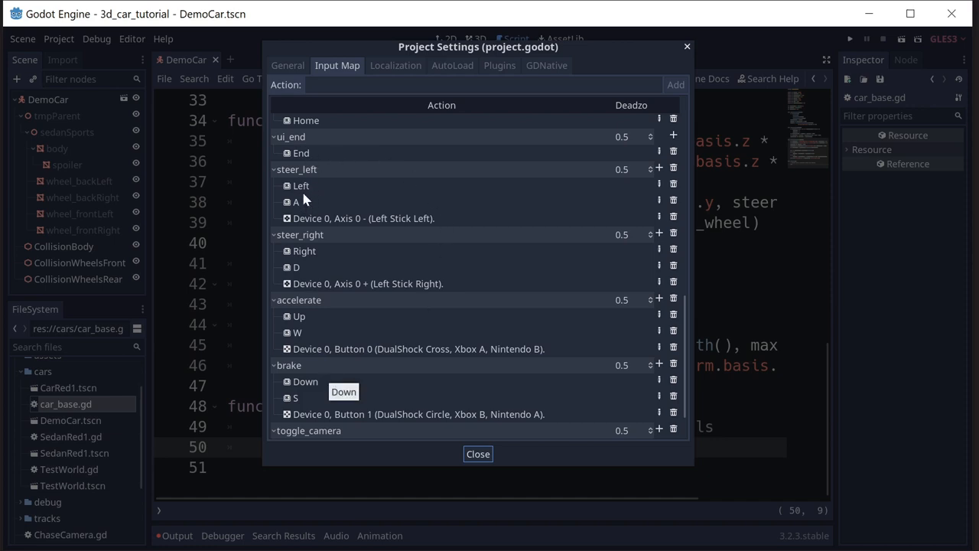
mouse_move(314, 284)
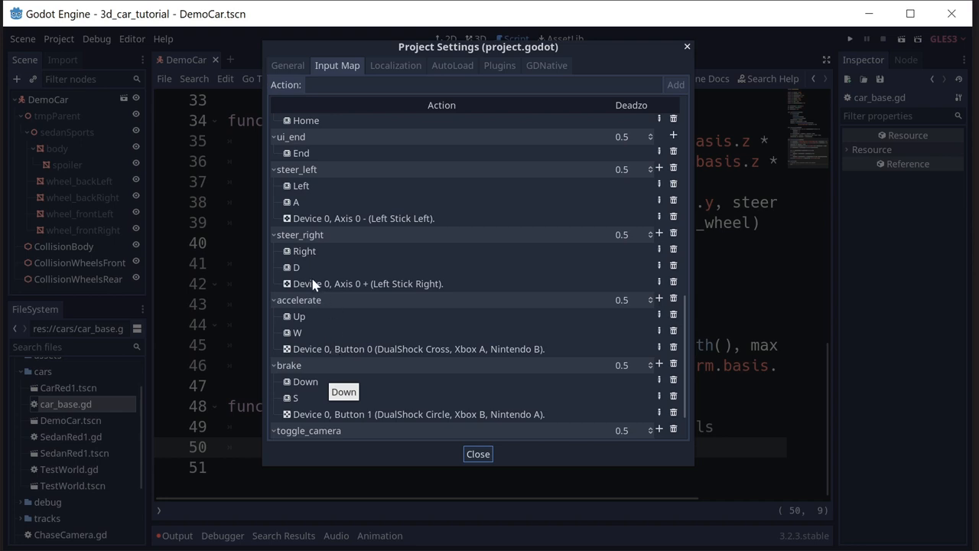
mouse_move(382, 223)
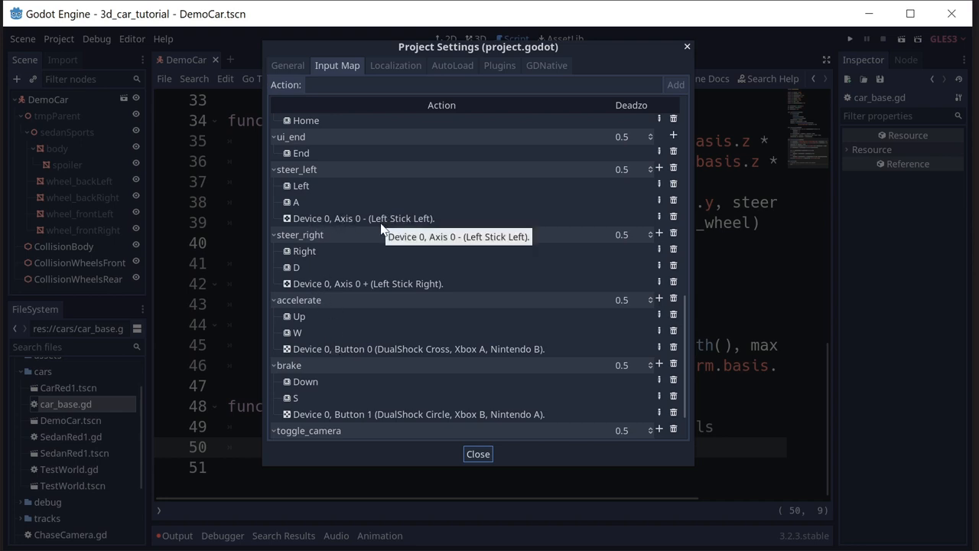
mouse_move(303, 190)
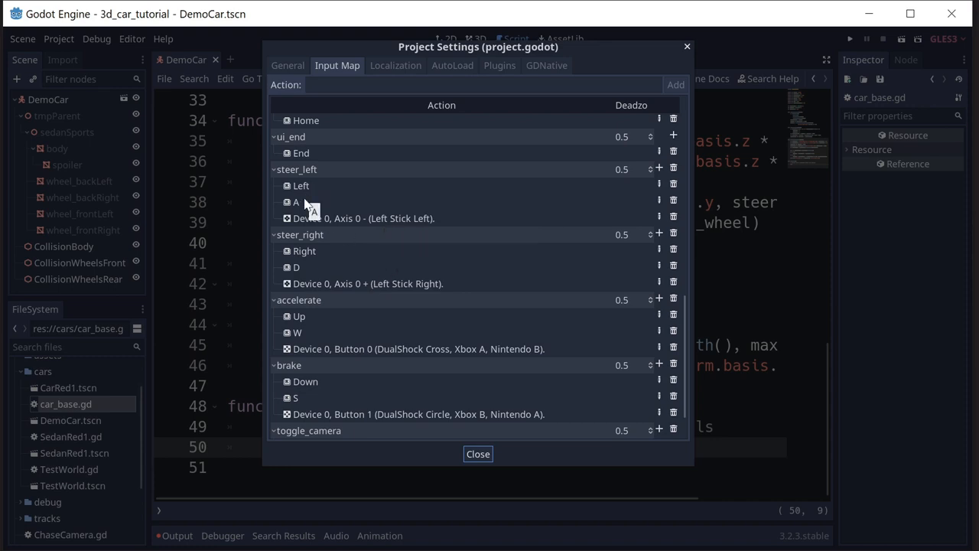
mouse_move(319, 256)
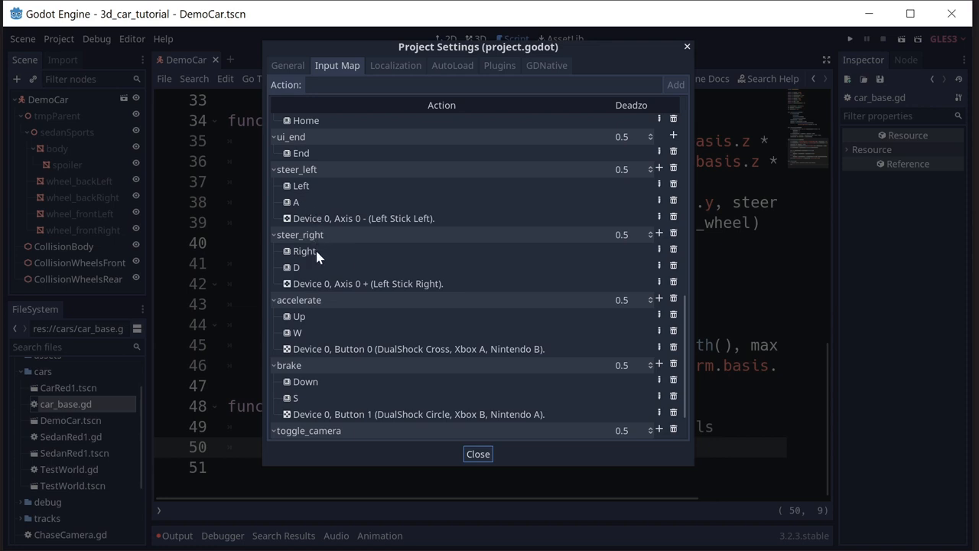
mouse_move(309, 255)
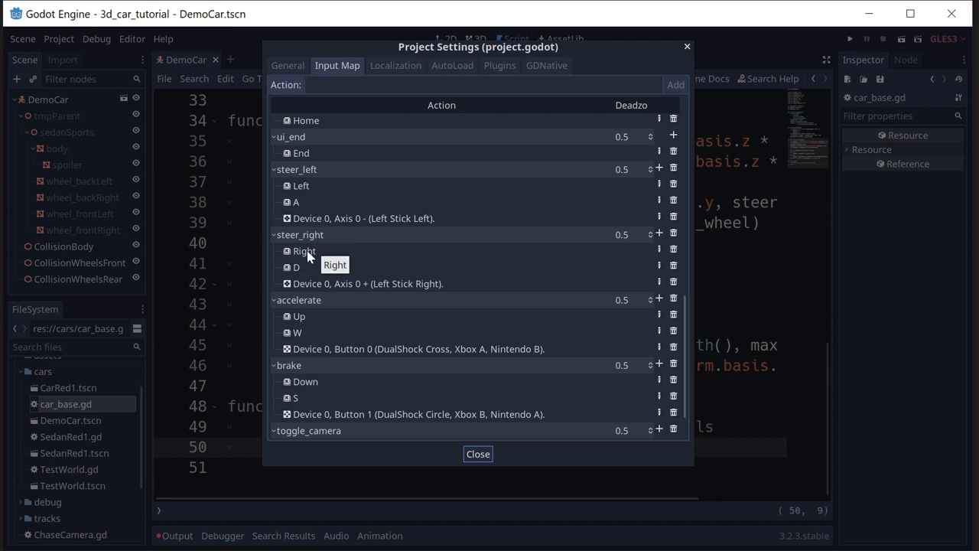
mouse_move(304, 274)
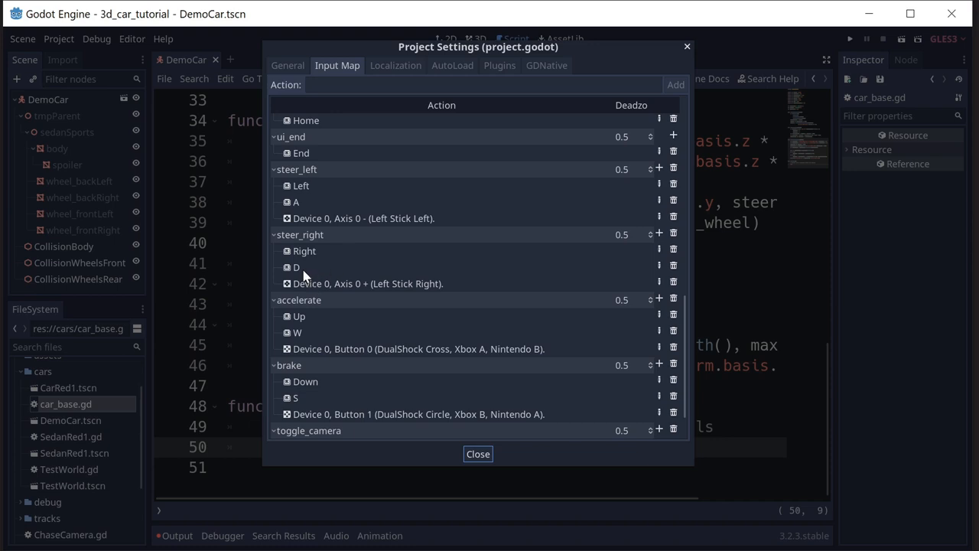
mouse_move(307, 279)
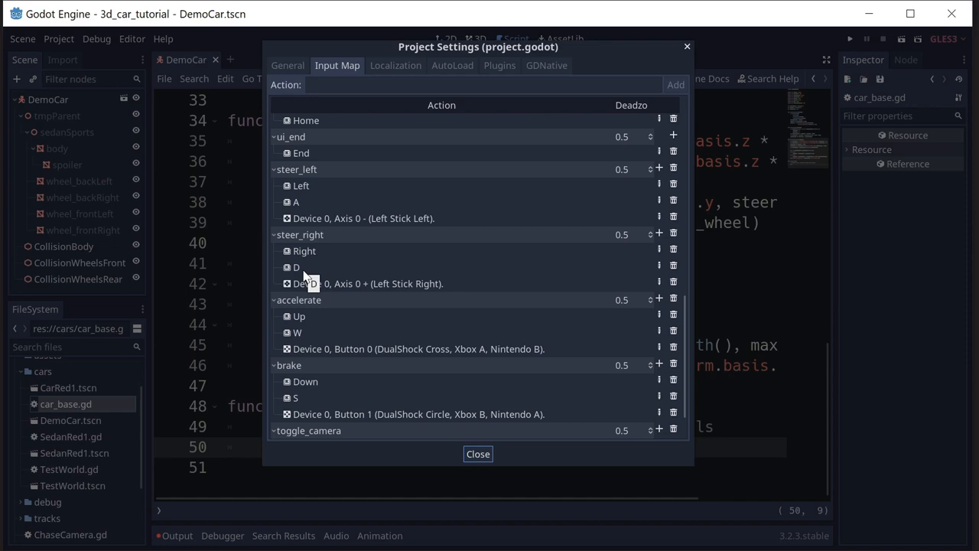
mouse_move(397, 302)
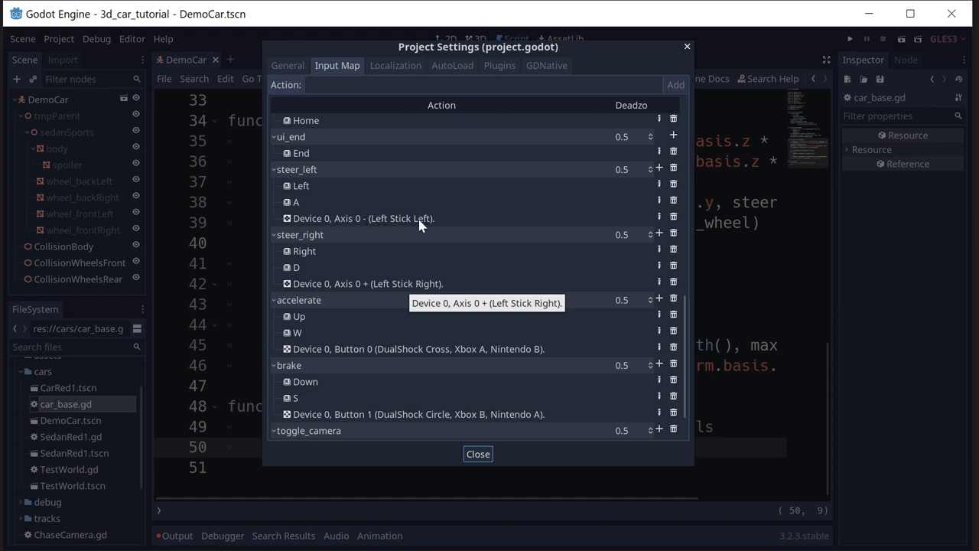
mouse_move(384, 284)
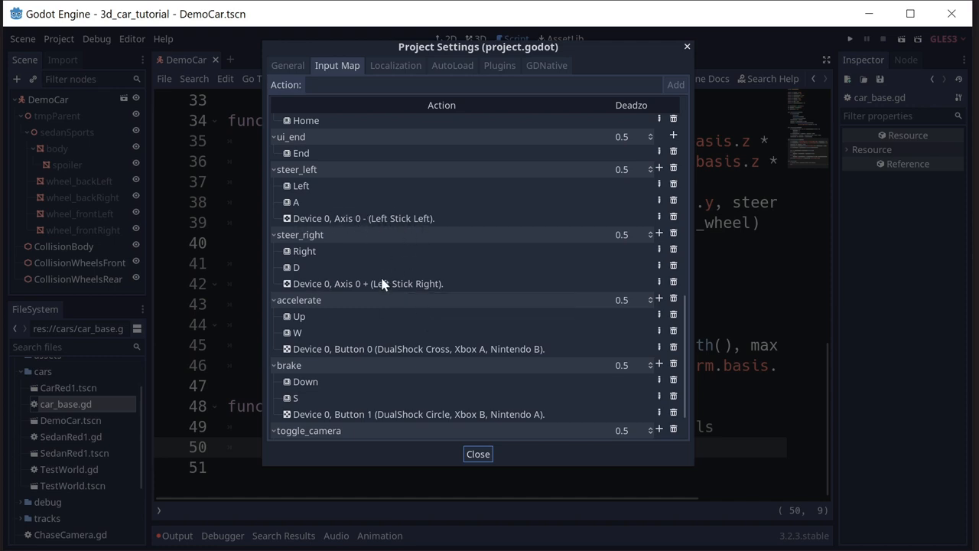
mouse_move(354, 371)
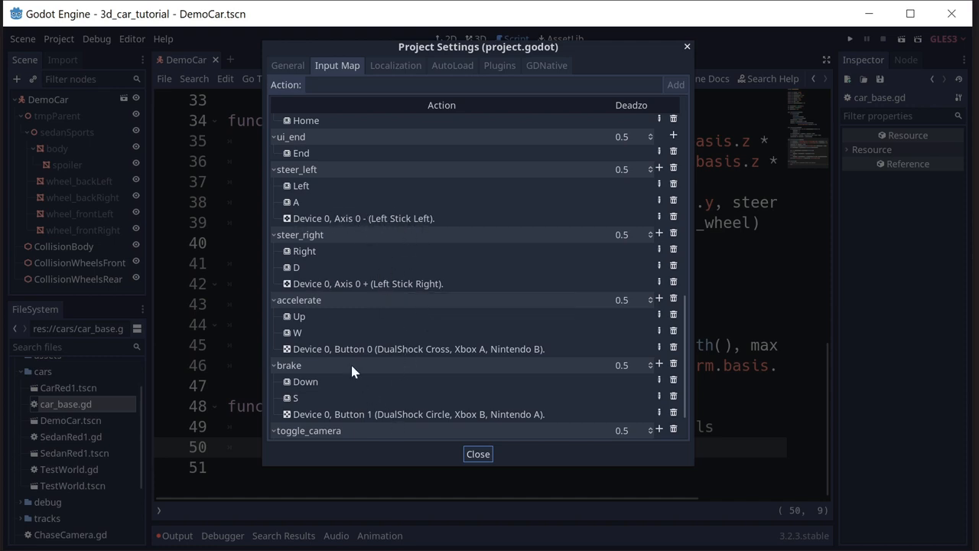
click(477, 454)
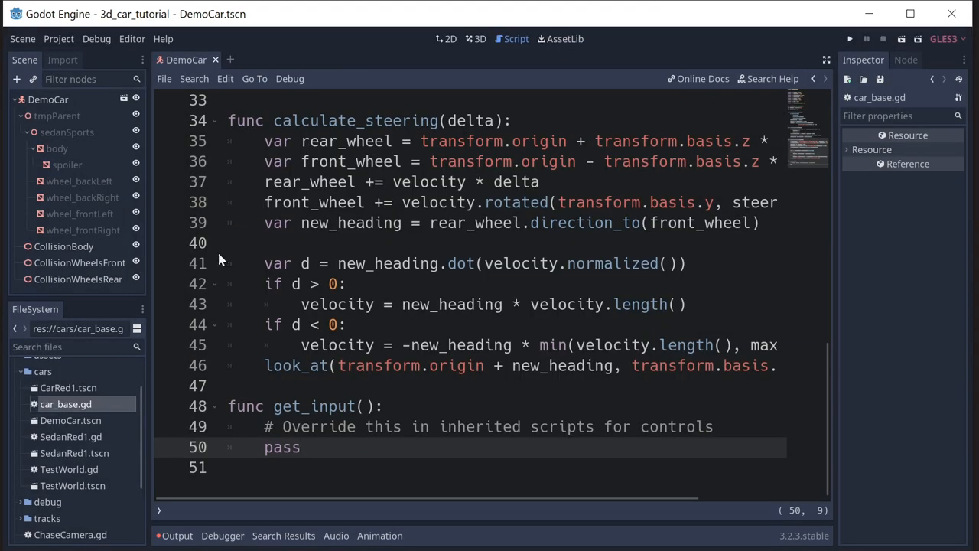
Attach a new DemoCar.gd script inheriting res://cars/car_base.gd to the DemoCar node.
click(478, 39)
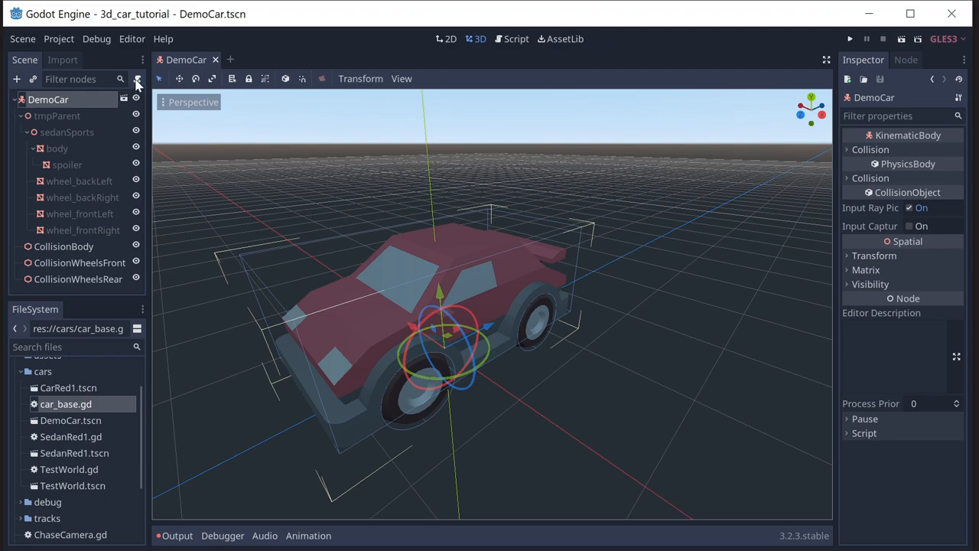
click(138, 79)
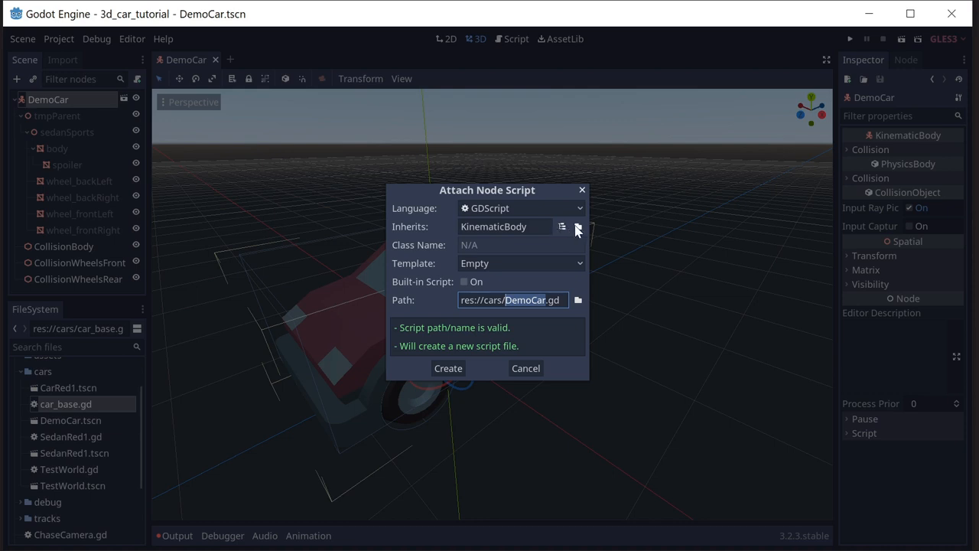
click(578, 226)
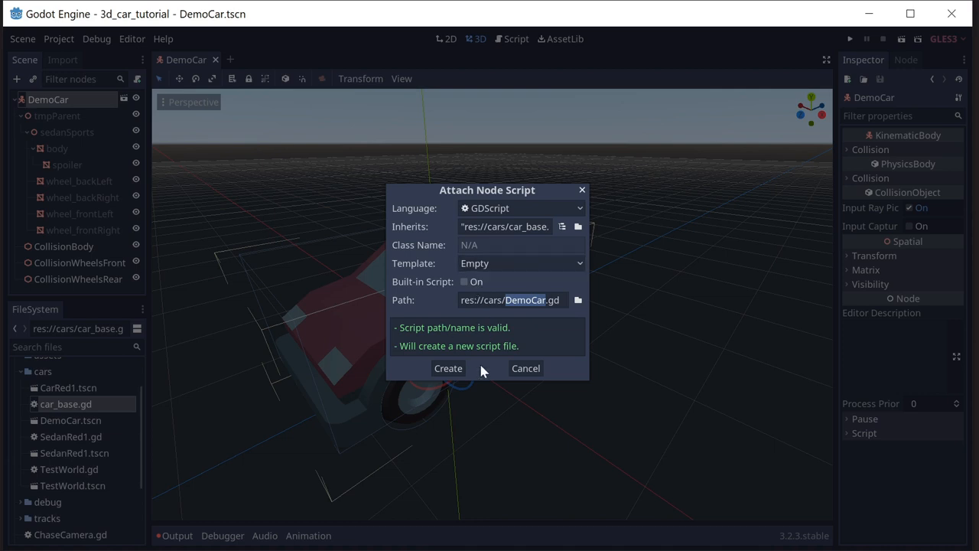
click(449, 368)
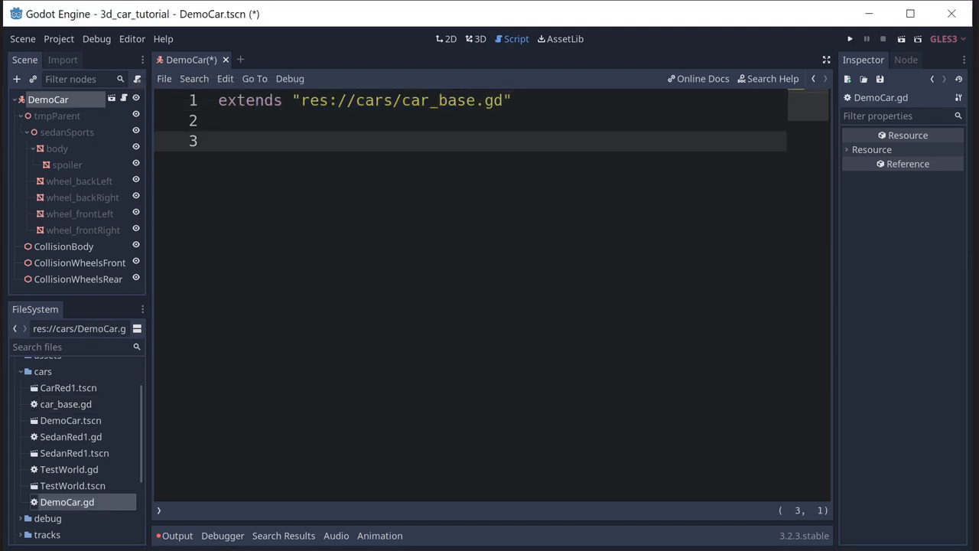
Write get_input() setting steer_angle to turn times deg2rad(steering_limit) from steer_left/steer_right strengths.
text(func get_input():)
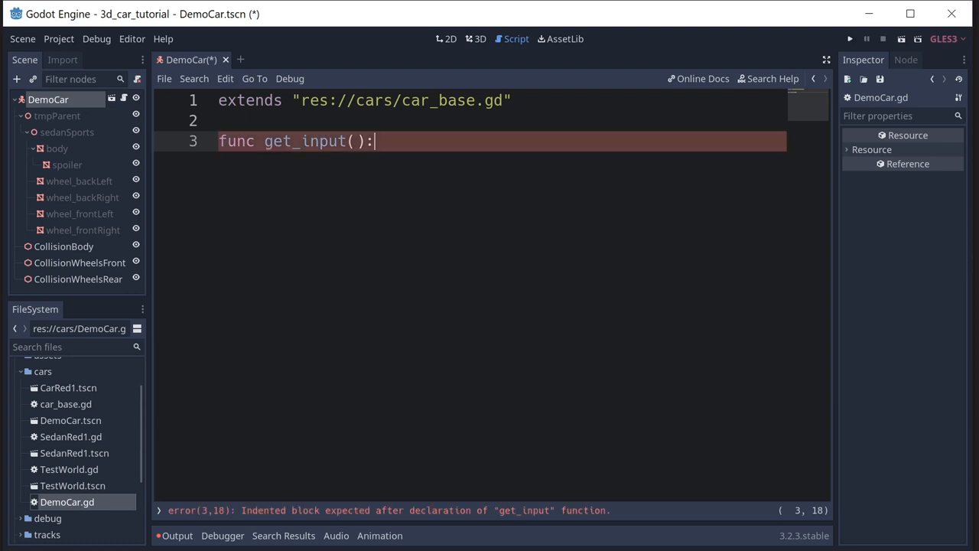
key(enter)
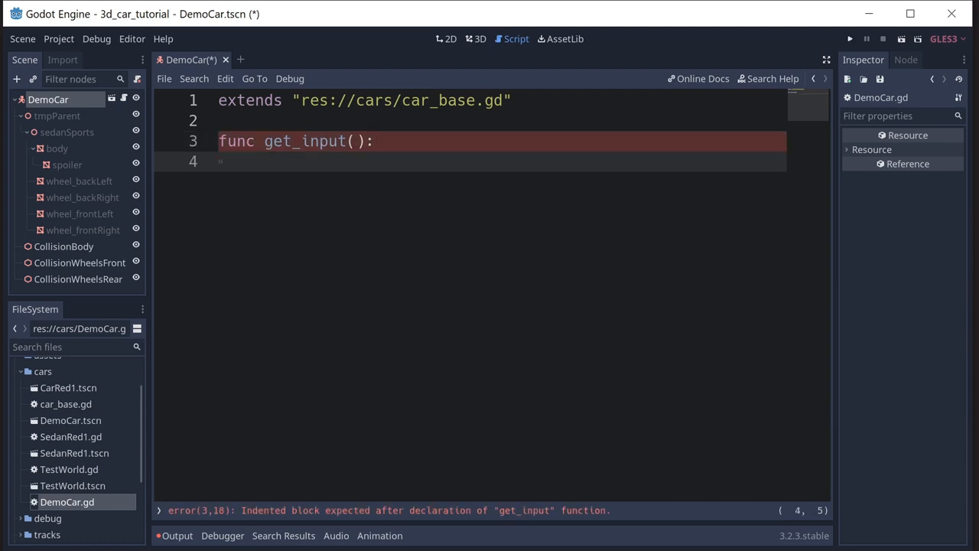
key(Backspace)
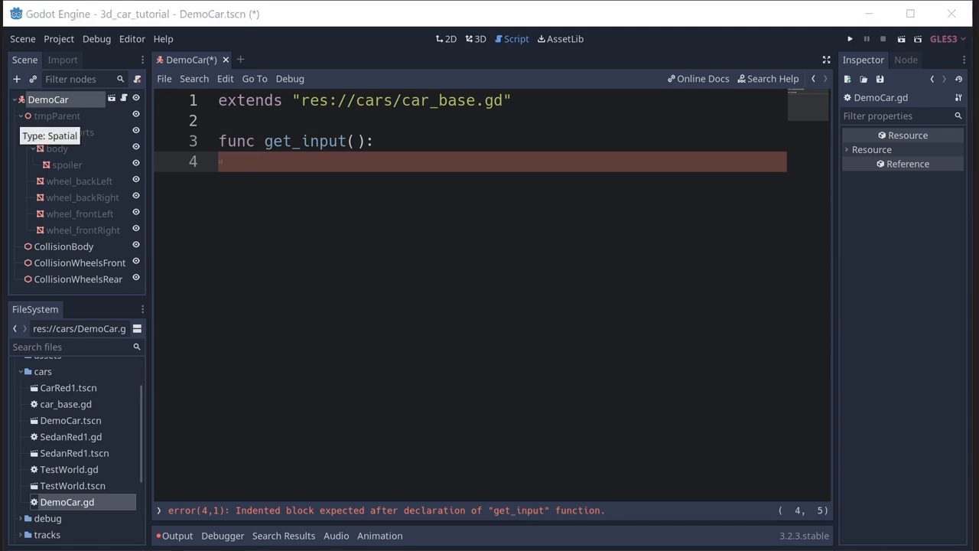
mouse_move(299, 167)
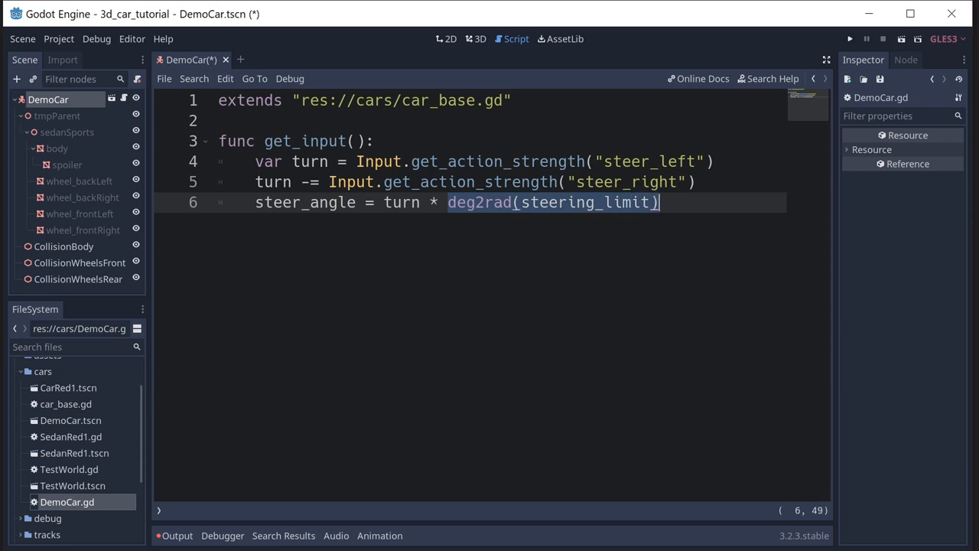
double_click(401, 202)
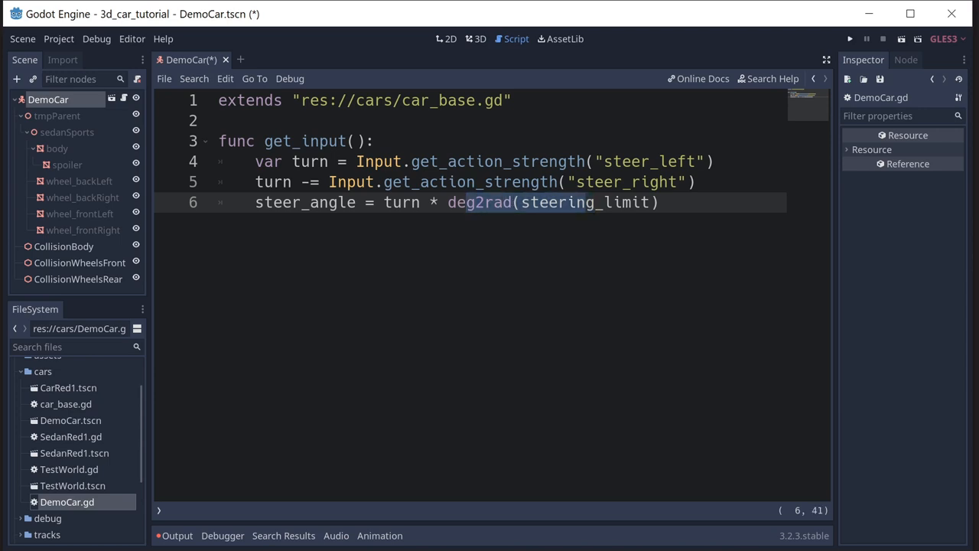
mouse_move(83, 197)
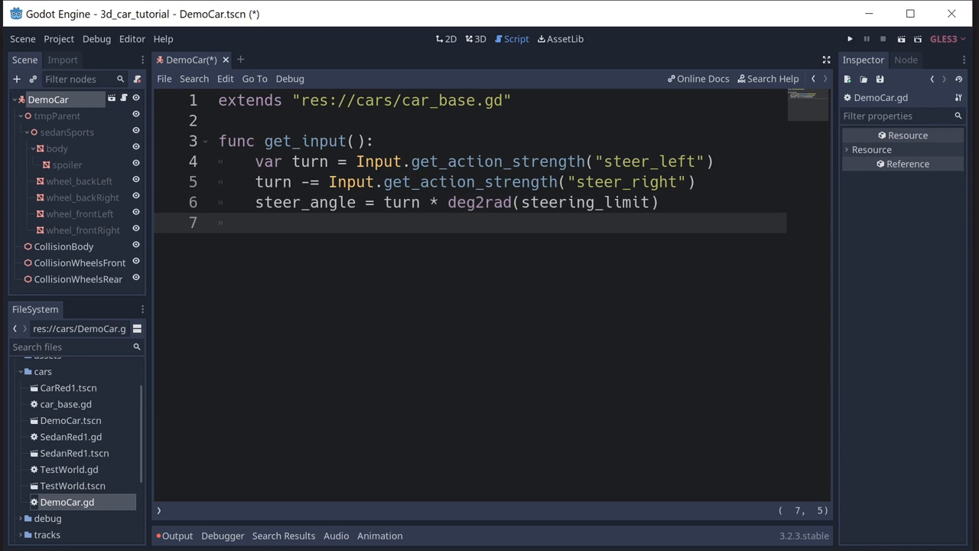
mouse_move(73, 191)
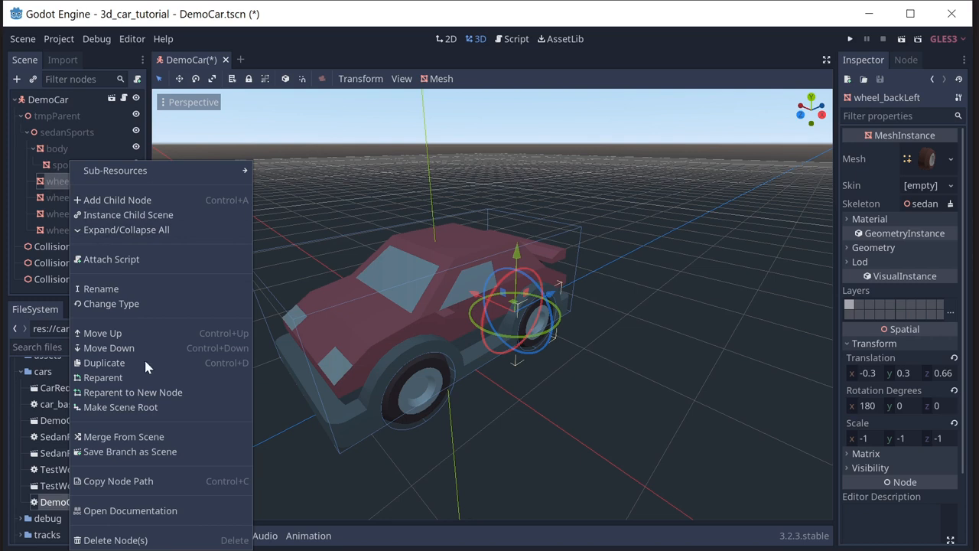
mouse_move(156, 49)
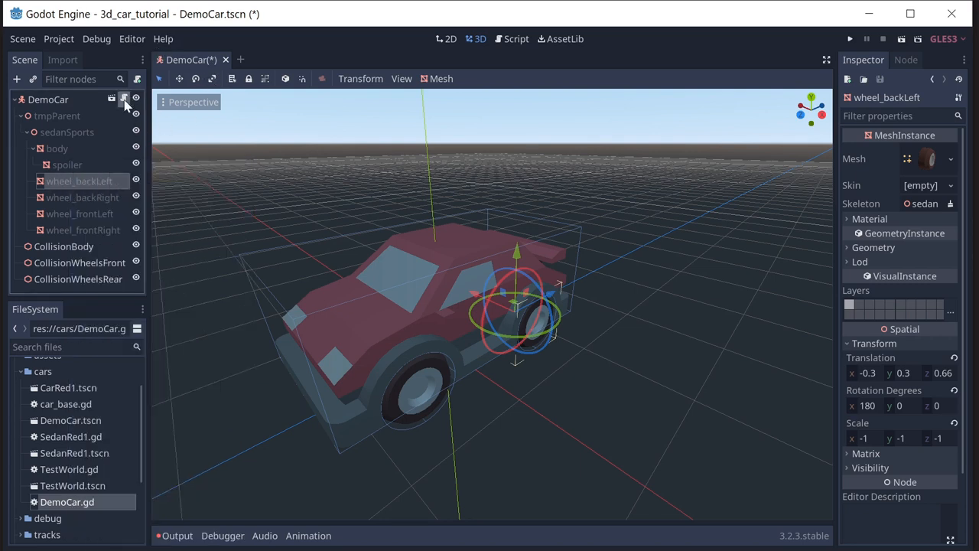
Set wheel_frontRight and wheel_frontLeft rotation.y to steer_angle*2 in get_input.
click(513, 39)
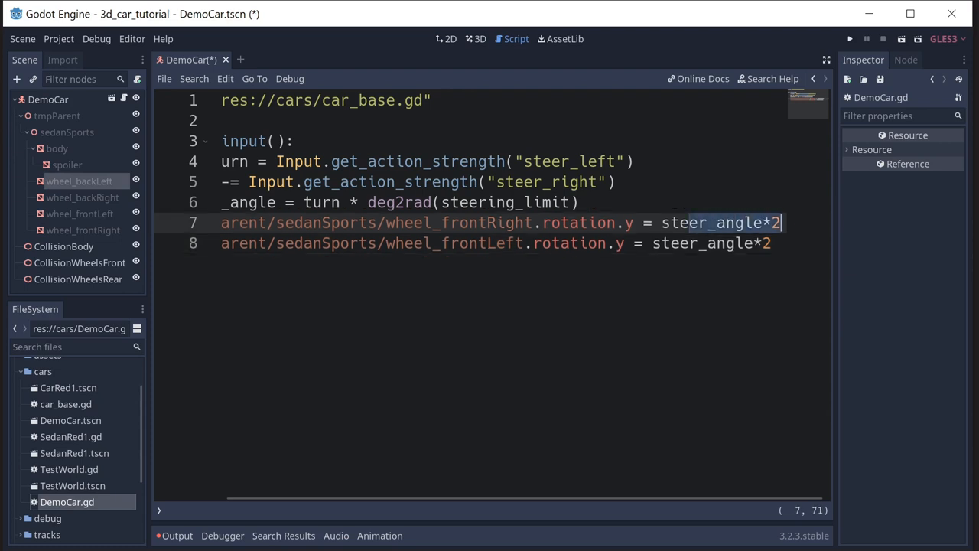
click(321, 202)
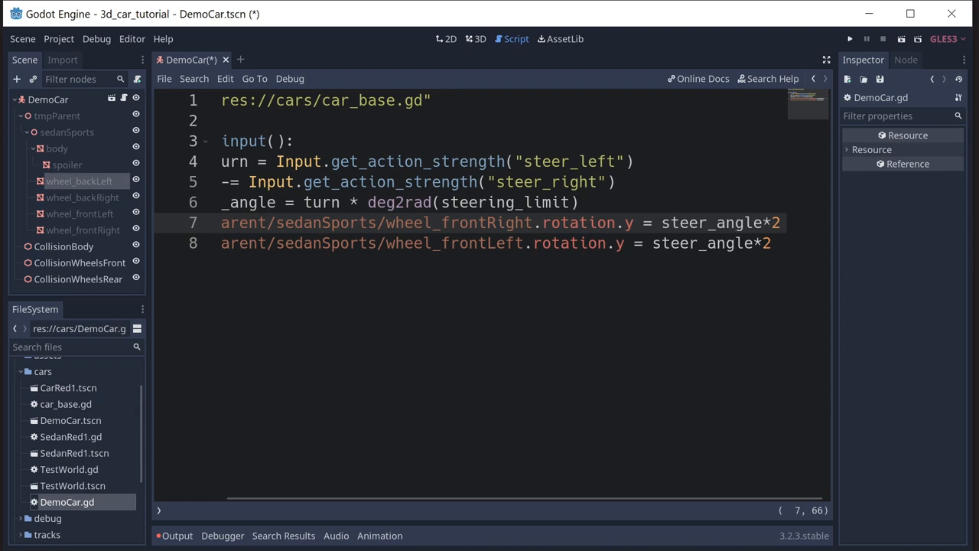
mouse_move(524, 95)
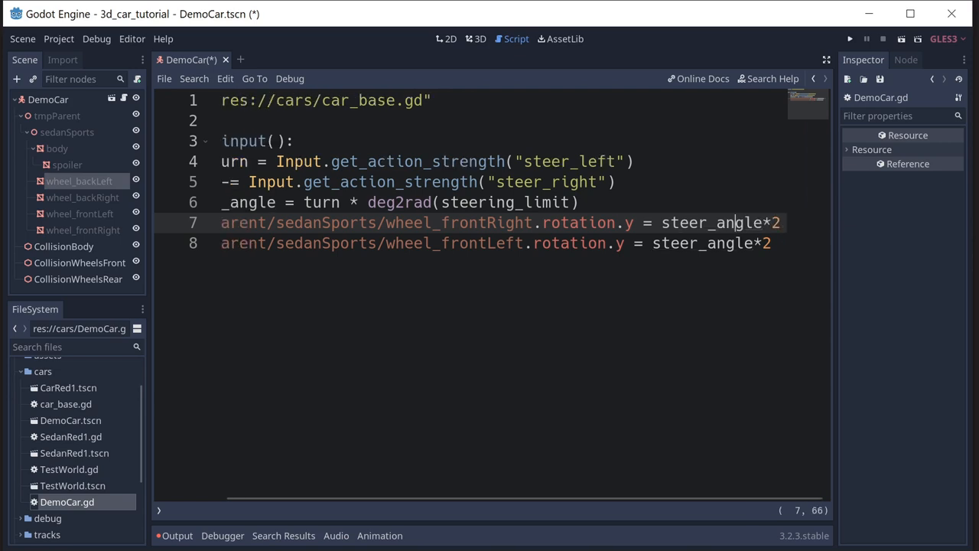
mouse_move(68, 470)
text(acceleration = Vector3.ZERO)
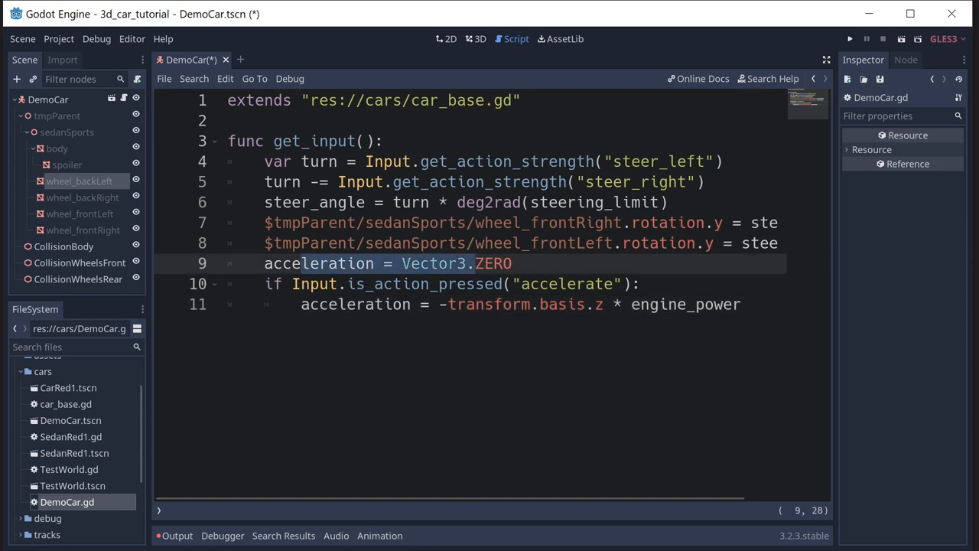
Reset acceleration to Vector3.ZERO and apply -transform.basis.z * engine_power while accelerate is pressed.
click(553, 283)
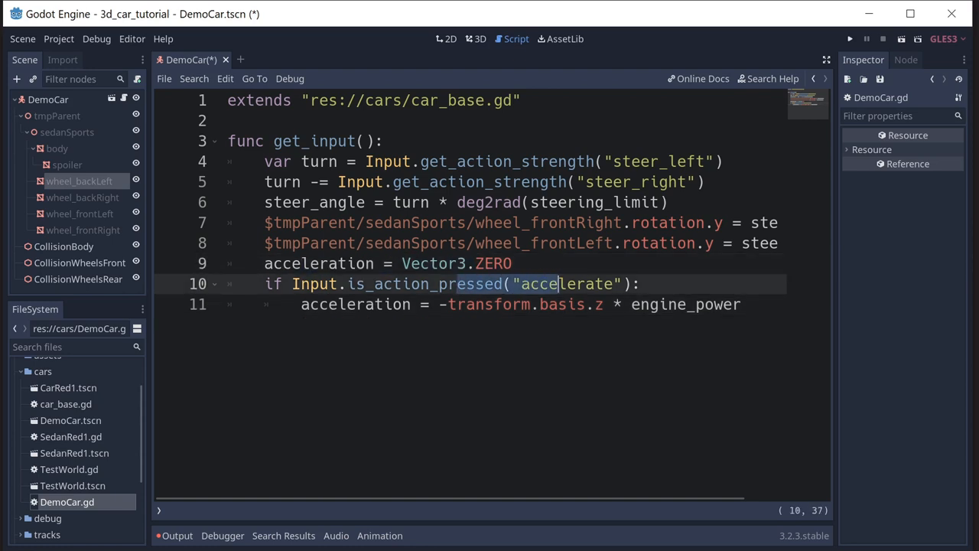
click(457, 304)
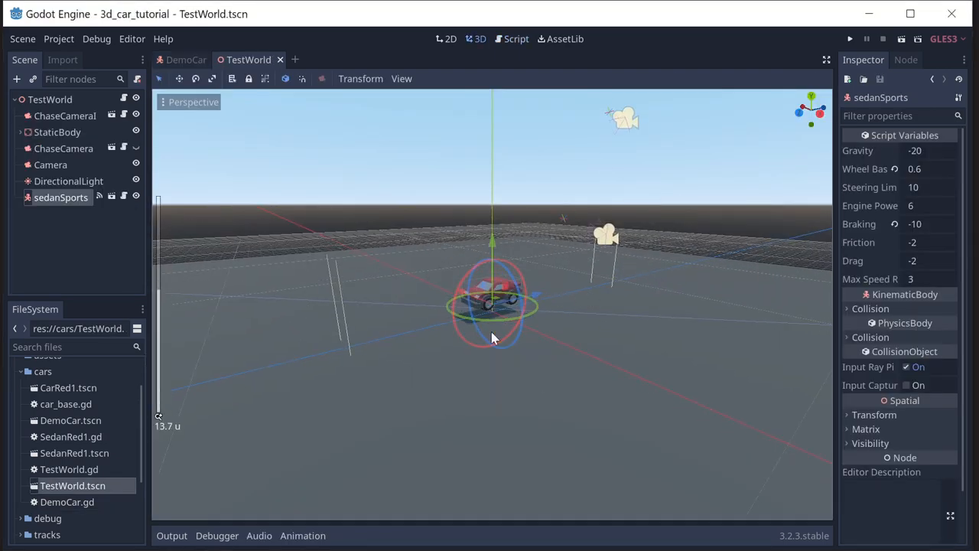
Select the StaticBody's MeshInstance and play the TestWorld scene with F6.
click(71, 149)
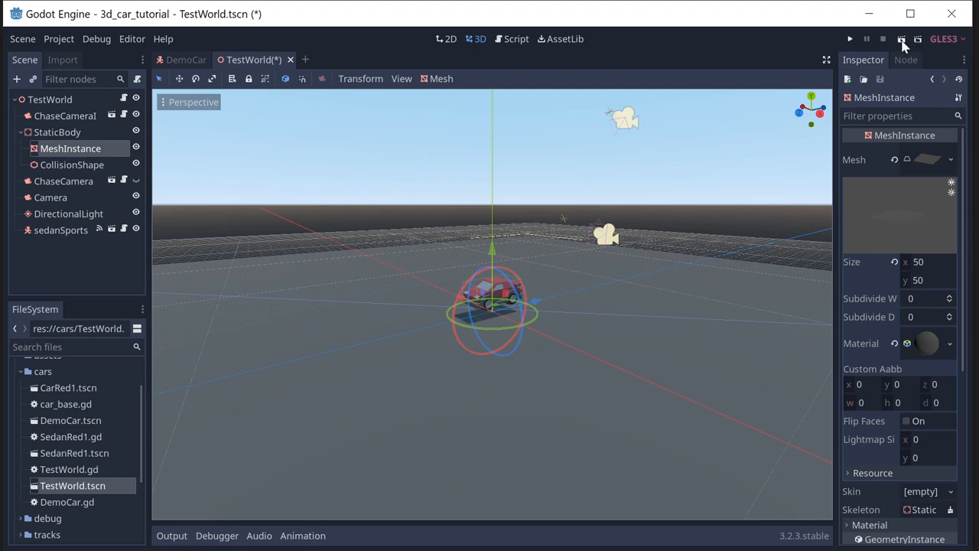
click(843, 39)
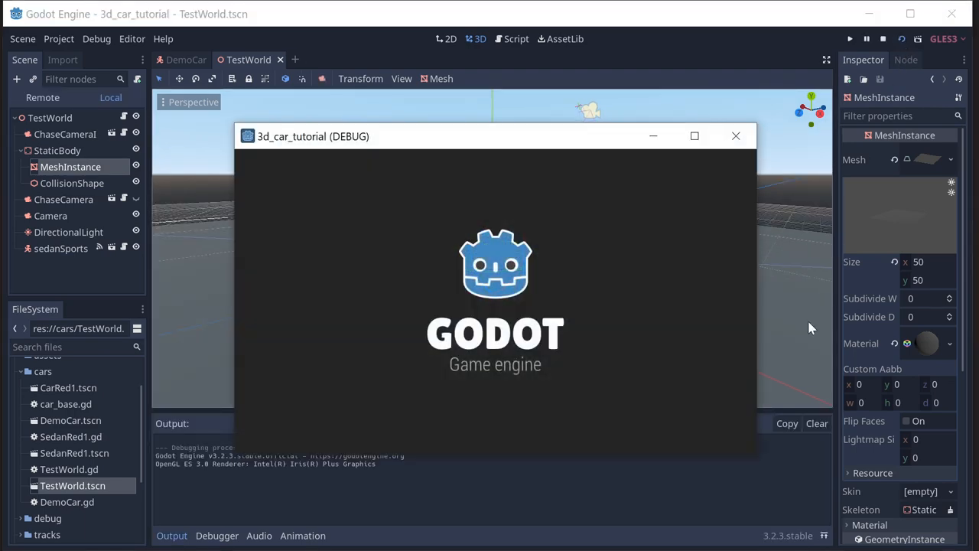
mouse_move(830, 329)
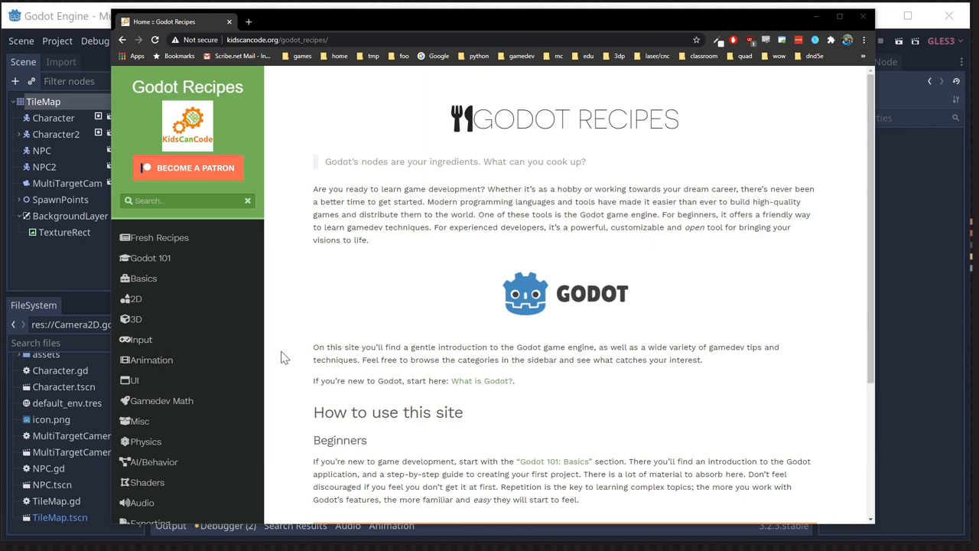
mouse_move(311, 330)
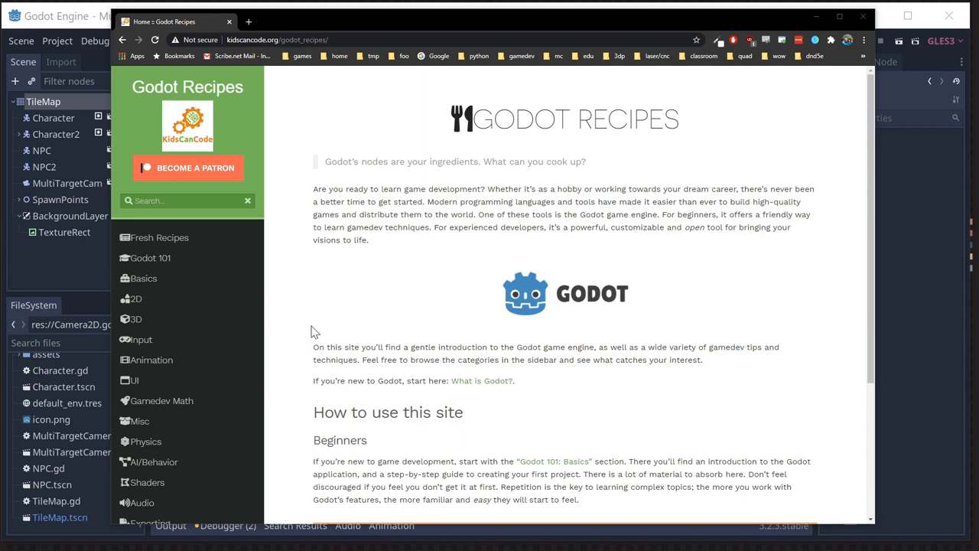
mouse_move(253, 307)
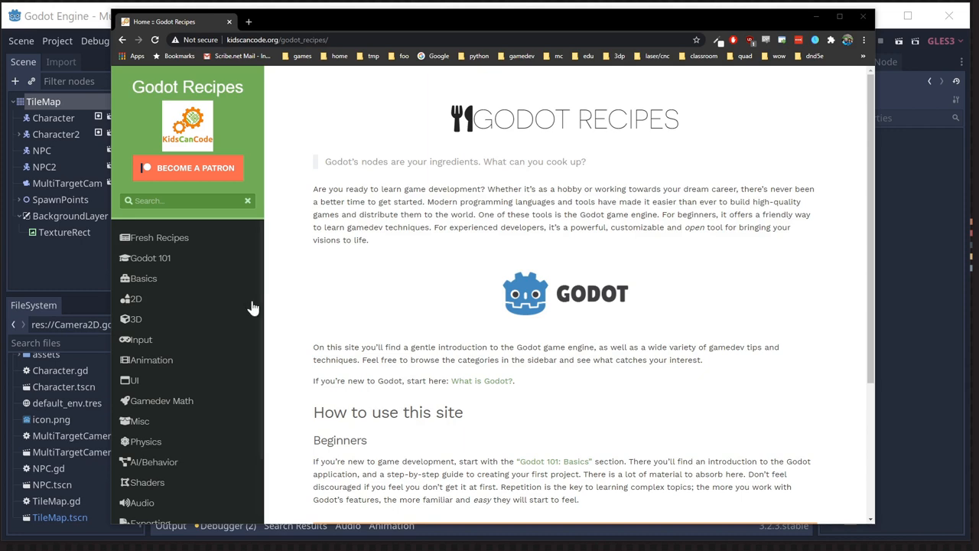
mouse_move(156, 309)
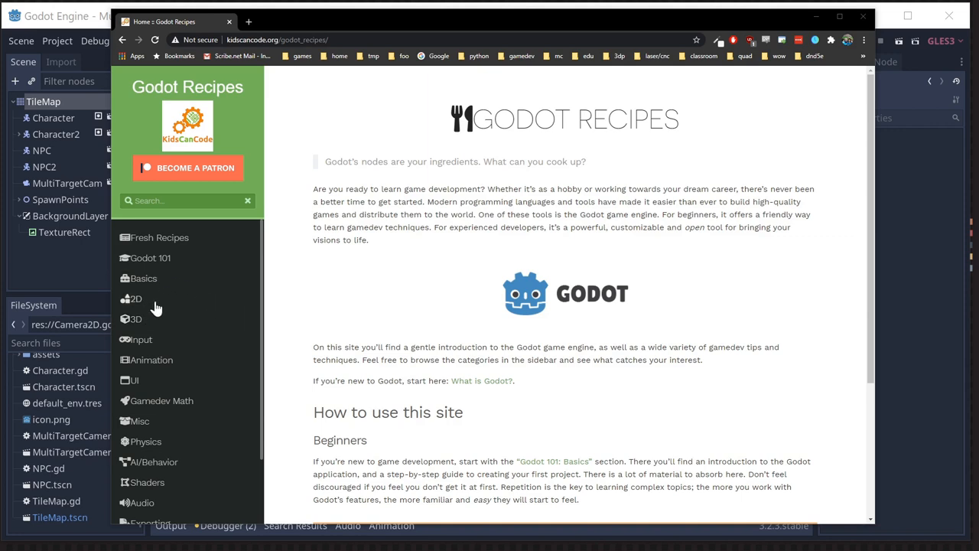
mouse_move(183, 362)
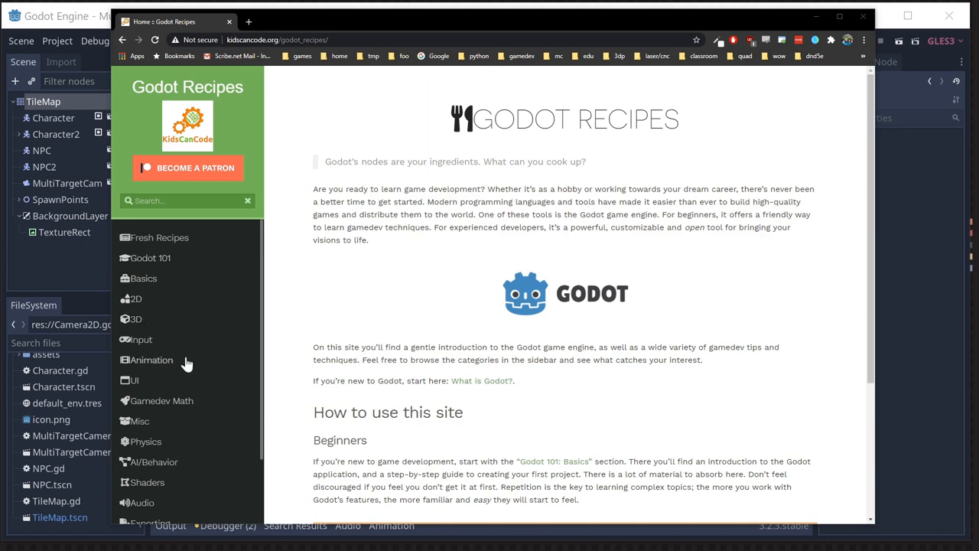